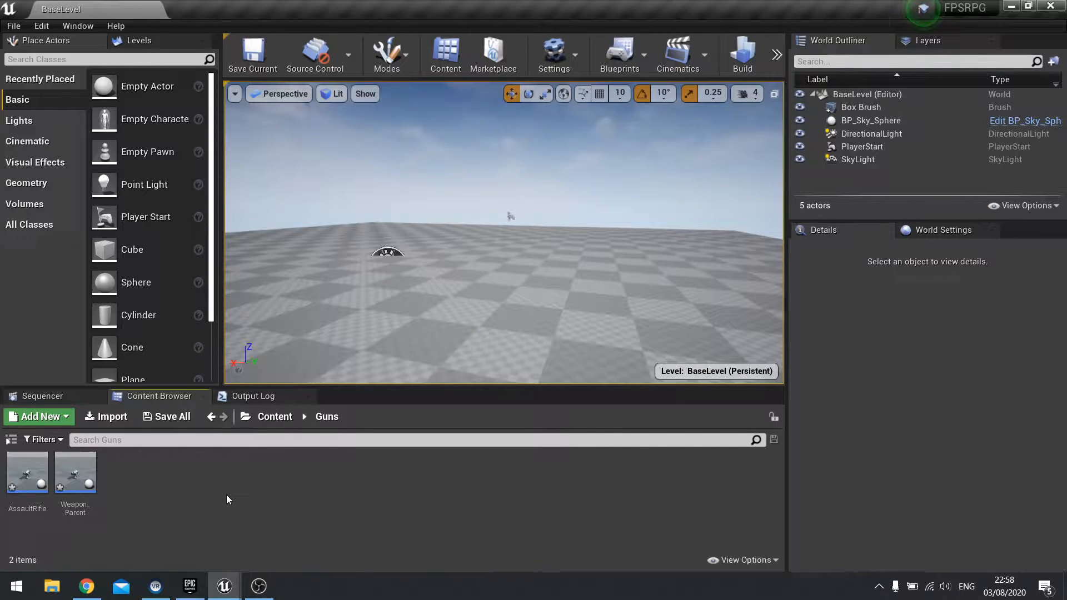
- Add a Float variable named FiringTime to Weapon_Parent and compile the blueprint
{"action": "double_click", "coordinate": [76, 472]}
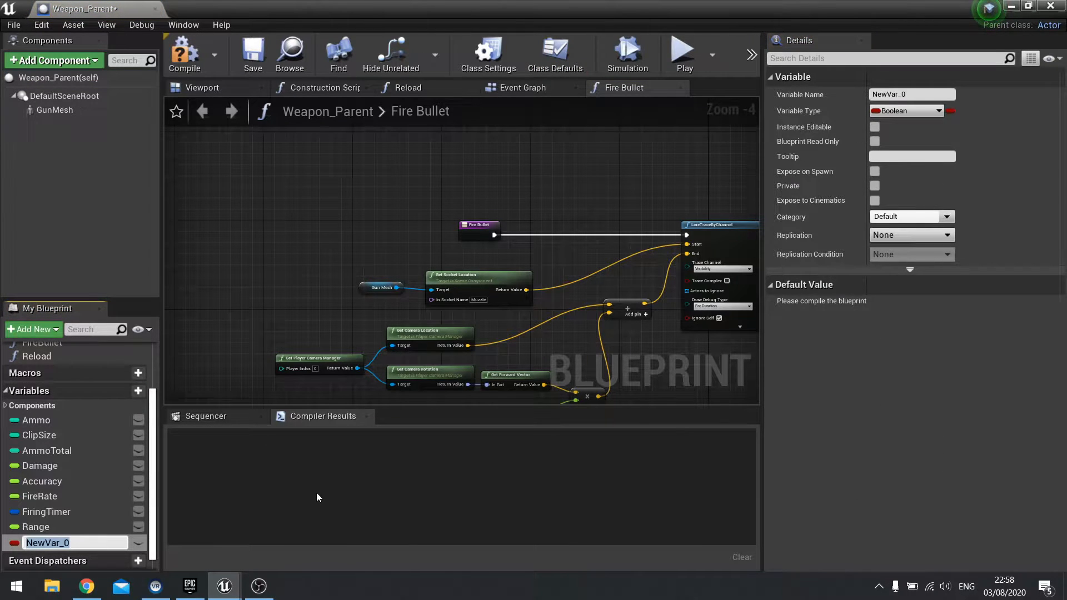
{"action": "type", "text": "FiringTime"}
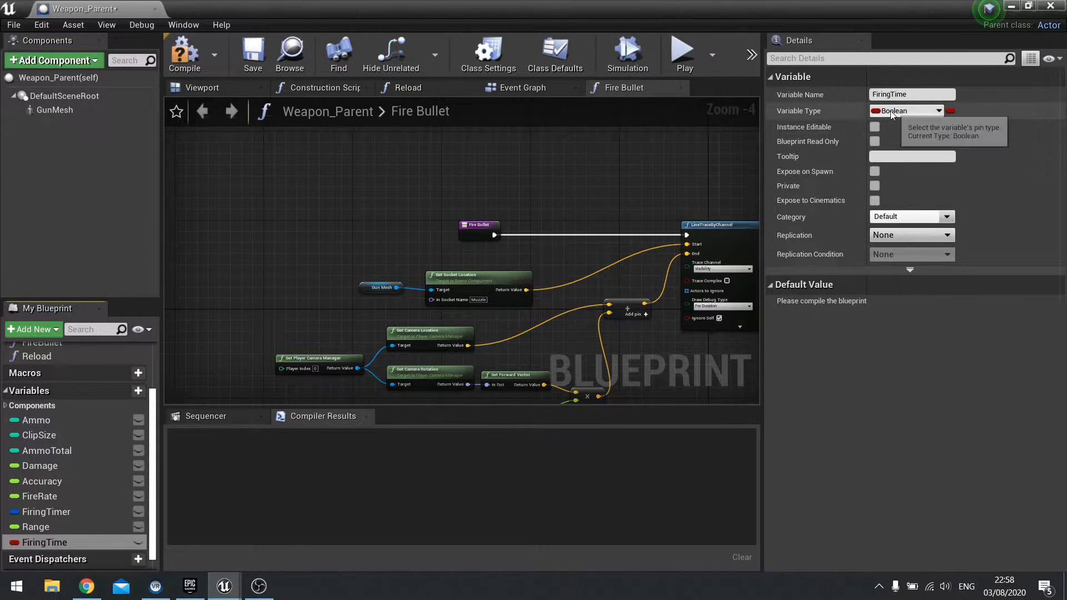
{"action": "left_click", "coordinate": [937, 110]}
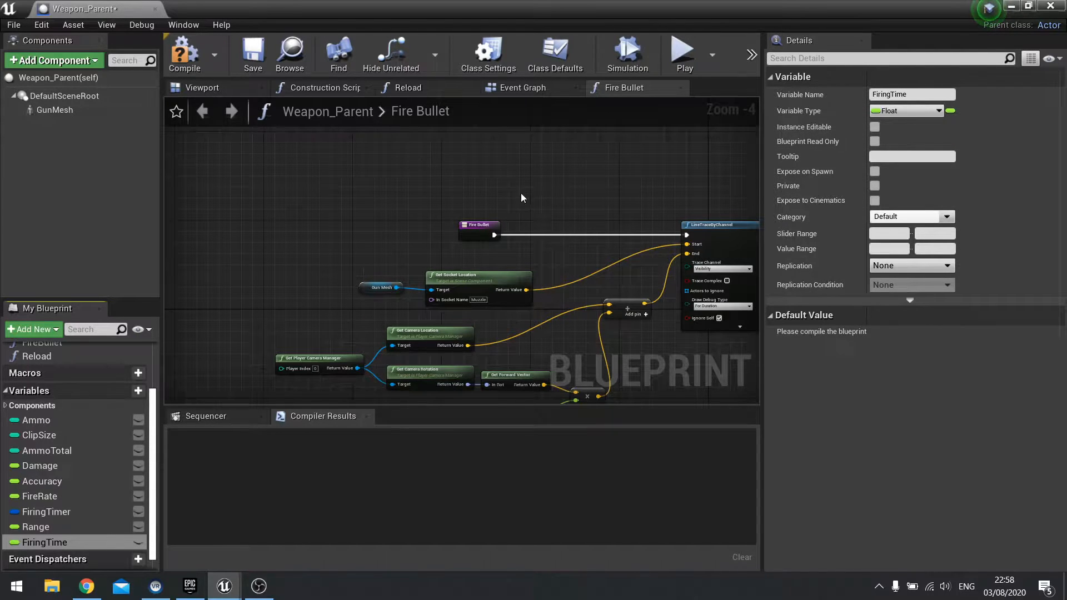
{"action": "left_click", "coordinate": [185, 50]}
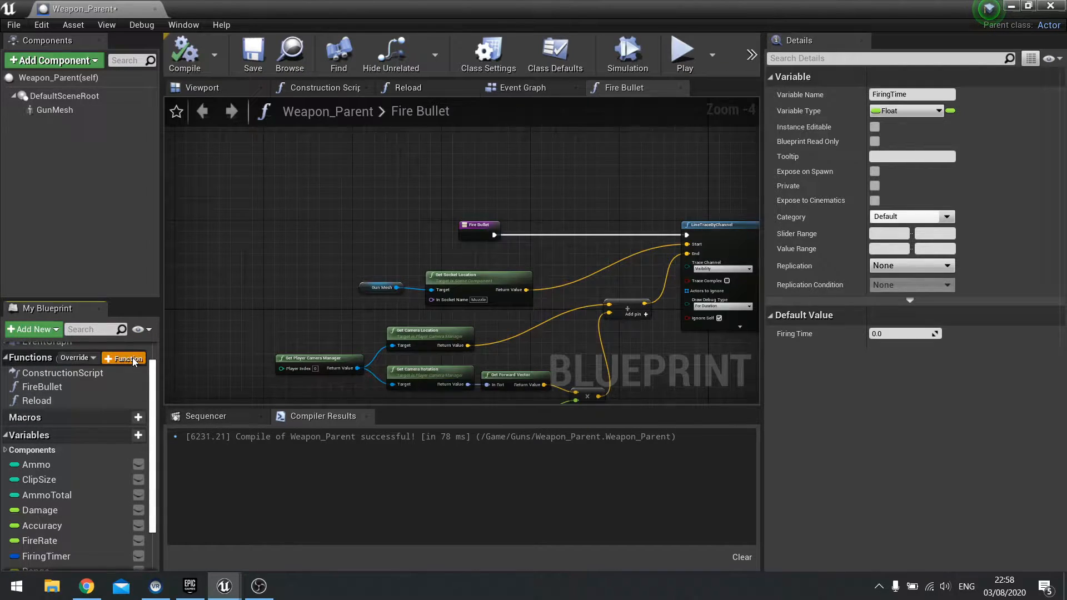
- Create a CalculateFiringTime function with a Firing Time getter feeding a float + float node
{"action": "left_click", "coordinate": [125, 358]}
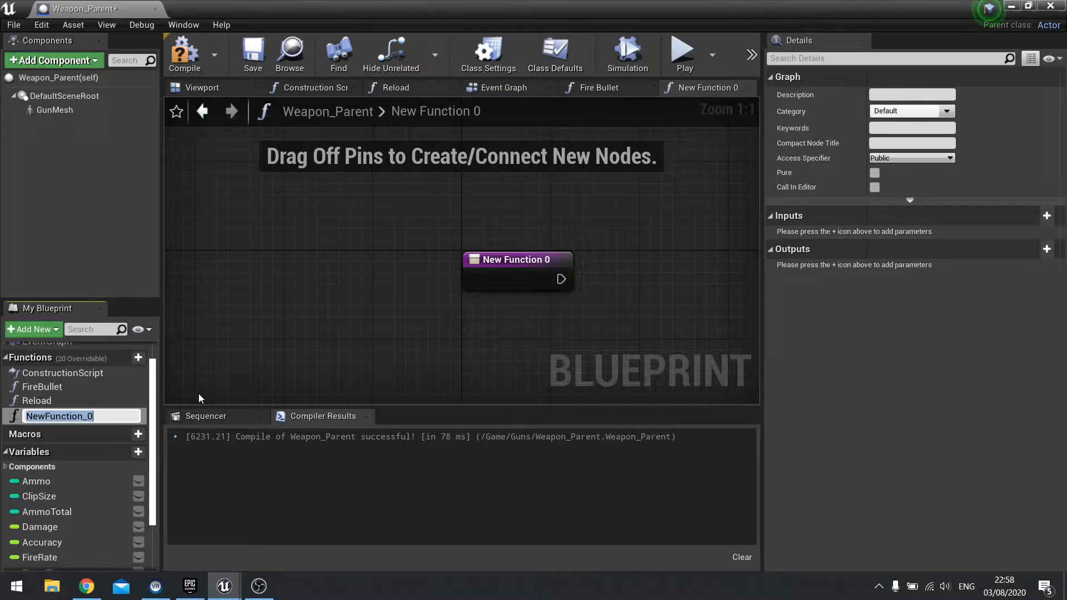
{"action": "type", "text": "CalculateFiringTime"}
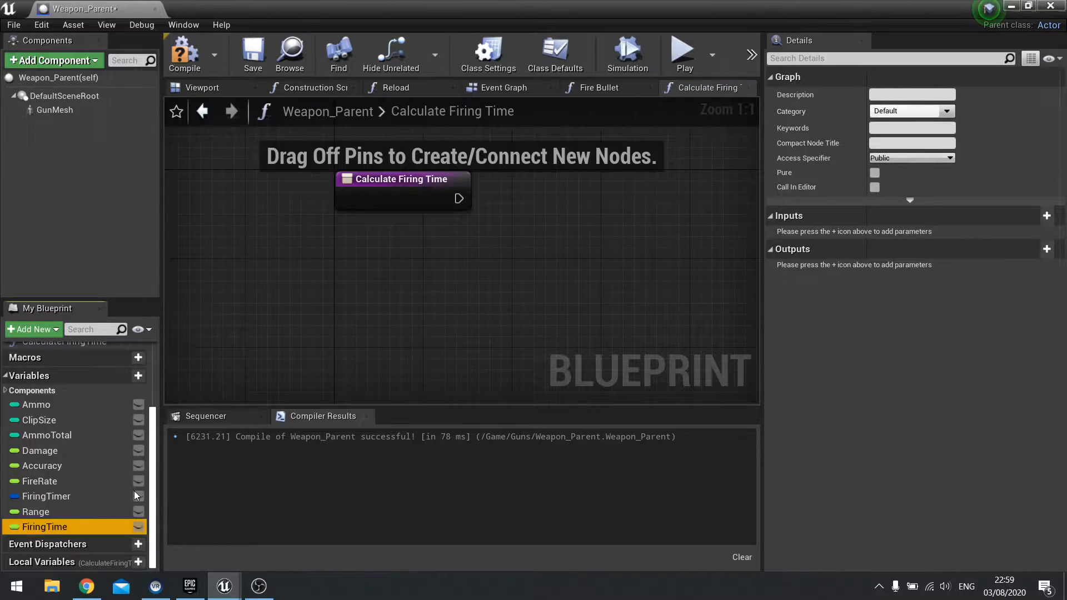
{"action": "left_click_drag", "start_coordinate": [44, 525], "coordinate": [374, 329]}
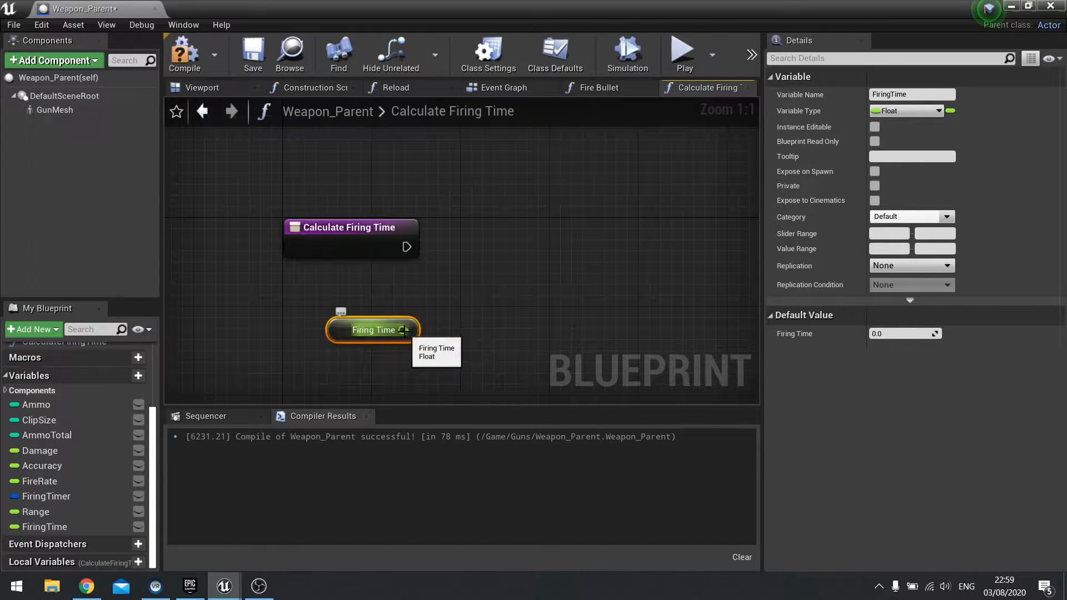
{"action": "left_click_drag", "start_coordinate": [404, 330], "coordinate": [483, 293]}
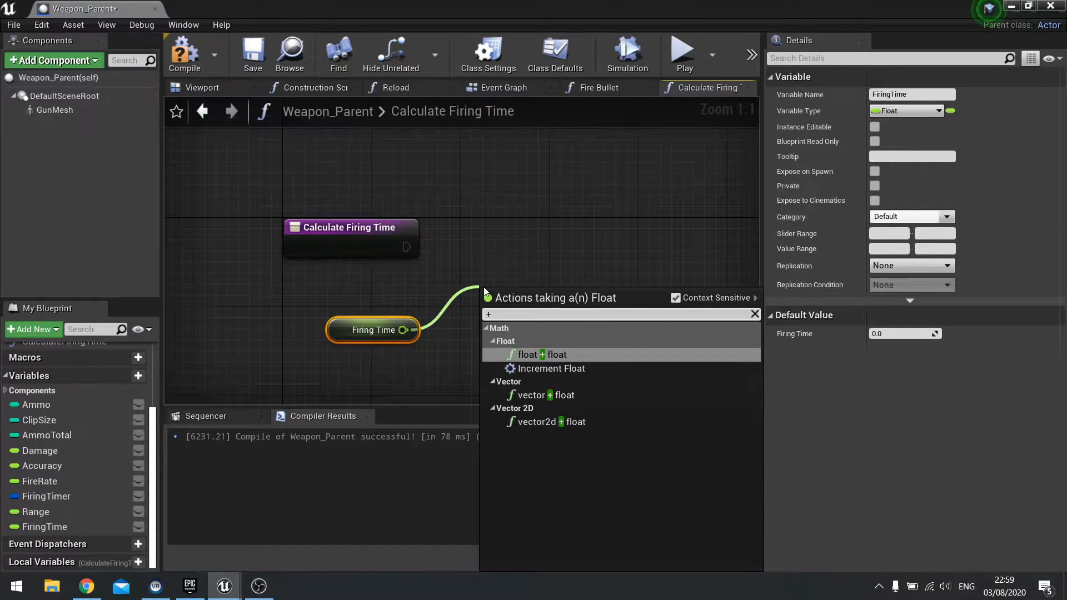
{"action": "left_click", "coordinate": [539, 355]}
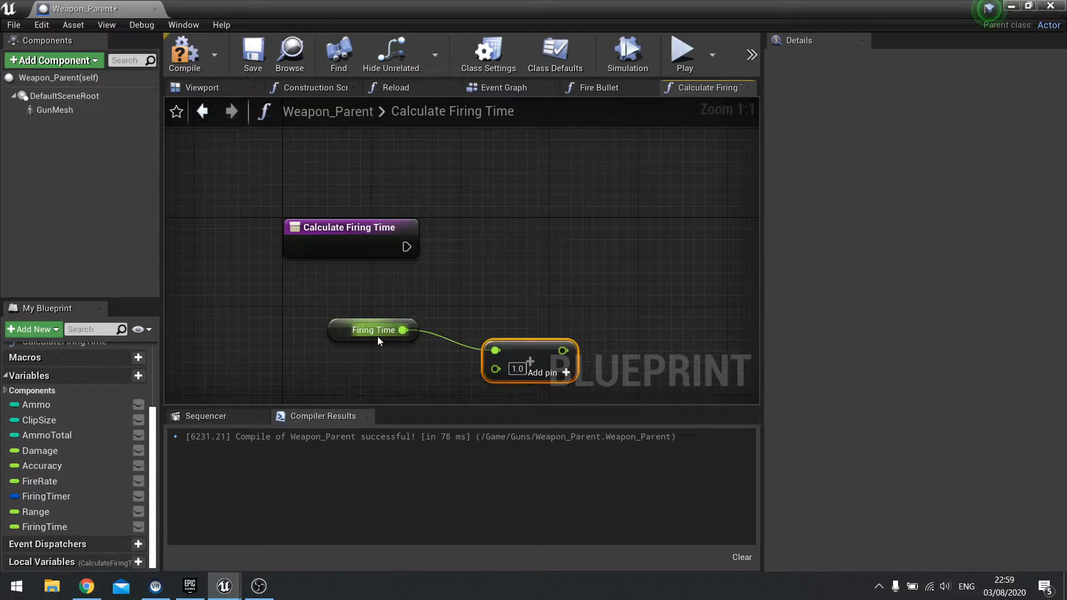
- Feed Get World Delta Seconds into the addition's second input and tidy its position
{"action": "left_click", "coordinate": [374, 330]}
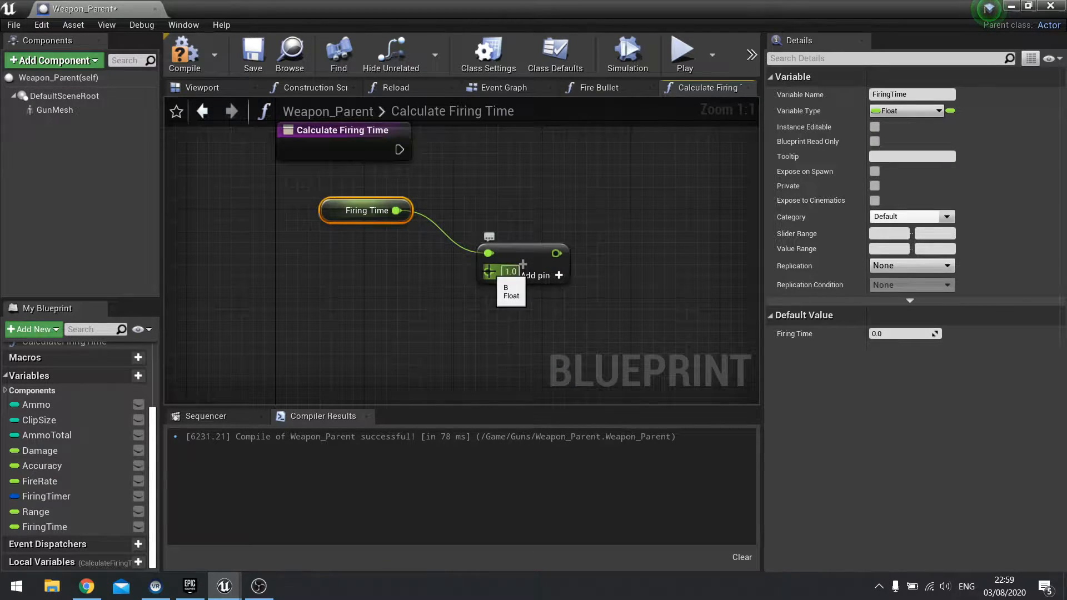
{"action": "type", "text": "get world"}
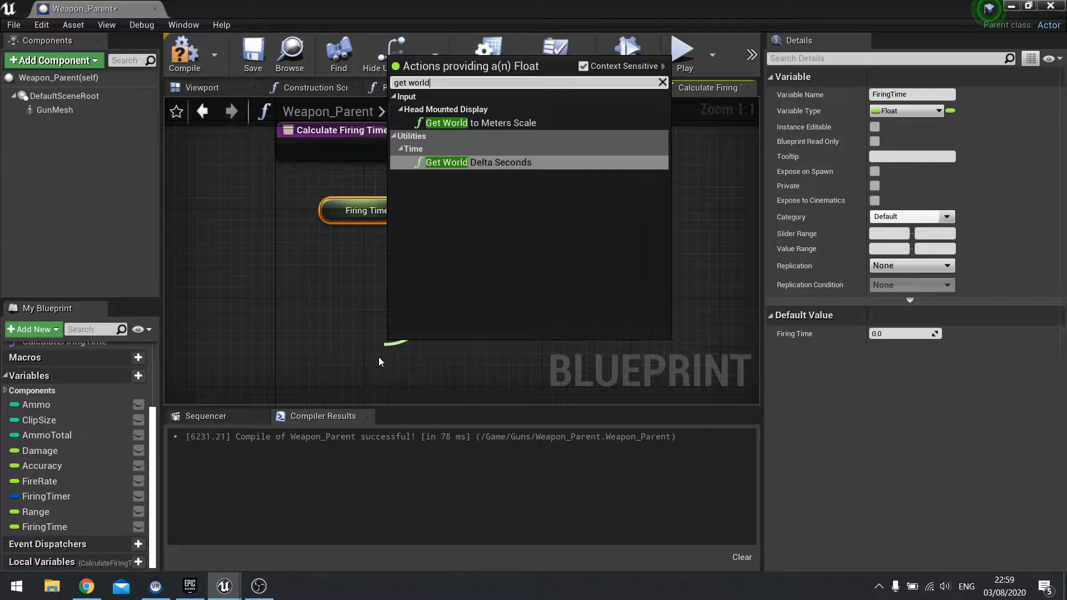
{"action": "left_click", "coordinate": [445, 163]}
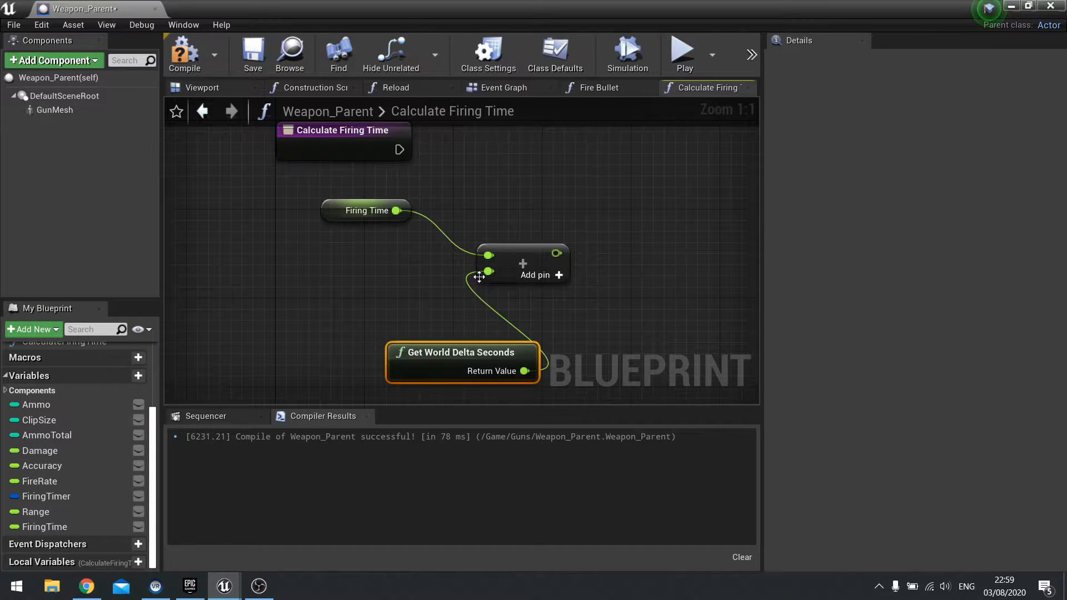
{"action": "left_click_drag", "start_coordinate": [462, 353], "coordinate": [350, 317]}
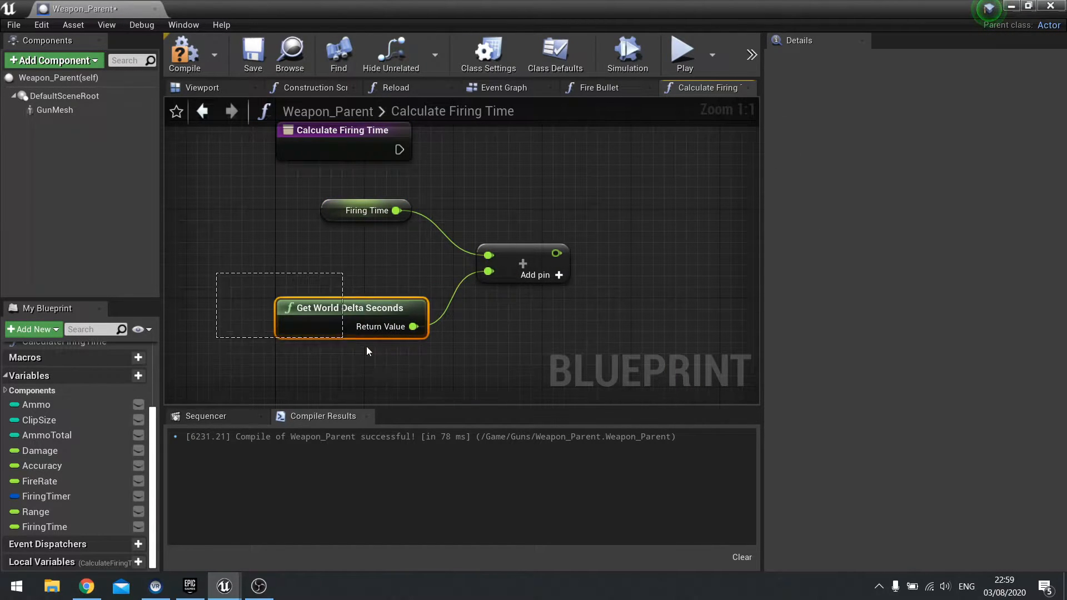
{"action": "mouse_move", "coordinate": [323, 322]}
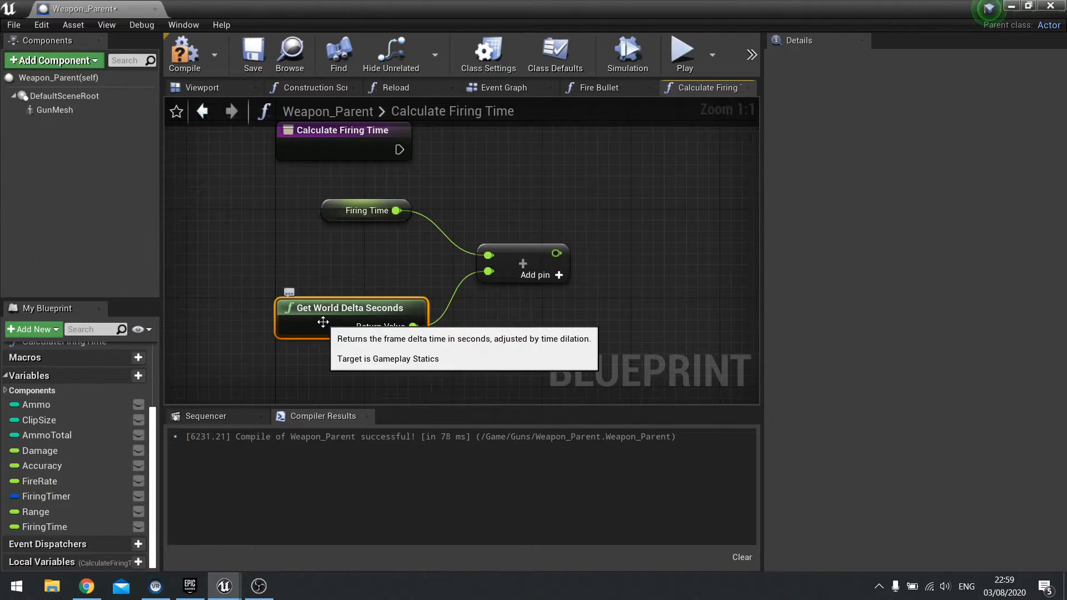
{"action": "mouse_move", "coordinate": [385, 293]}
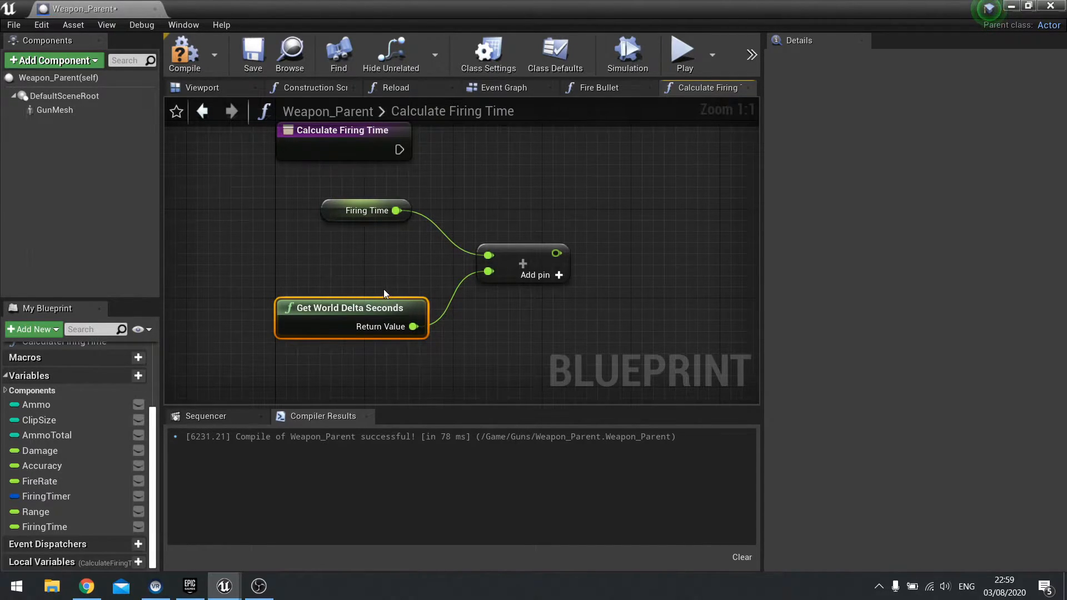
{"action": "mouse_move", "coordinate": [363, 263]}
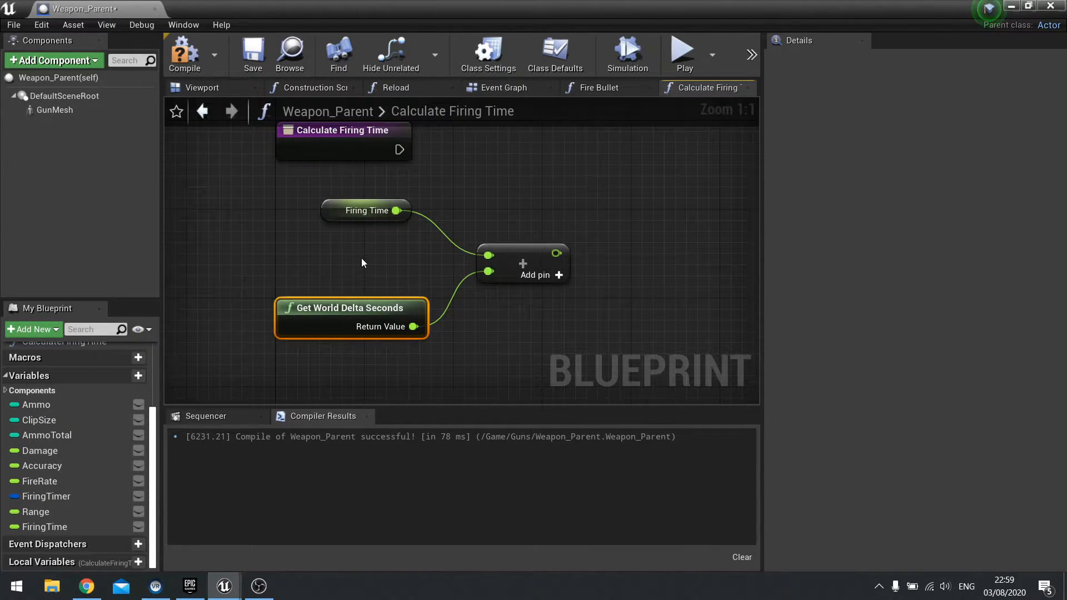
{"action": "mouse_move", "coordinate": [353, 256]}
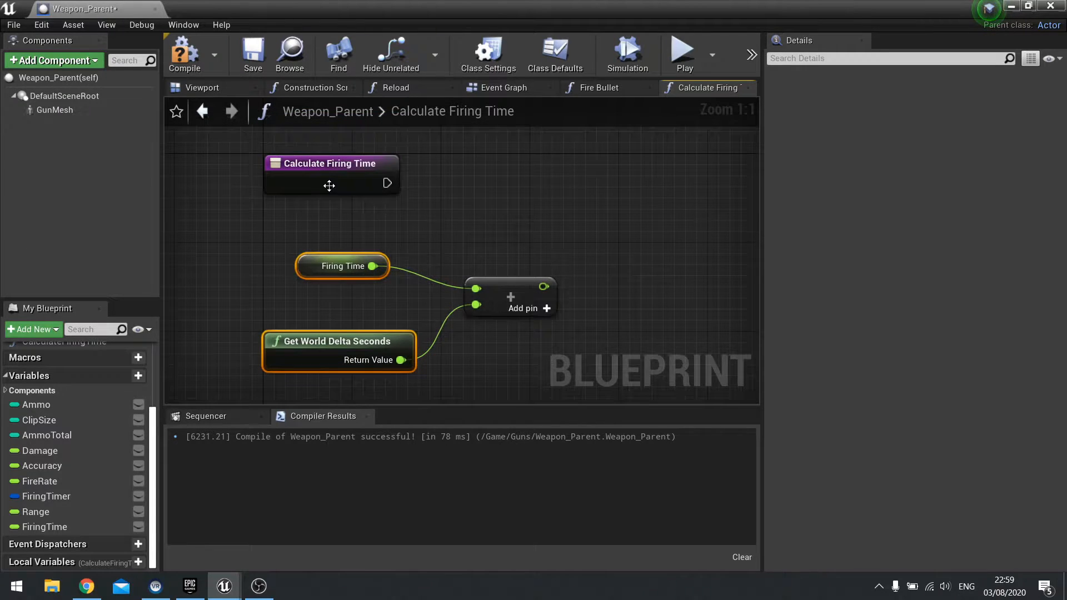
- Set Firing Time from the sum, print it with Print String, then move to the Fire Bullet graph
{"action": "left_click", "coordinate": [45, 527]}
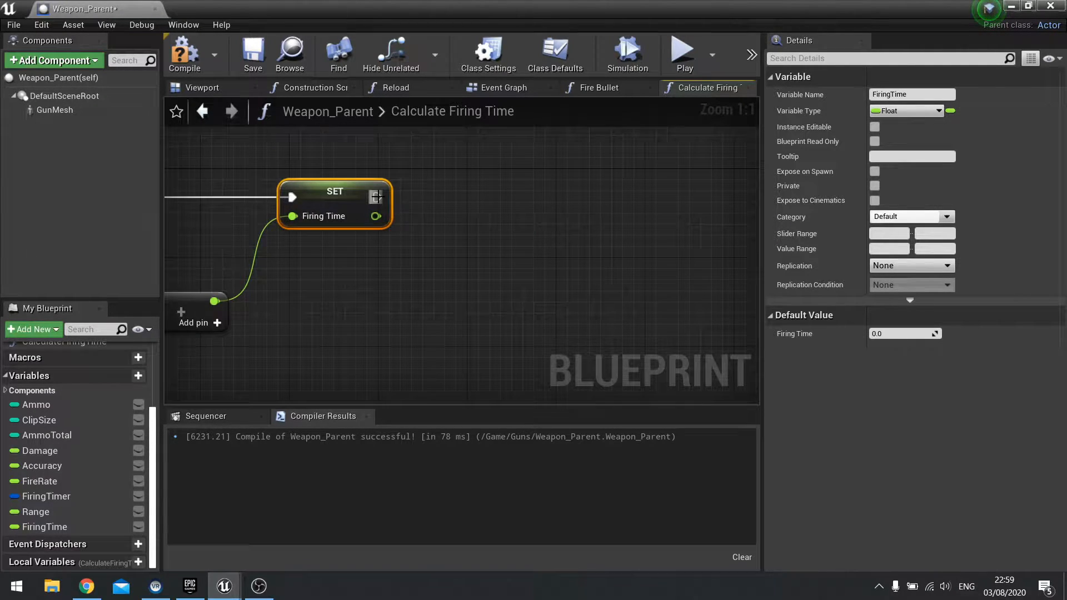
{"action": "left_click_drag", "start_coordinate": [384, 198], "coordinate": [541, 190]}
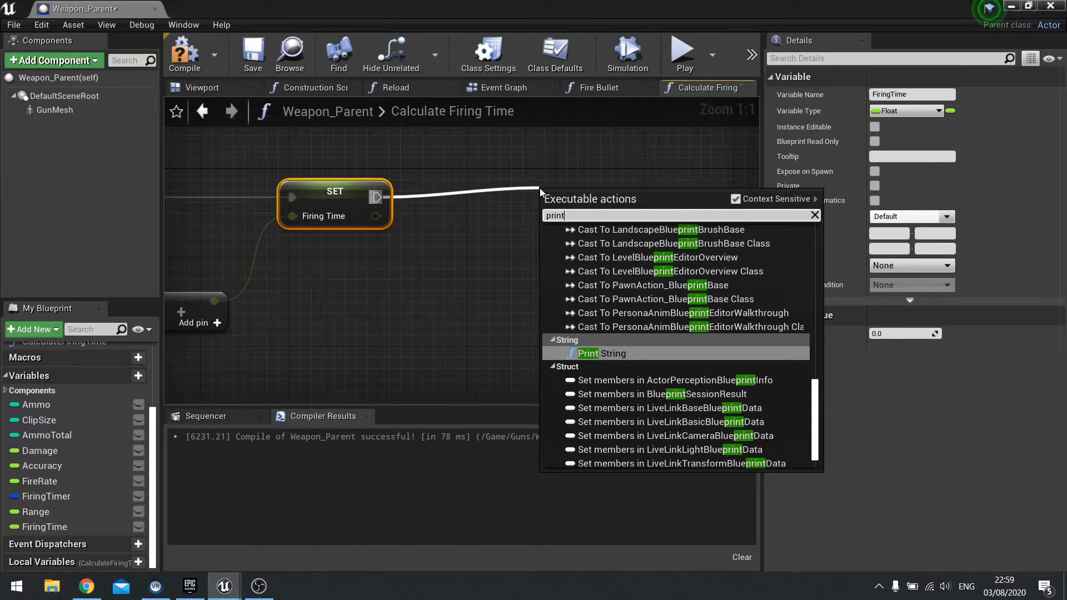
{"action": "left_click", "coordinate": [588, 354]}
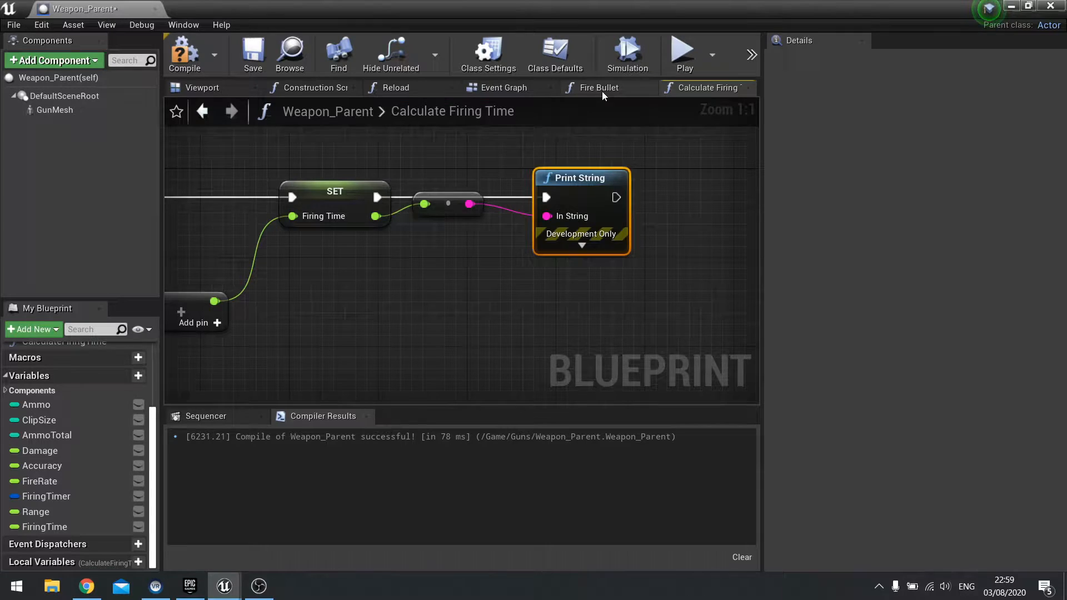
{"action": "left_click", "coordinate": [598, 87]}
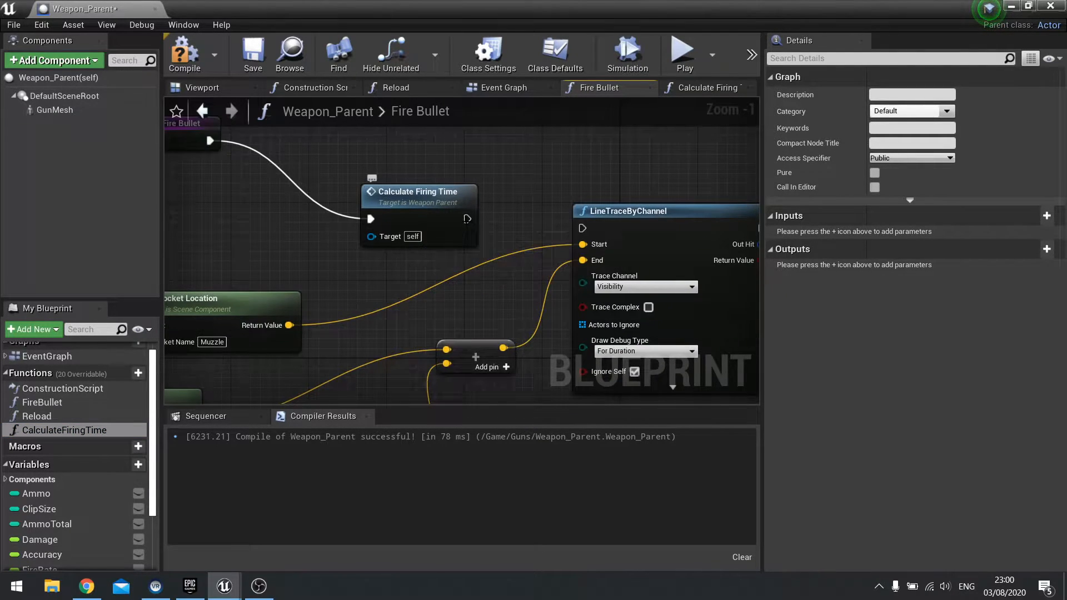
- Wire Calculate Firing Time into LineTraceByChannel and play the level to test firing
{"action": "left_click_drag", "start_coordinate": [467, 219], "coordinate": [581, 228]}
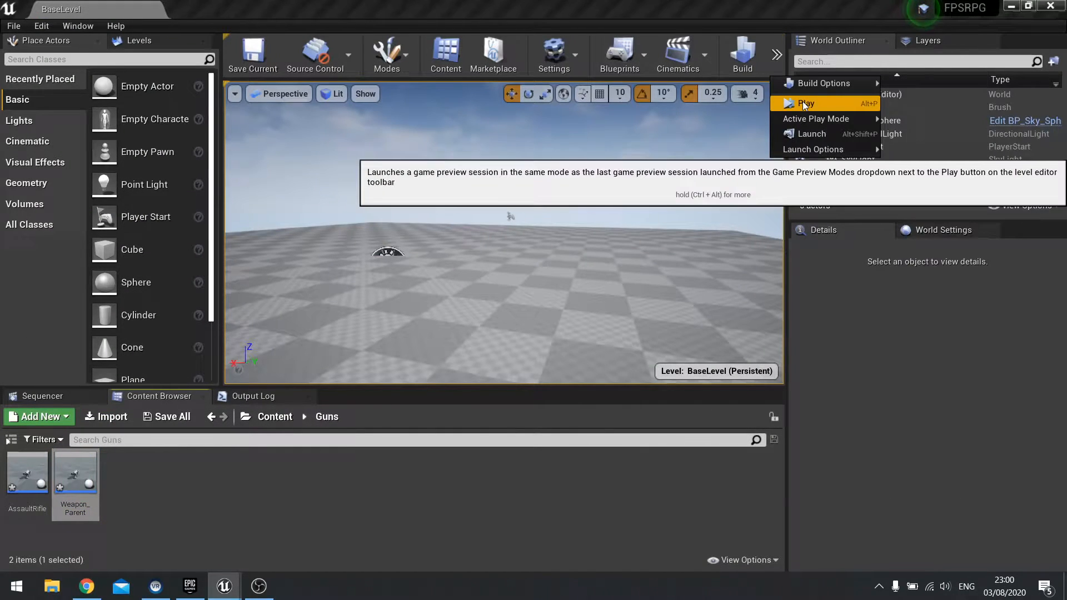
{"action": "left_click", "coordinate": [807, 104]}
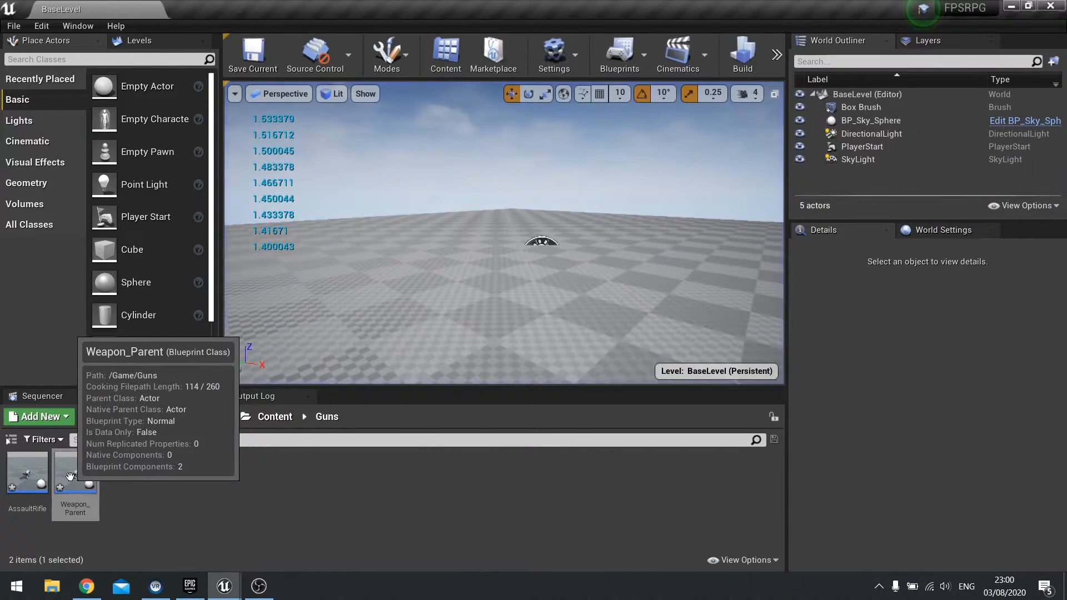
- Add a FiringTime setter after Clear and Invalidate Timer in StopShooting's Event Graph
{"action": "double_click", "coordinate": [76, 471]}
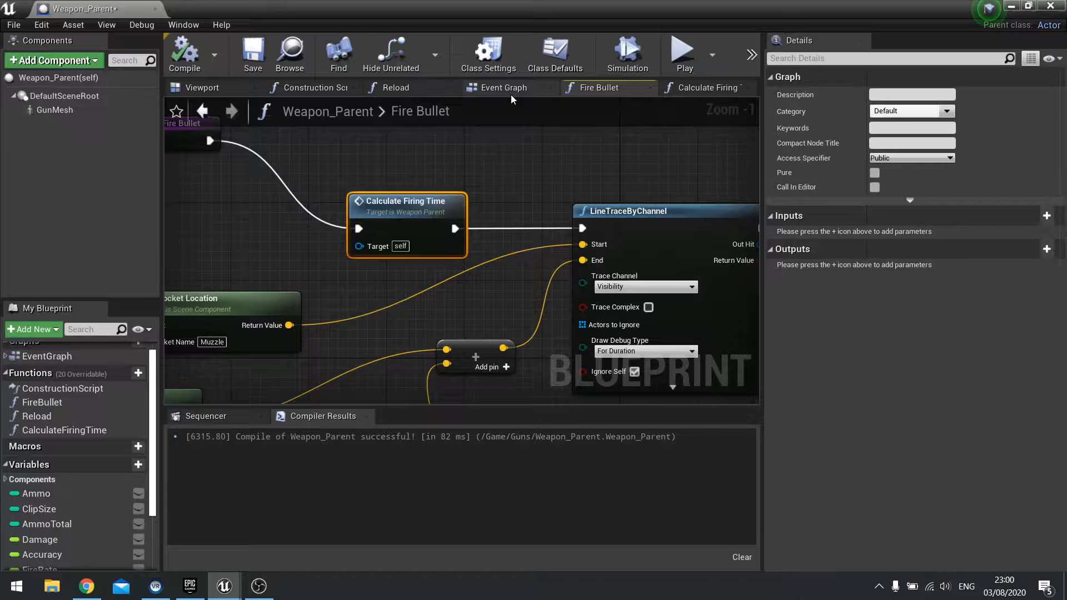
{"action": "left_click", "coordinate": [504, 86]}
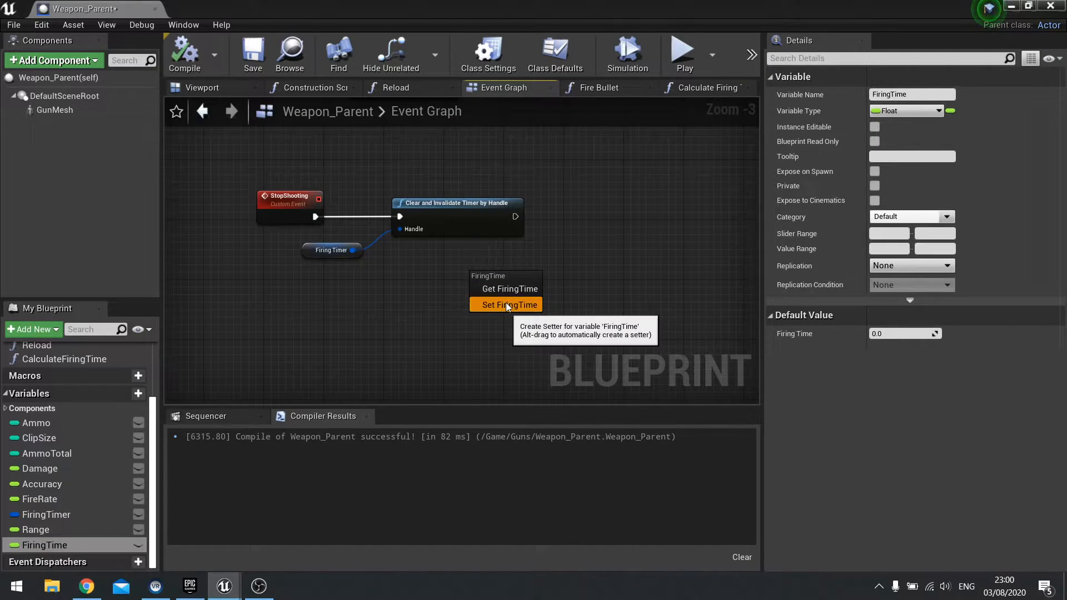
{"action": "left_click", "coordinate": [509, 304]}
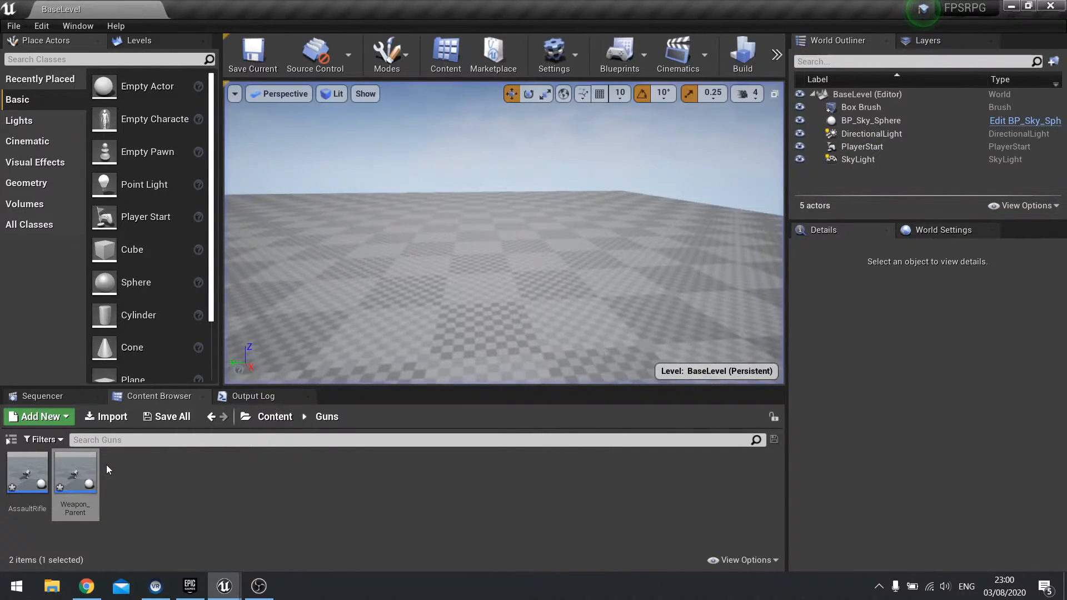
- Reopen Weapon_Parent and show the Fire Bullet graph
{"action": "double_click", "coordinate": [76, 471]}
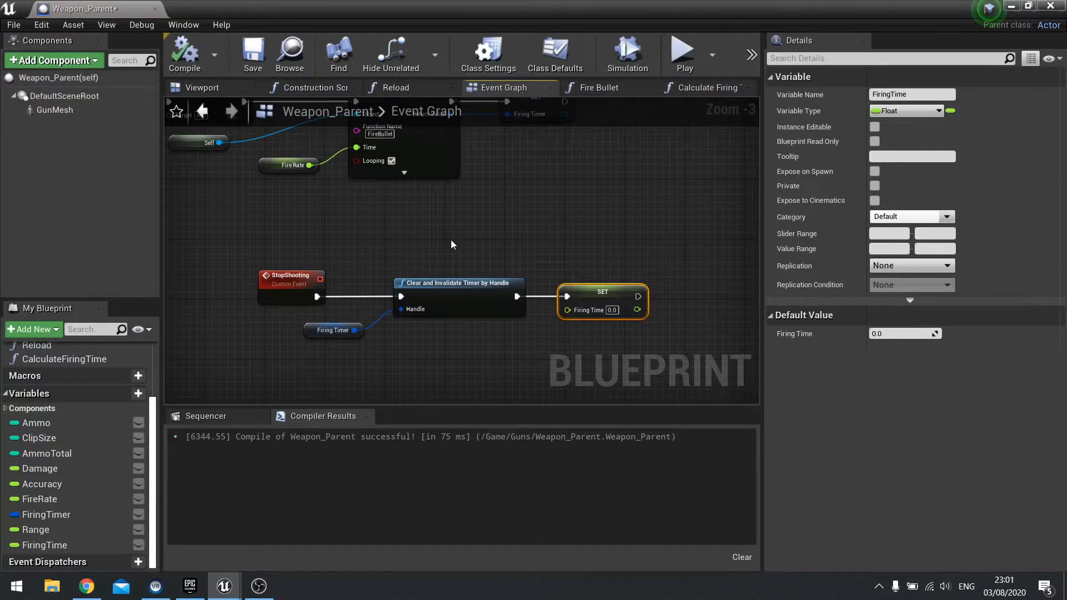
{"action": "left_click", "coordinate": [599, 87]}
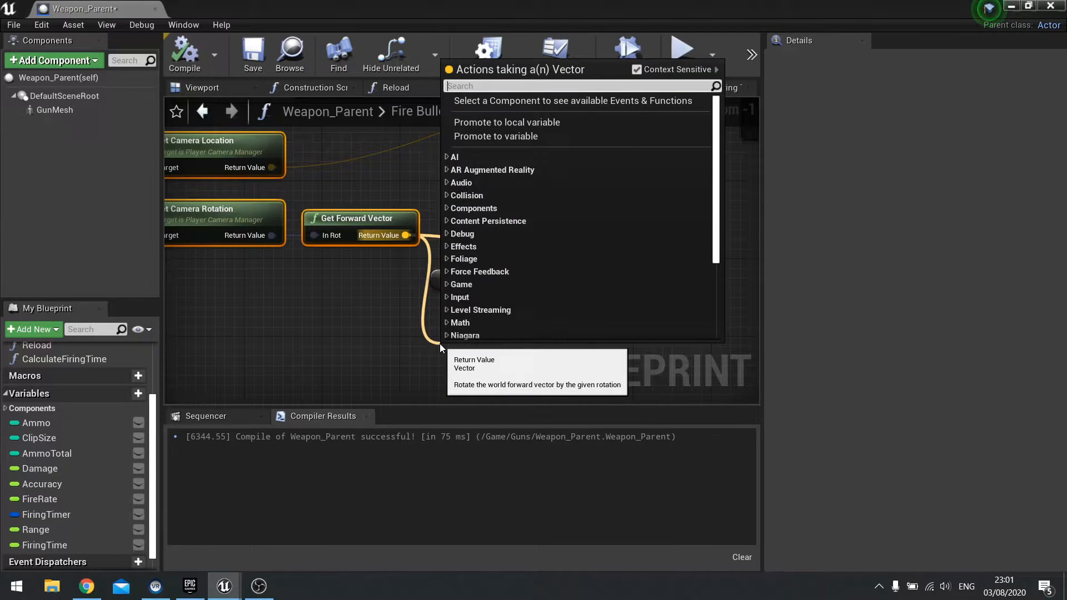
- Route Get Forward Vector through Random Unit Vector in Cone in Degrees into the Range multiply
{"action": "type", "text": "random vec"}
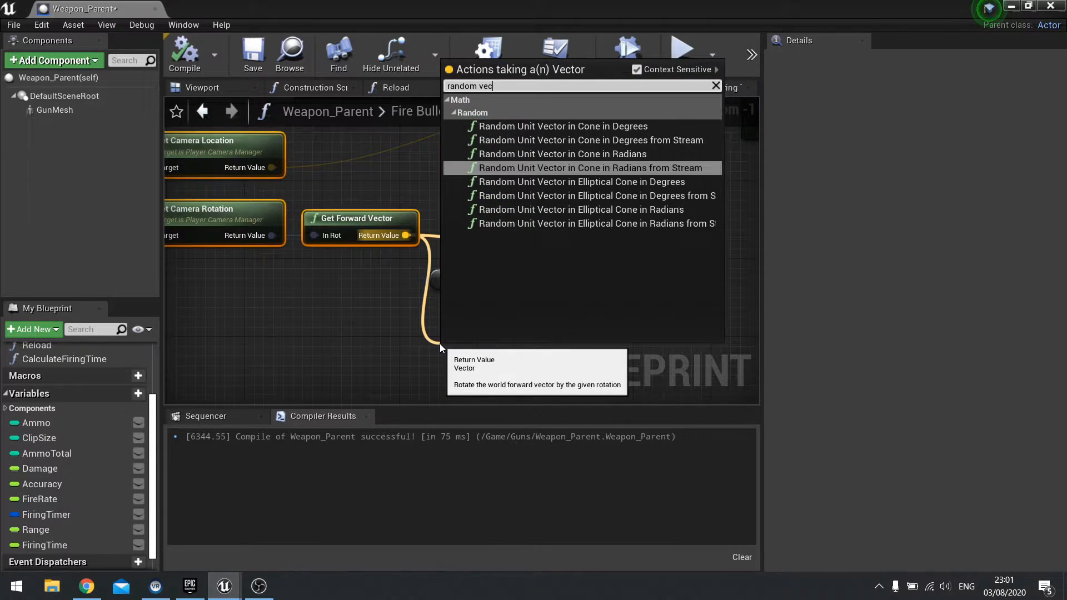
{"action": "type", "text": "r"}
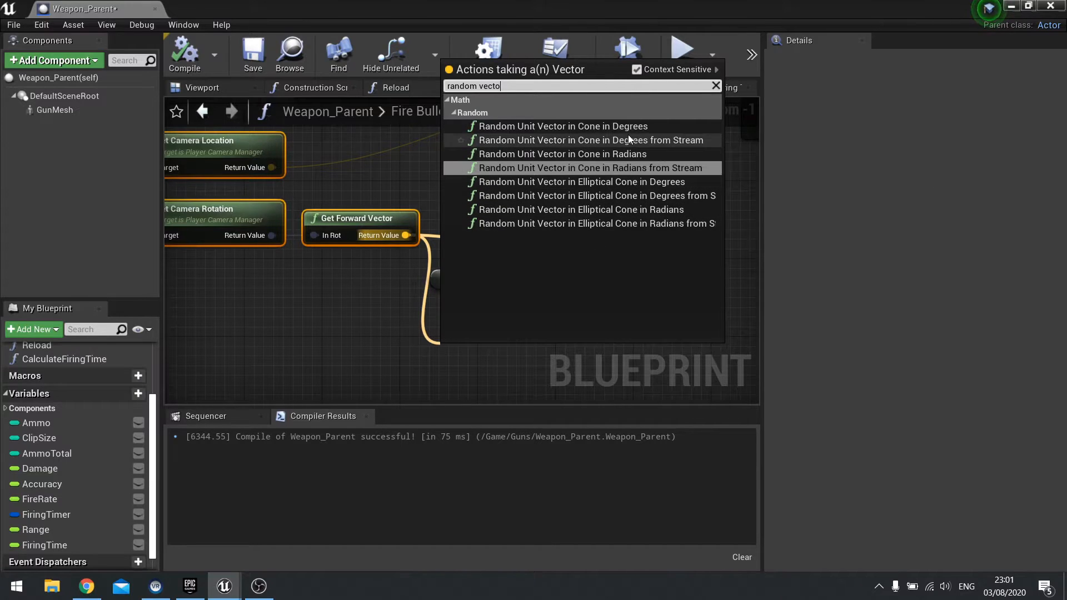
{"action": "left_click", "coordinate": [563, 125]}
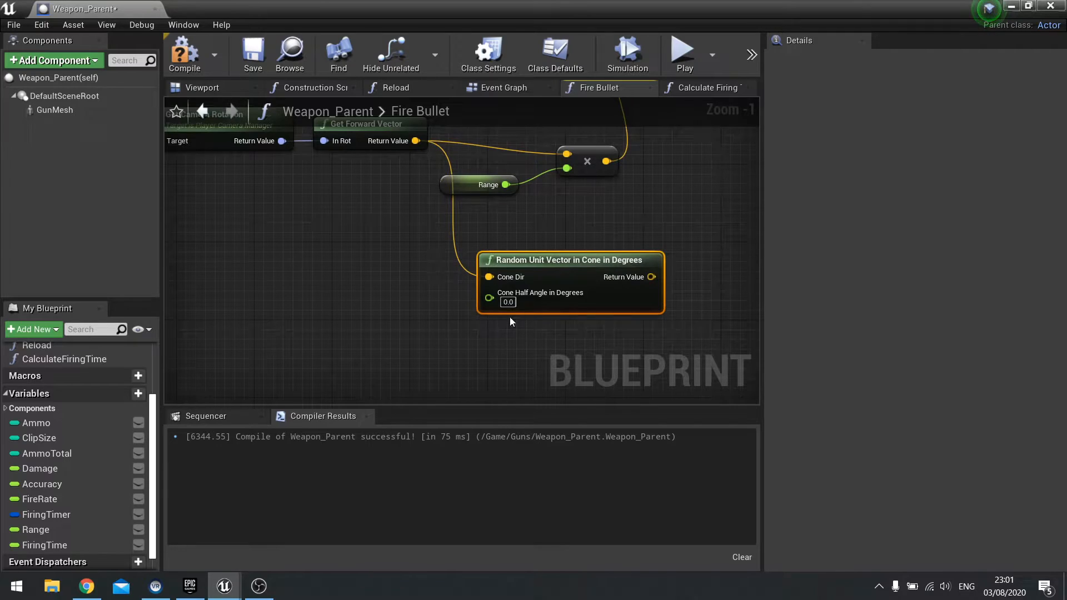
{"action": "mouse_move", "coordinate": [508, 277]}
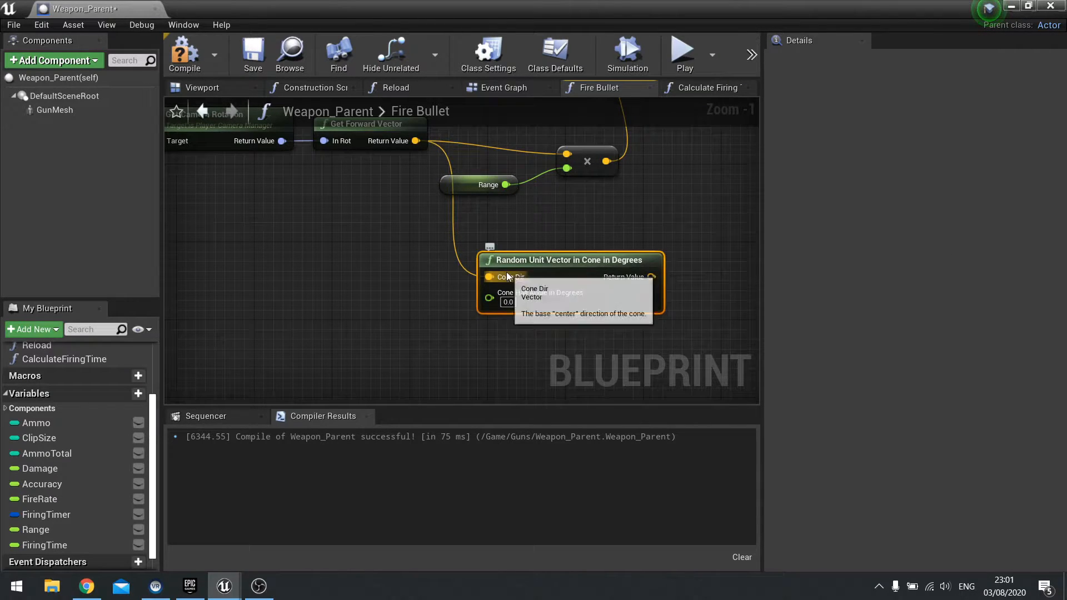
{"action": "mouse_move", "coordinate": [330, 218]}
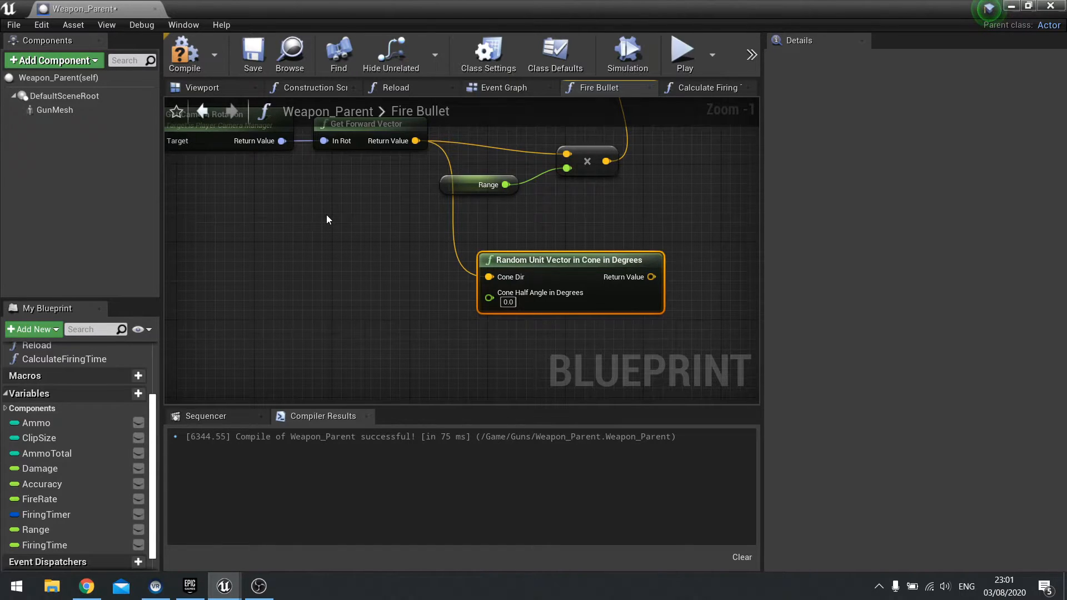
{"action": "mouse_move", "coordinate": [511, 283]}
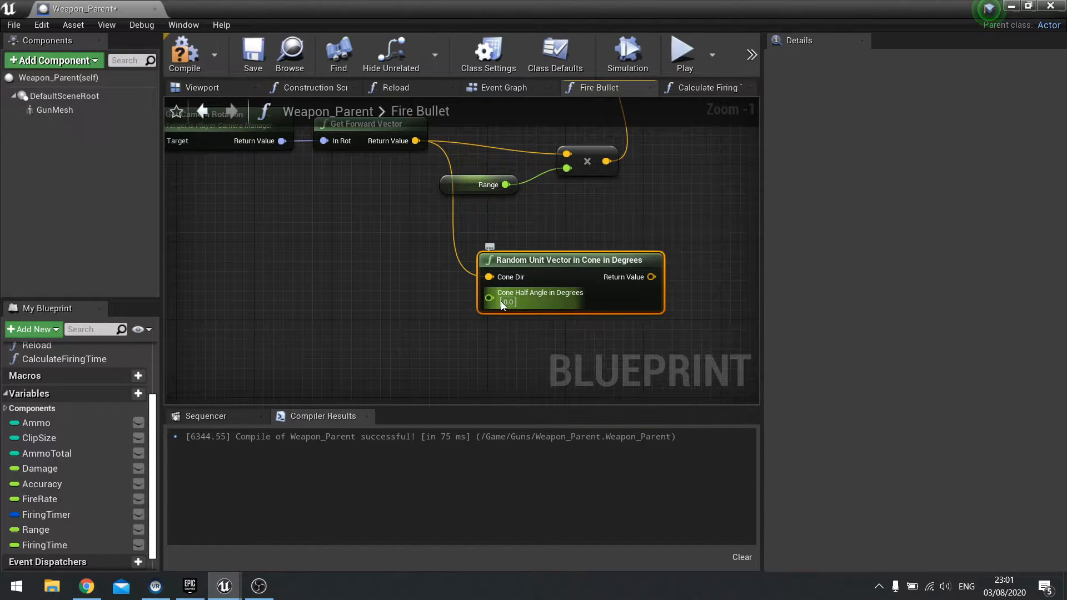
{"action": "left_click", "coordinate": [539, 333]}
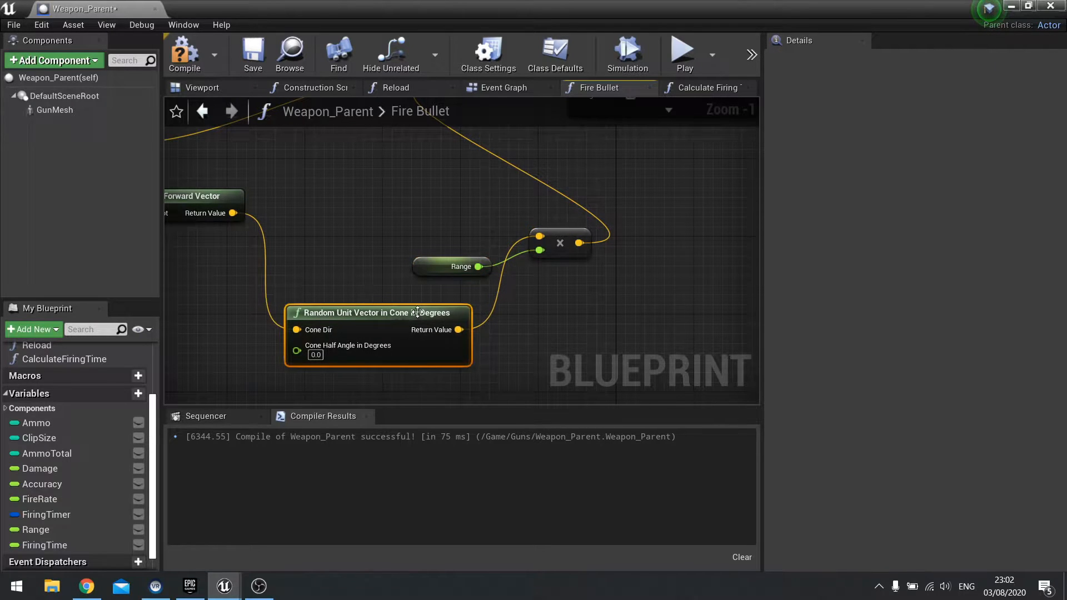
- Line the cone node up after Get Forward Vector to tidy the Fire Bullet graph
{"action": "left_click_drag", "start_coordinate": [378, 313], "coordinate": [368, 195]}
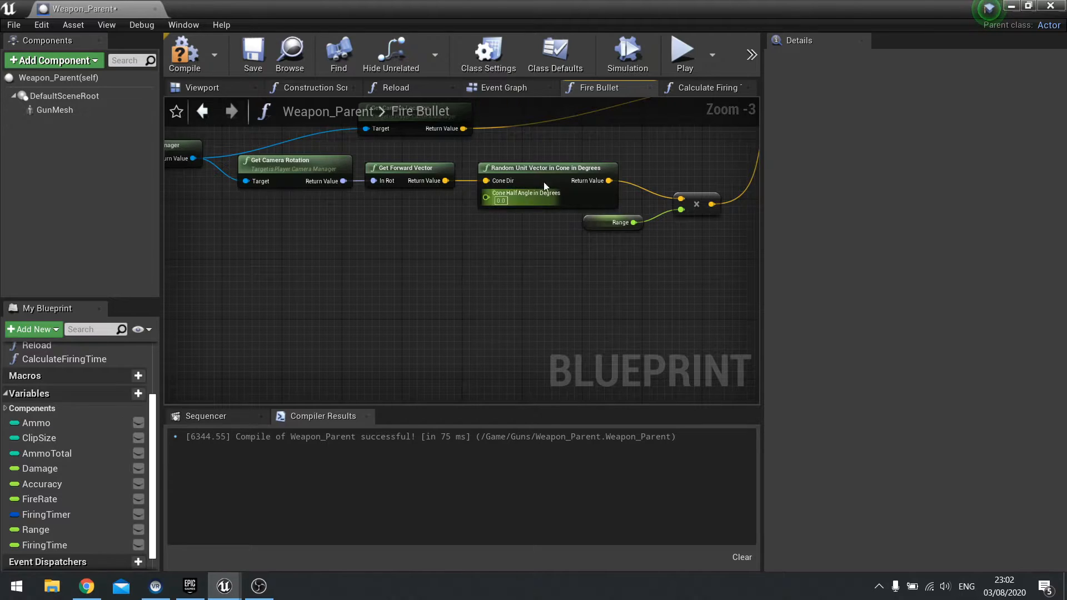
{"action": "mouse_move", "coordinate": [549, 198]}
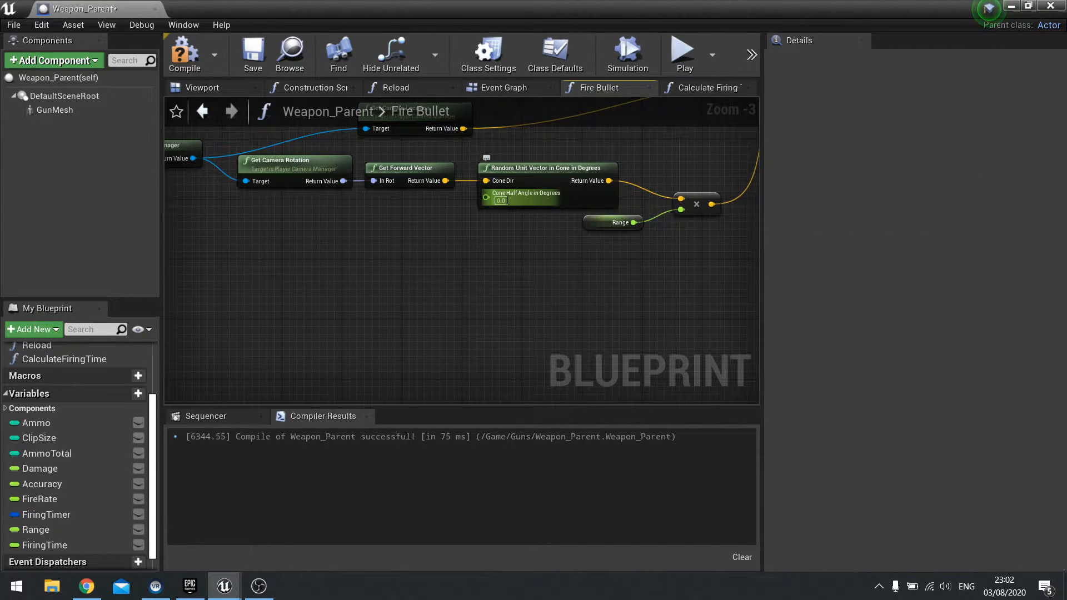
{"action": "left_click", "coordinate": [393, 322]}
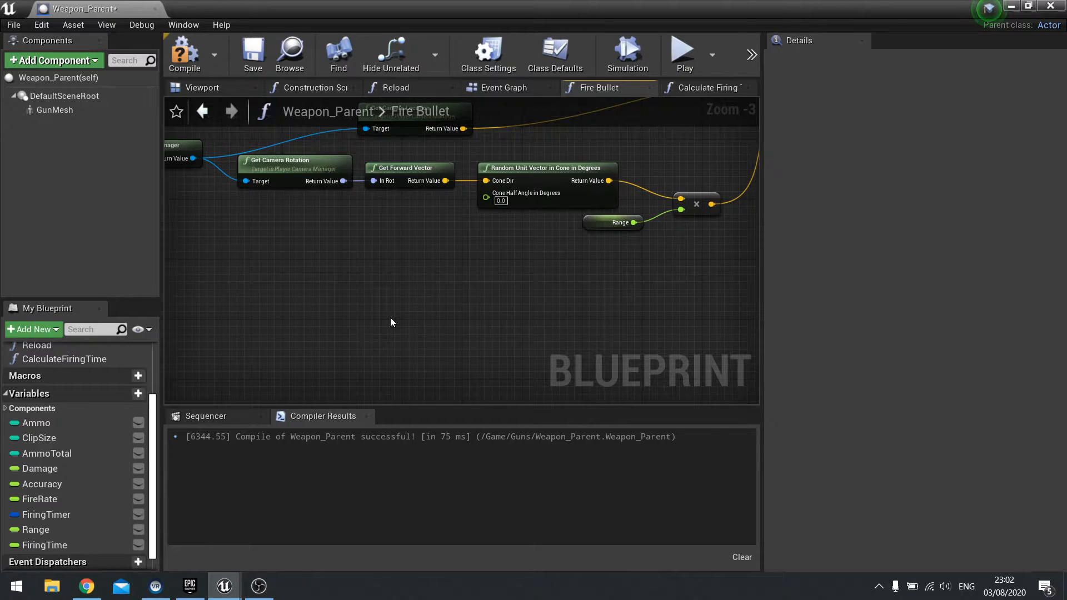
- Add a float * float node feeding the Cone Half Angle in Degrees input
{"action": "left_click_drag", "start_coordinate": [484, 198], "coordinate": [422, 272]}
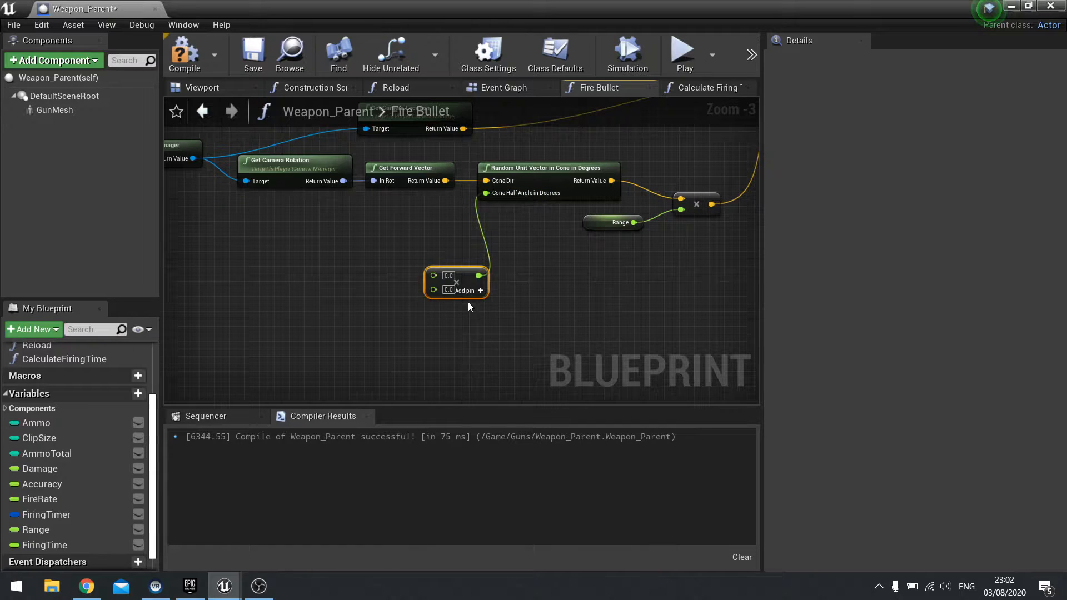
{"action": "left_click_drag", "start_coordinate": [456, 281], "coordinate": [419, 261]}
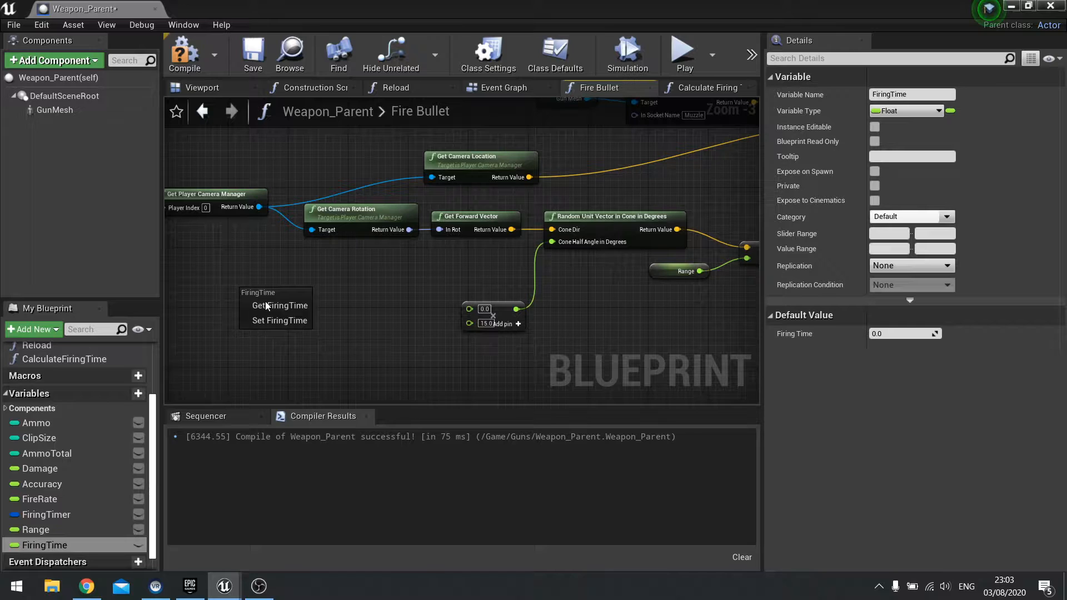
- Feed FiringTime into the multiply by 15 driving the cone half angle, then reopen Weapon_Parent
{"action": "left_click", "coordinate": [280, 306]}
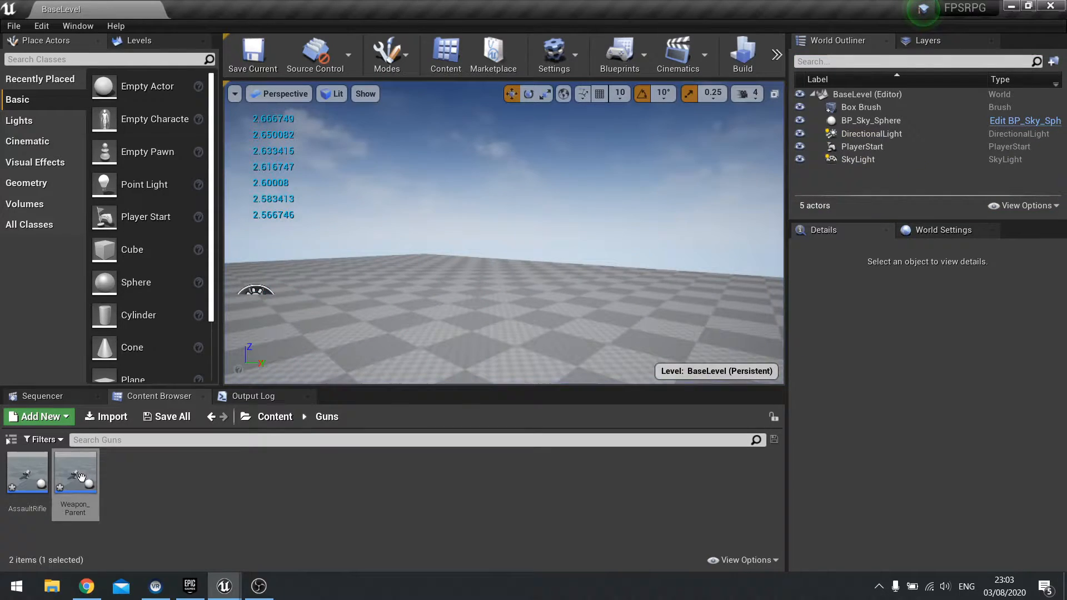
{"action": "double_click", "coordinate": [75, 471]}
{"action": "type", "text": "c"}
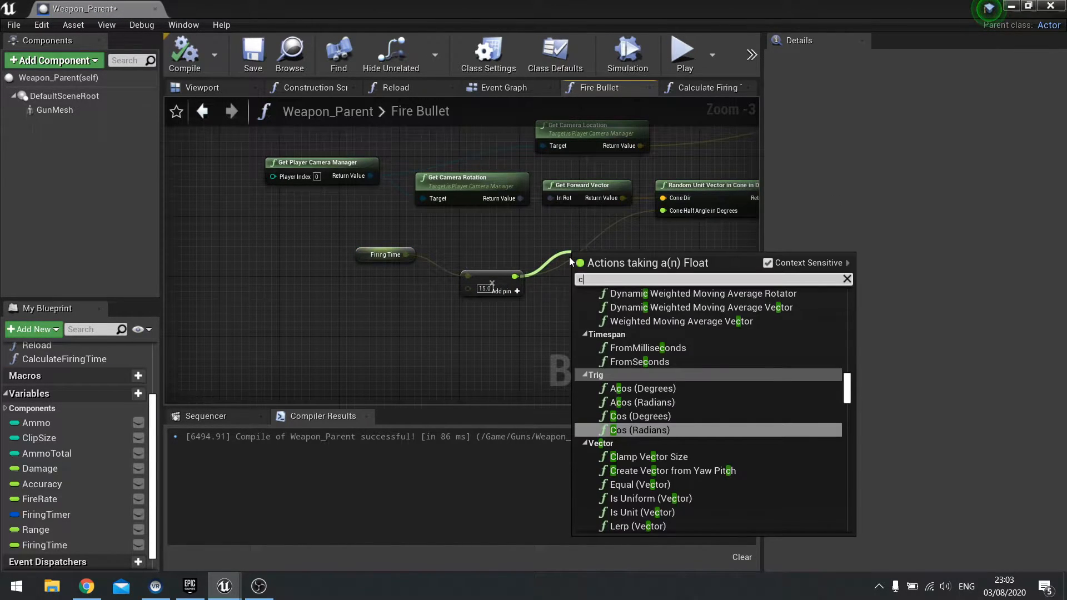
- Clamp the multiplied Firing Time to 0–15 before Cone Half Angle, test in Play, and return to Weapon_Parent
{"action": "type", "text": "lamp"}
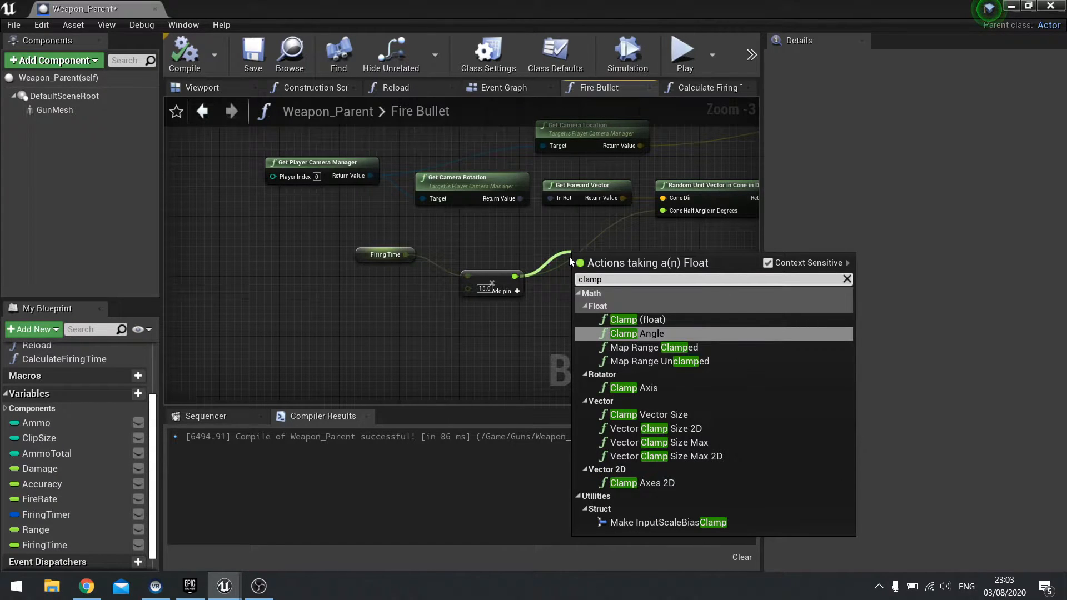
{"action": "left_click", "coordinate": [624, 320]}
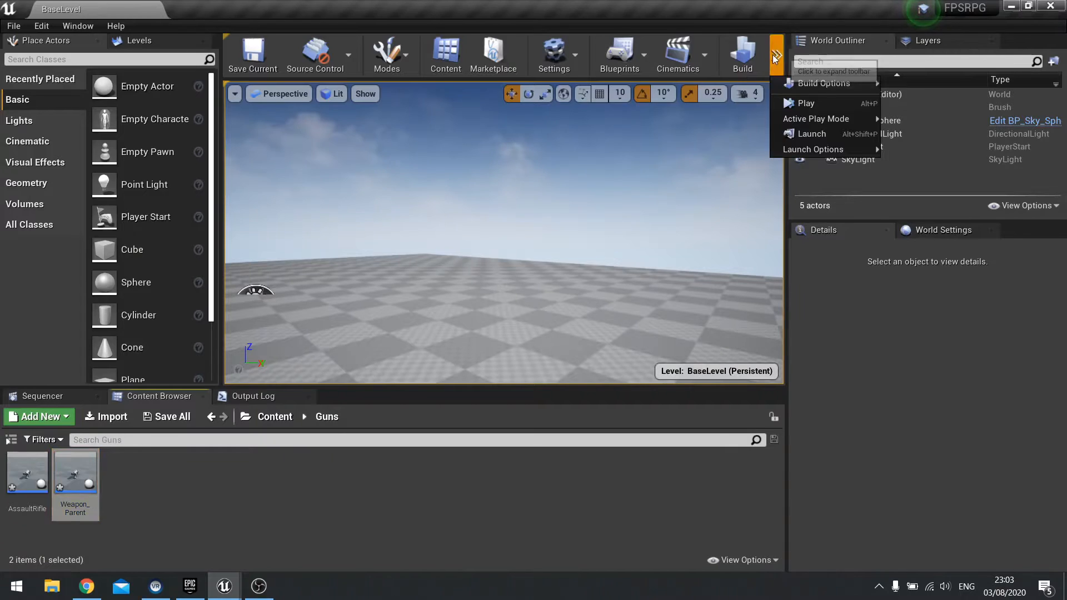
{"action": "left_click", "coordinate": [799, 103]}
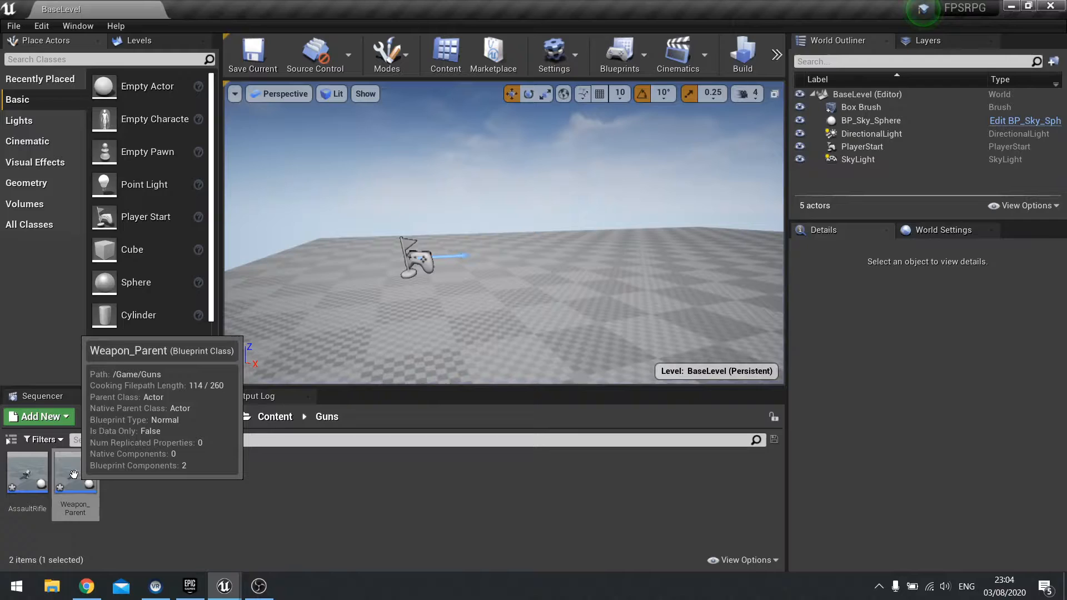
{"action": "double_click", "coordinate": [76, 474]}
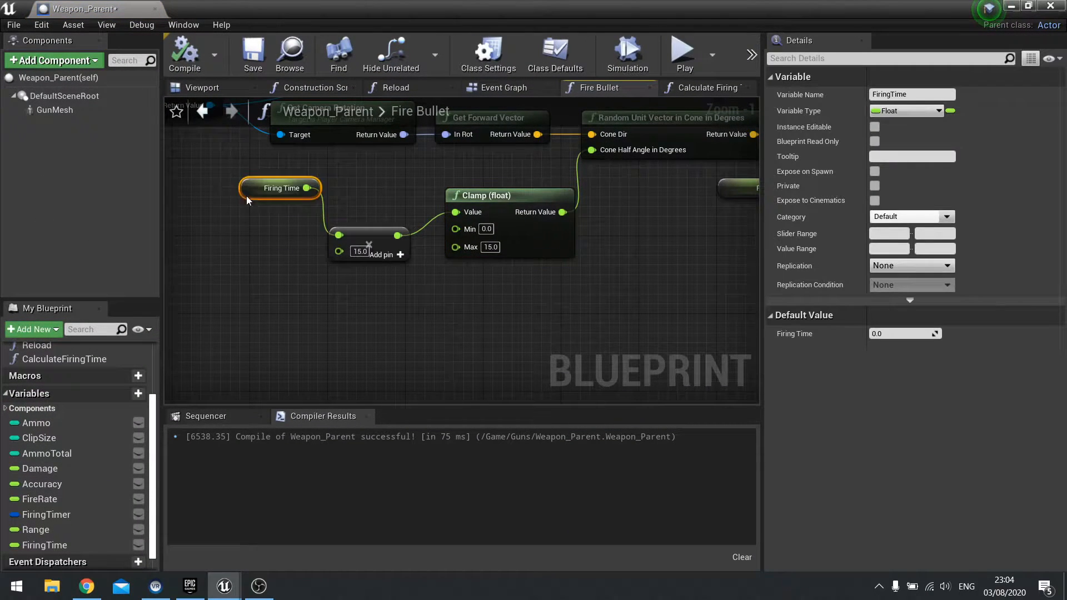
- Place a Get Accuracy node under Firing Time in the Fire Bullet graph and start a node from its output
{"action": "left_click", "coordinate": [42, 485]}
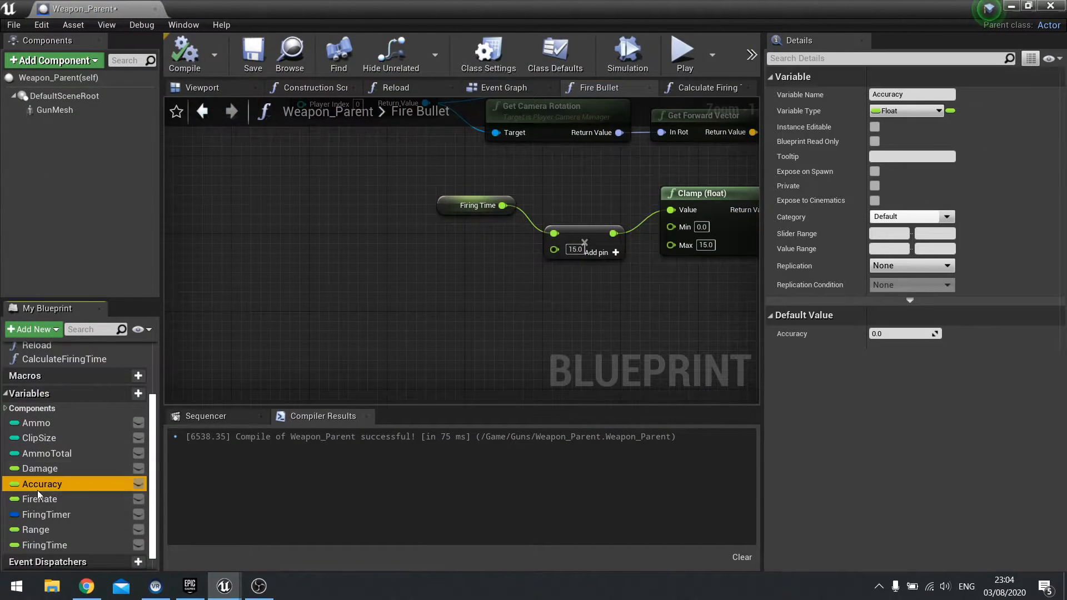
{"action": "mouse_move", "coordinate": [47, 491]}
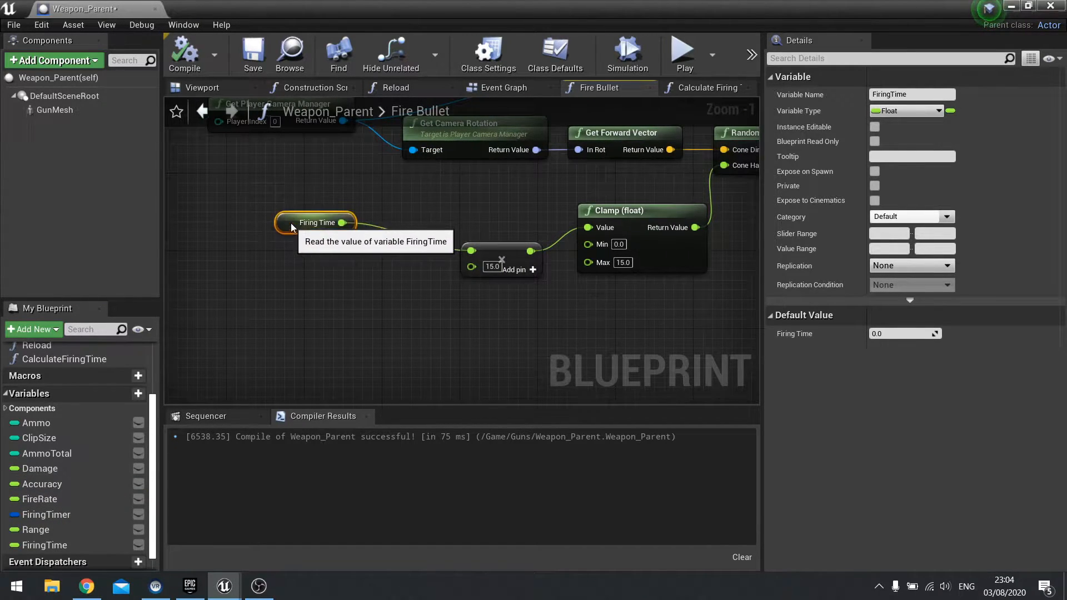
{"action": "mouse_move", "coordinate": [51, 493]}
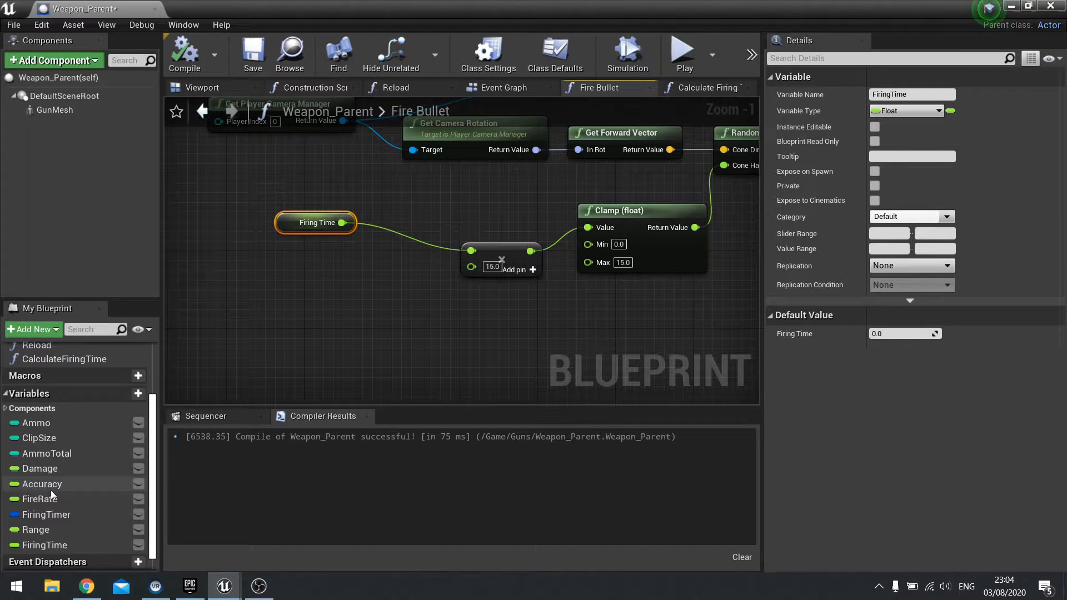
{"action": "left_click", "coordinate": [42, 485]}
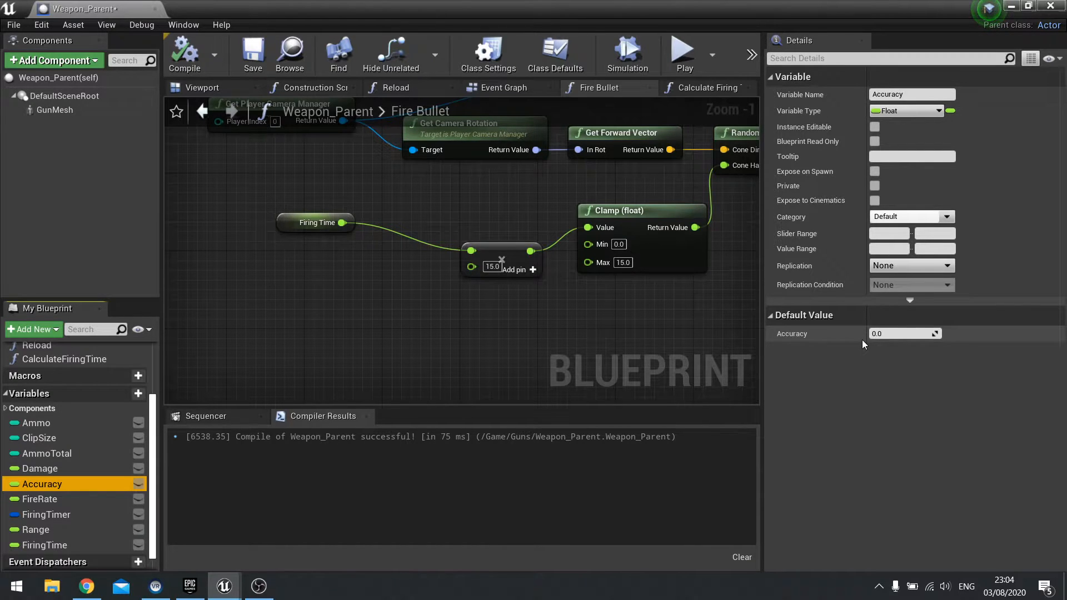
{"action": "mouse_move", "coordinate": [769, 336]}
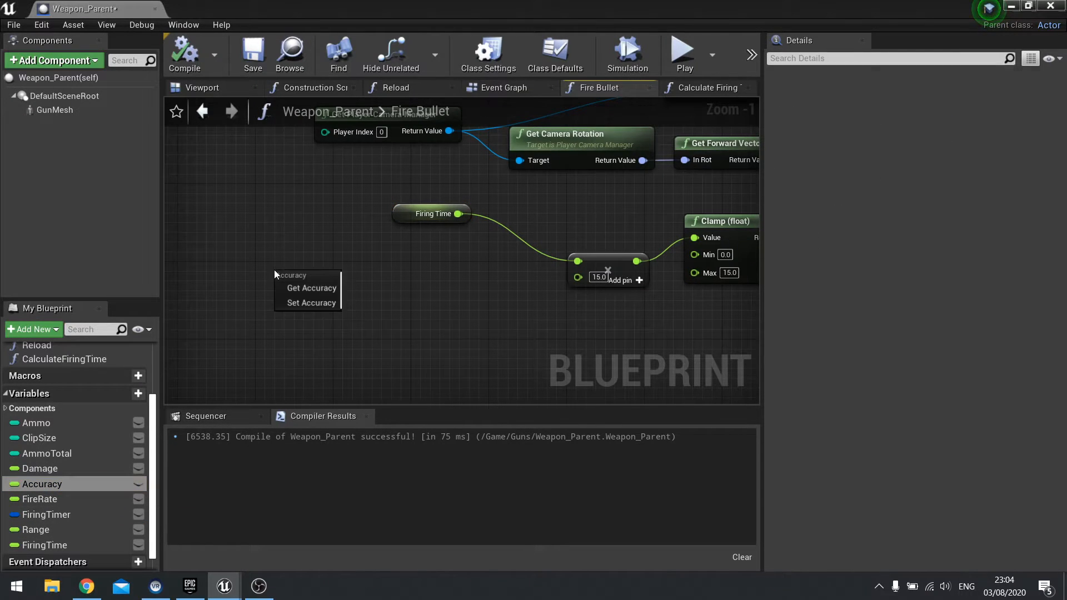
{"action": "left_click", "coordinate": [312, 288]}
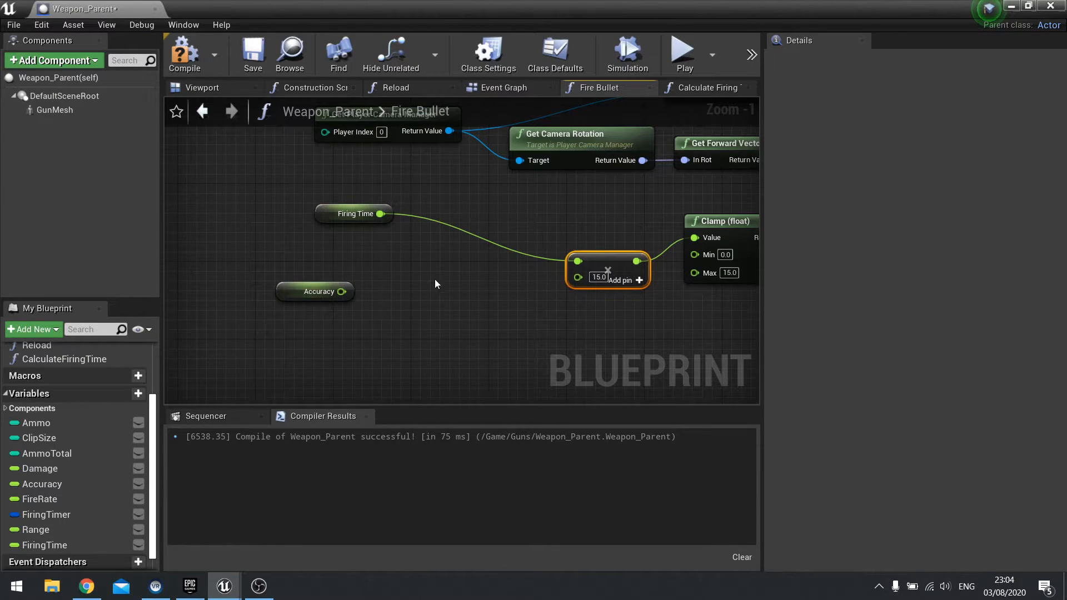
{"action": "left_click", "coordinate": [318, 291]}
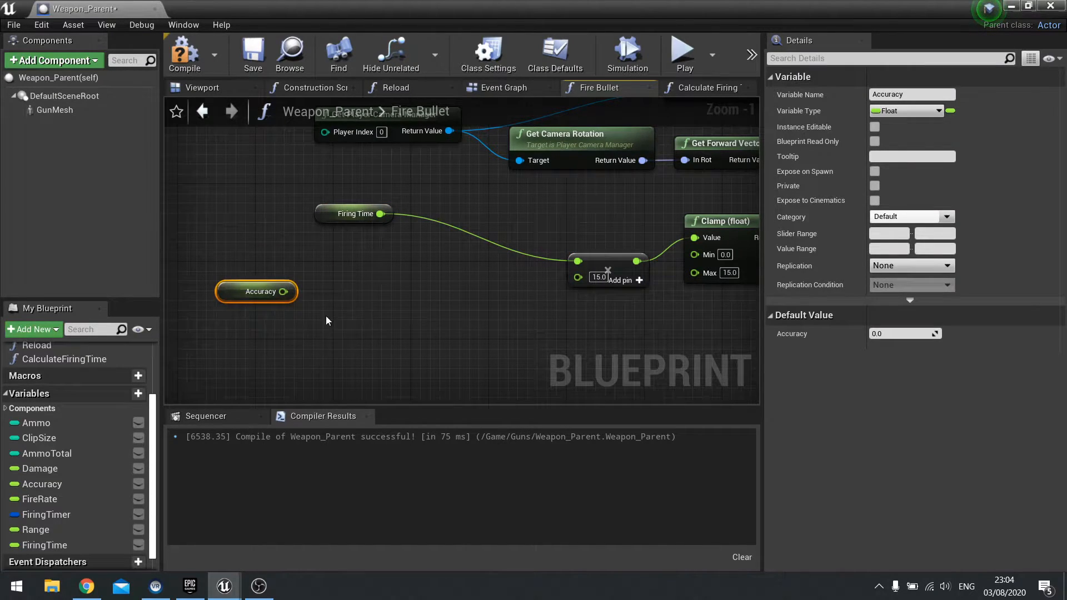
{"action": "mouse_move", "coordinate": [333, 300]}
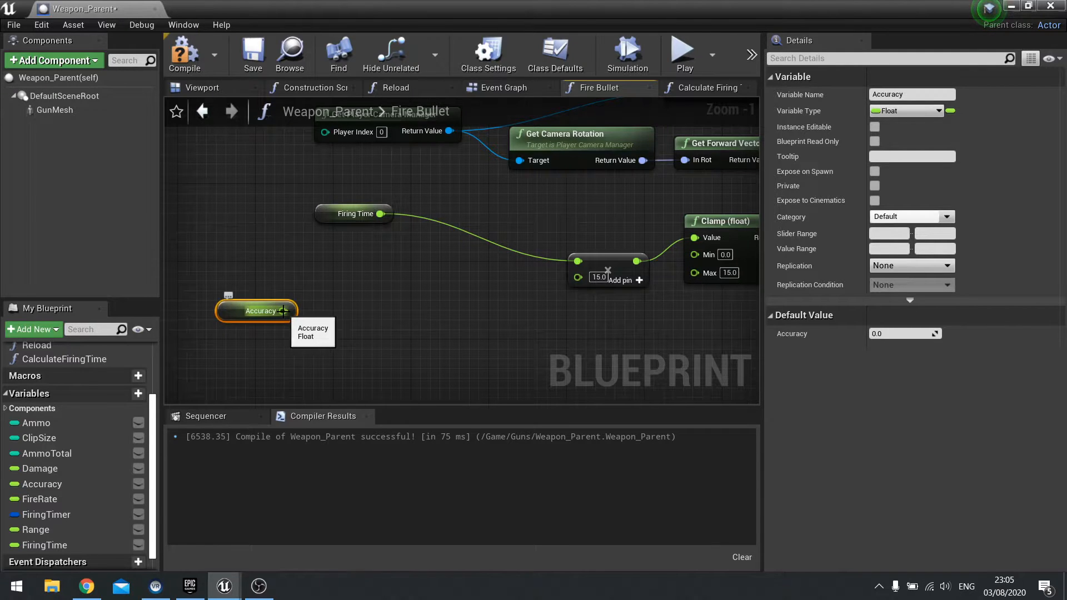
{"action": "left_click_drag", "start_coordinate": [284, 310], "coordinate": [344, 280]}
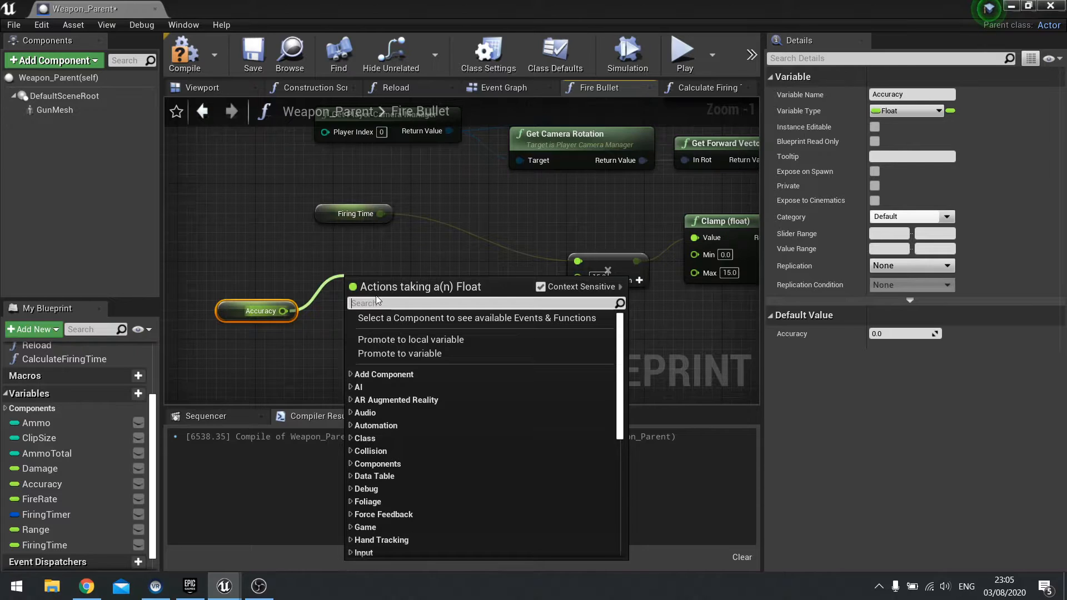
- Subtract Accuracy from 1.0 with a float subtraction node beside the Accuracy getter
{"action": "type", "text": "-"}
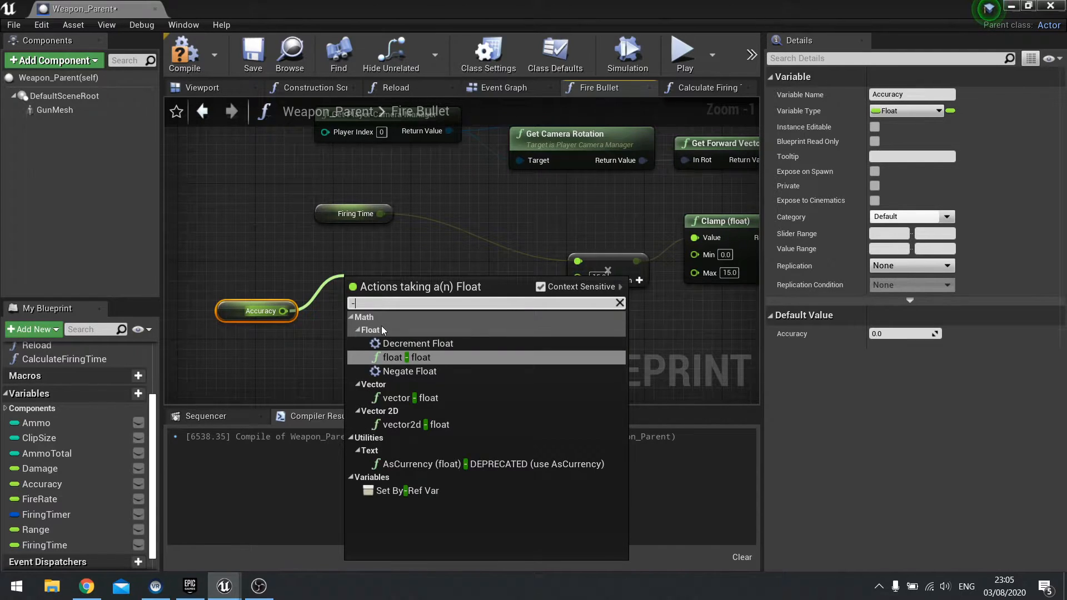
{"action": "left_click", "coordinate": [394, 358]}
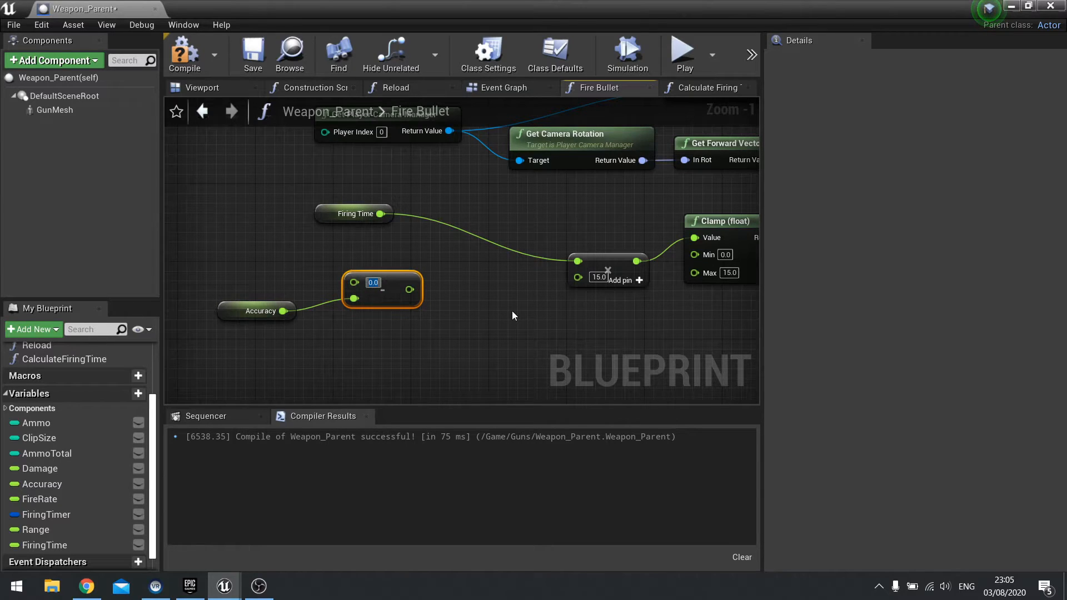
{"action": "type", "text": "1.0"}
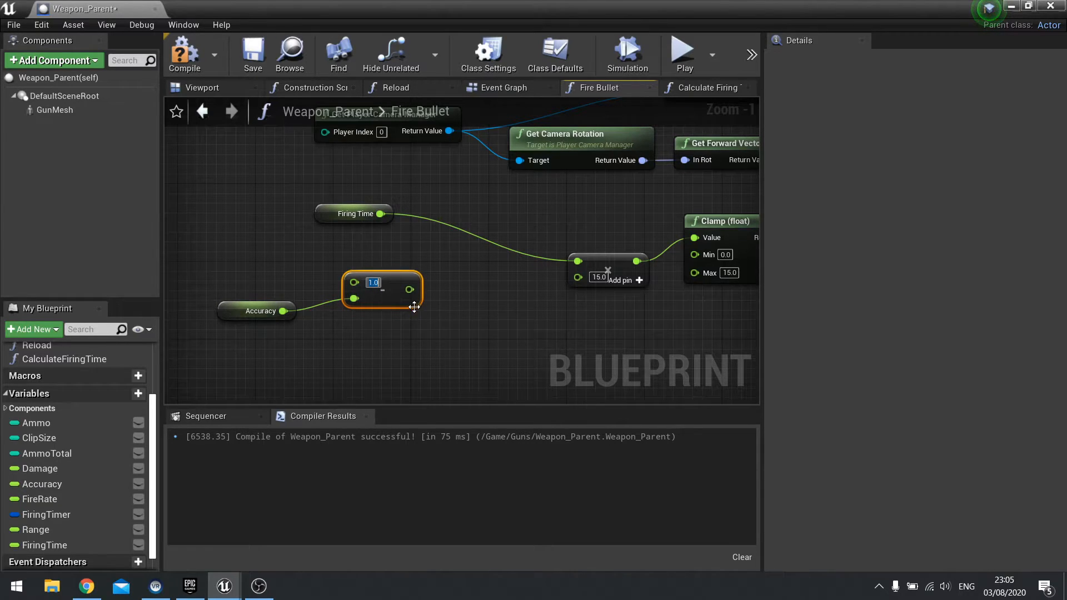
{"action": "left_click_drag", "start_coordinate": [382, 289], "coordinate": [353, 270]}
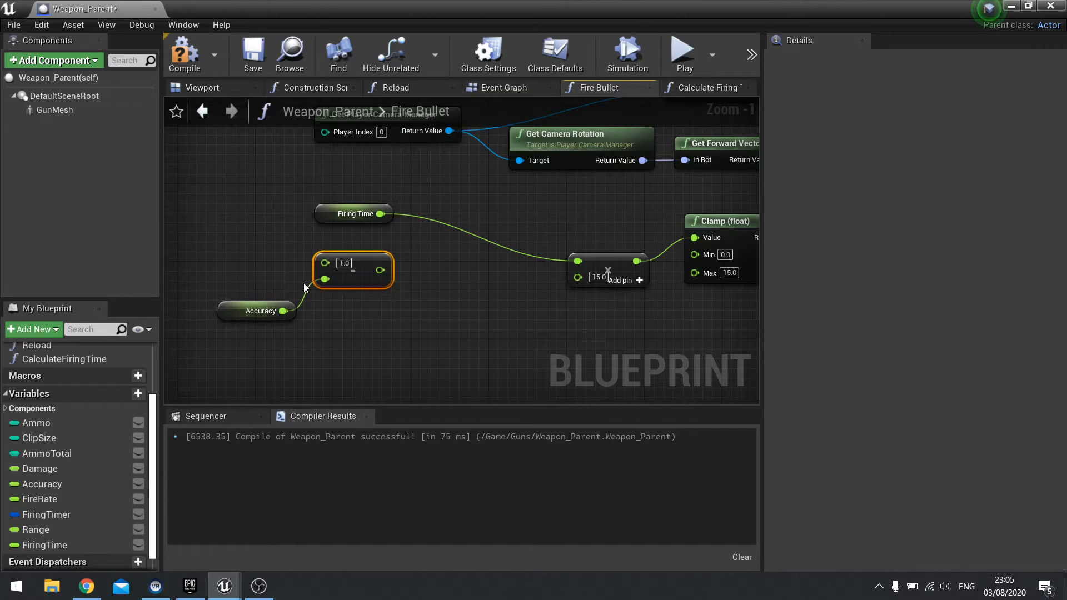
{"action": "mouse_move", "coordinate": [380, 234]}
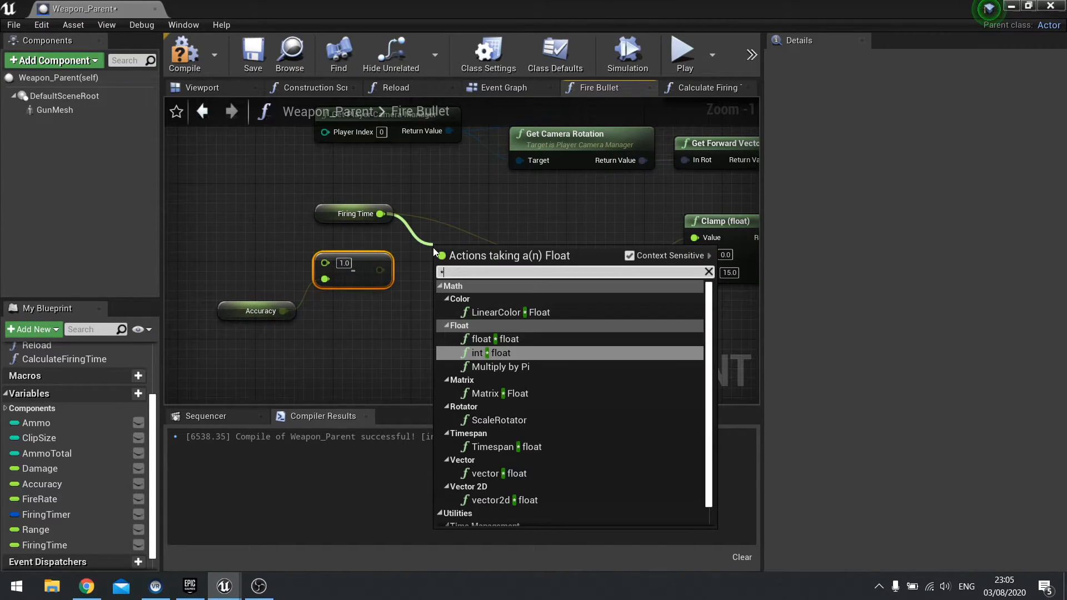
- Multiply Firing Time by the 1 − Accuracy result ahead of the ×15 multiply
{"action": "left_click", "coordinate": [484, 340]}
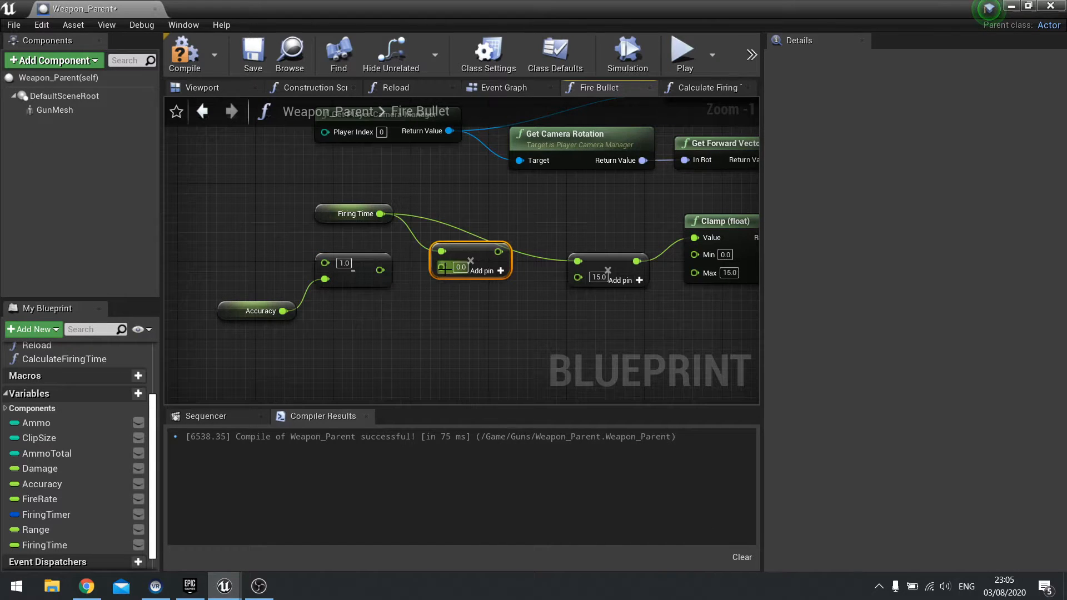
{"action": "left_click_drag", "start_coordinate": [500, 252], "coordinate": [575, 256]}
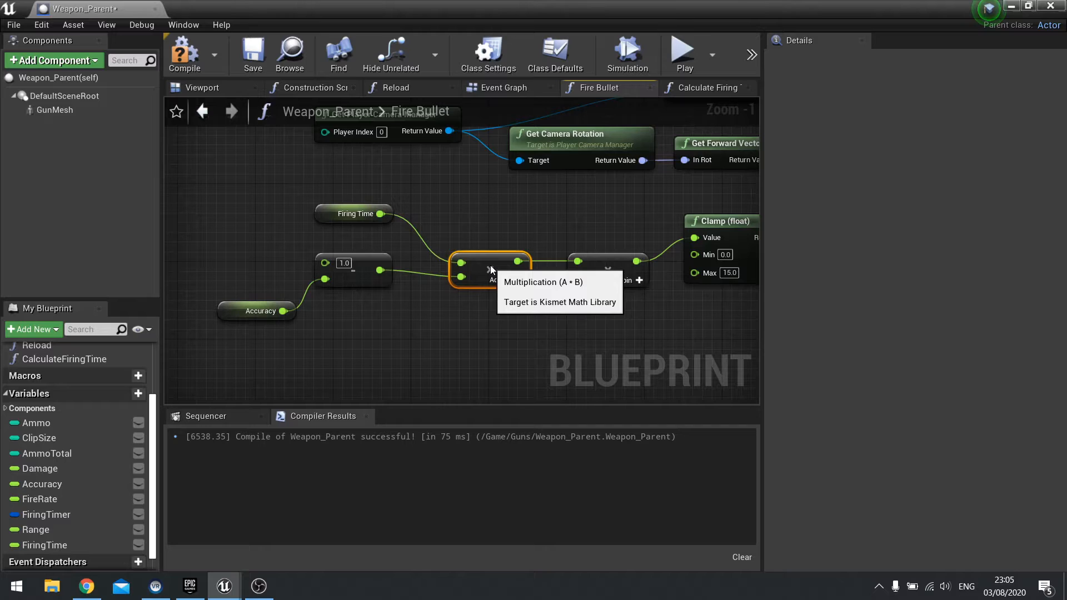
{"action": "mouse_move", "coordinate": [517, 364]}
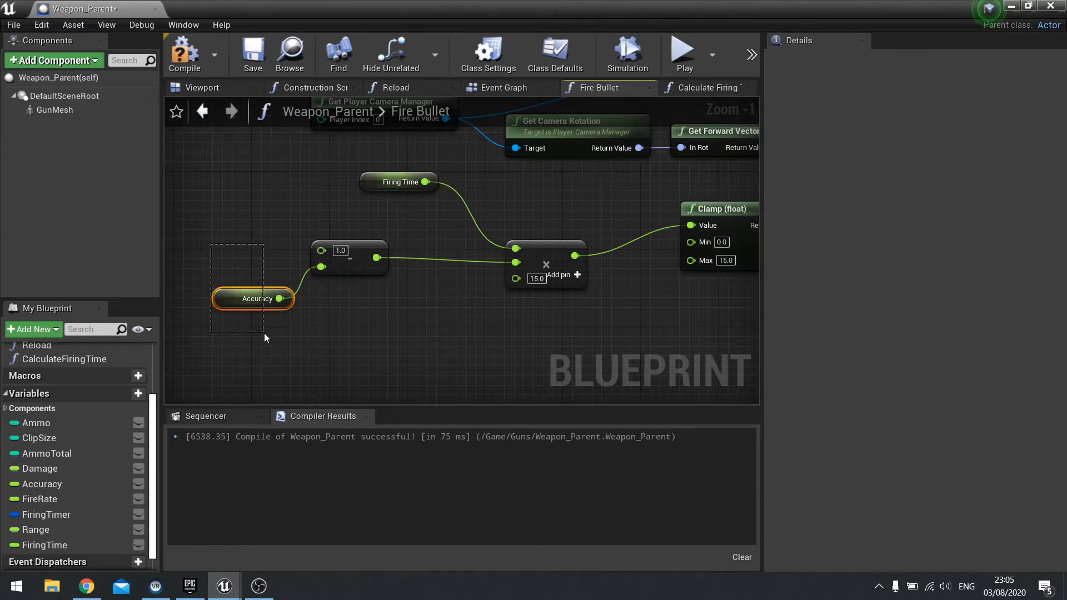
{"action": "left_click", "coordinate": [253, 298]}
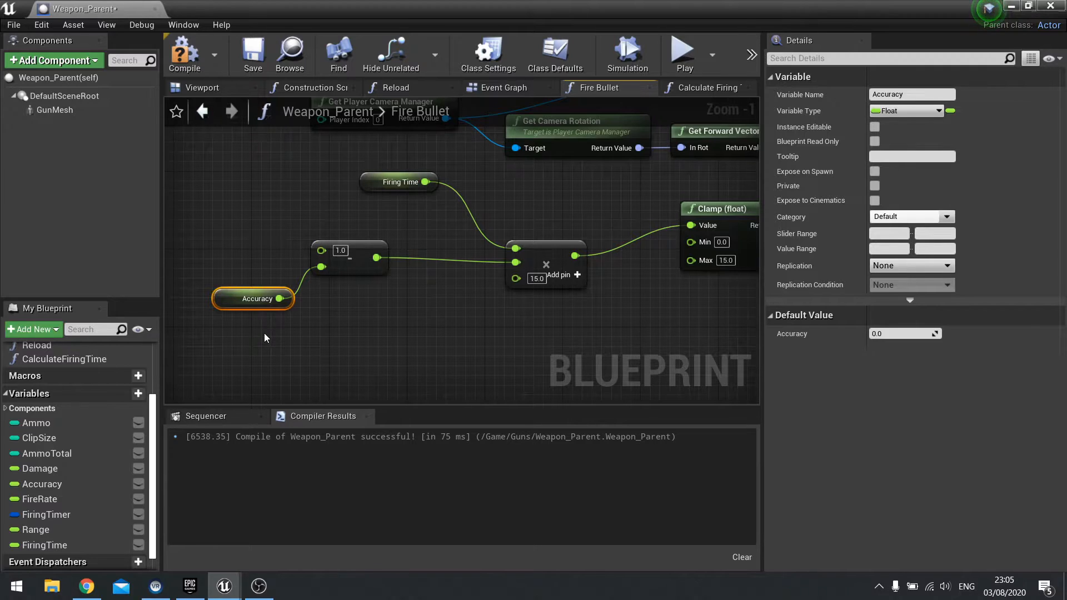
{"action": "mouse_move", "coordinate": [302, 308]}
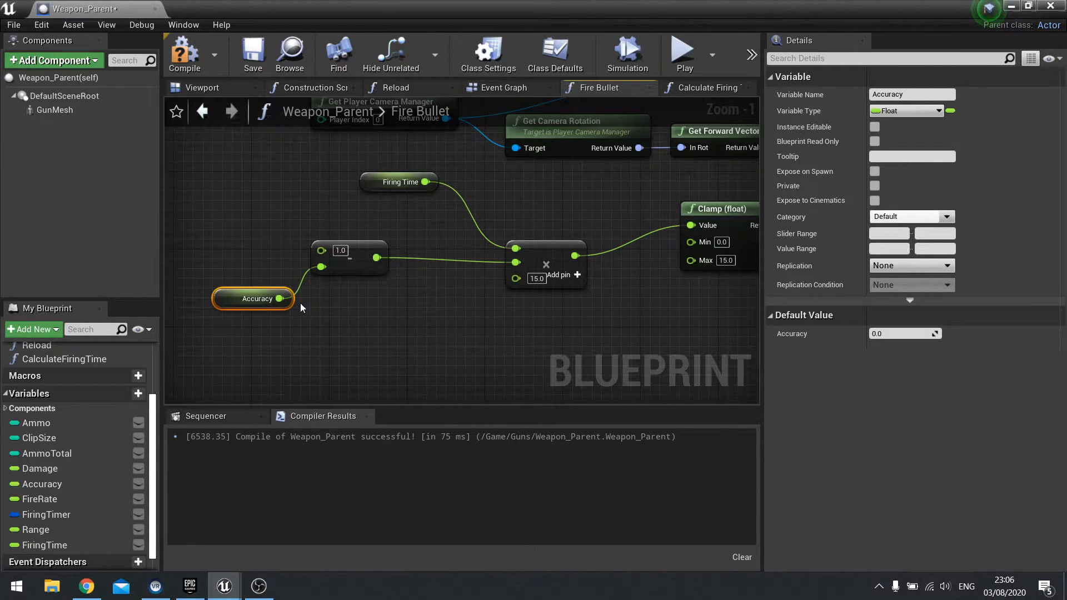
- Reopen Weapon_Parent from the Content Browser to recompile and test the spread values
{"action": "left_click", "coordinate": [399, 182]}
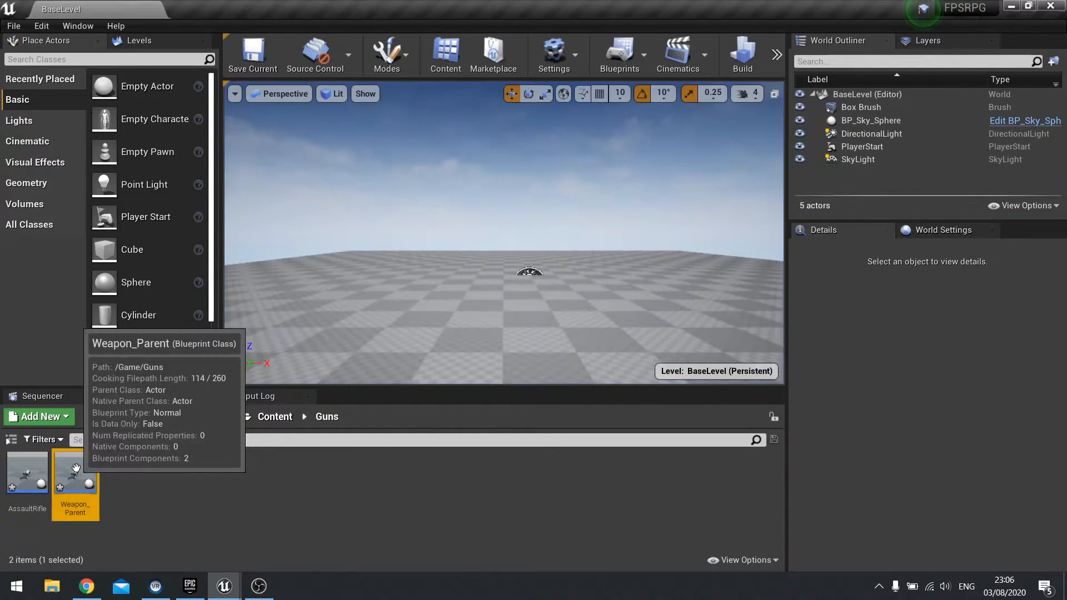
{"action": "double_click", "coordinate": [76, 471]}
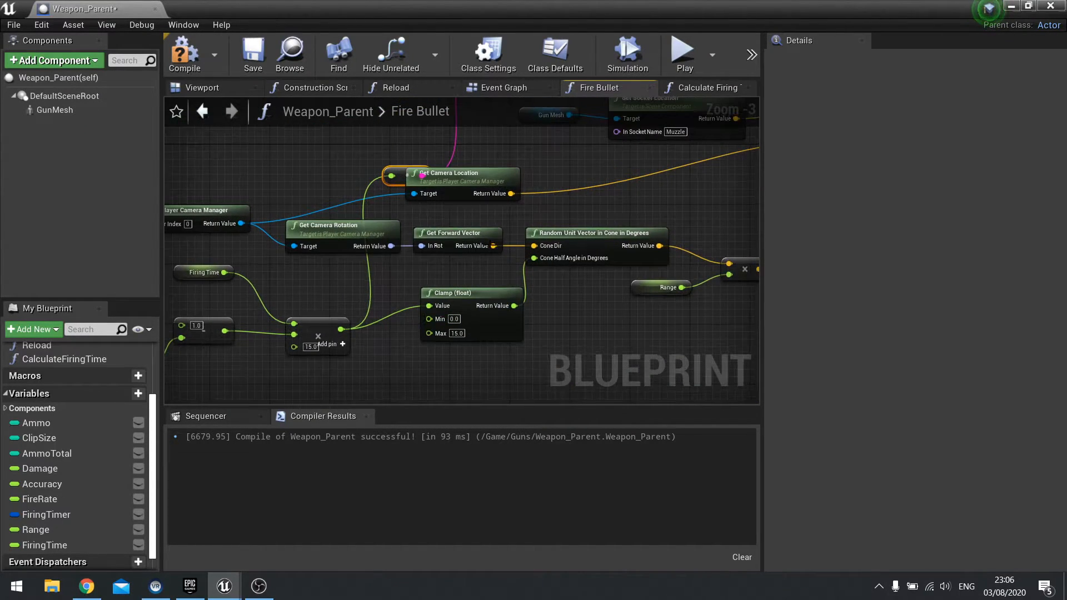
{"action": "mouse_move", "coordinate": [391, 334]}
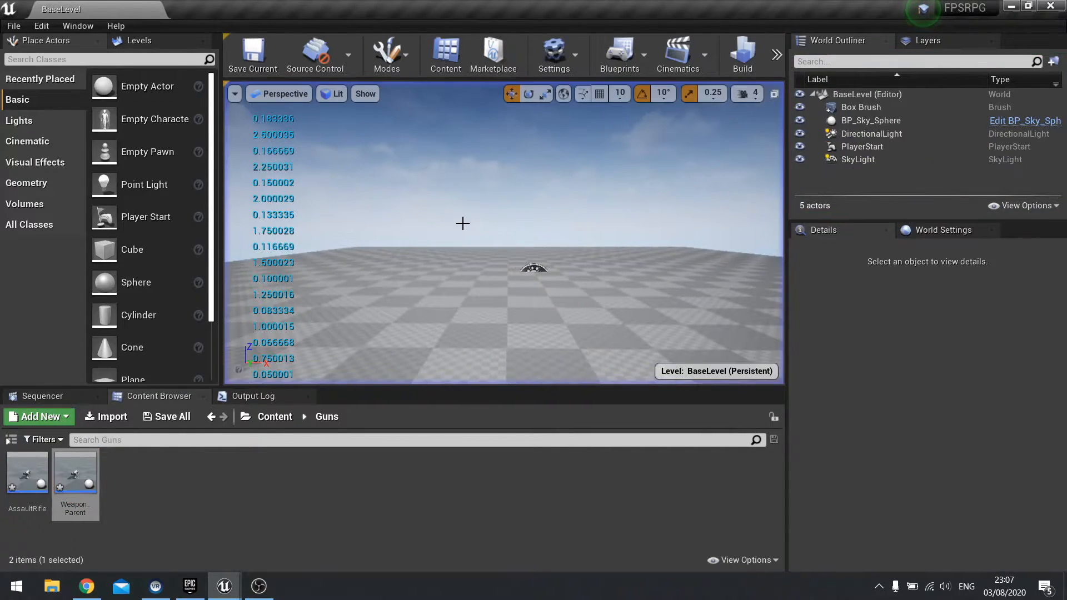
{"action": "double_click", "coordinate": [76, 471]}
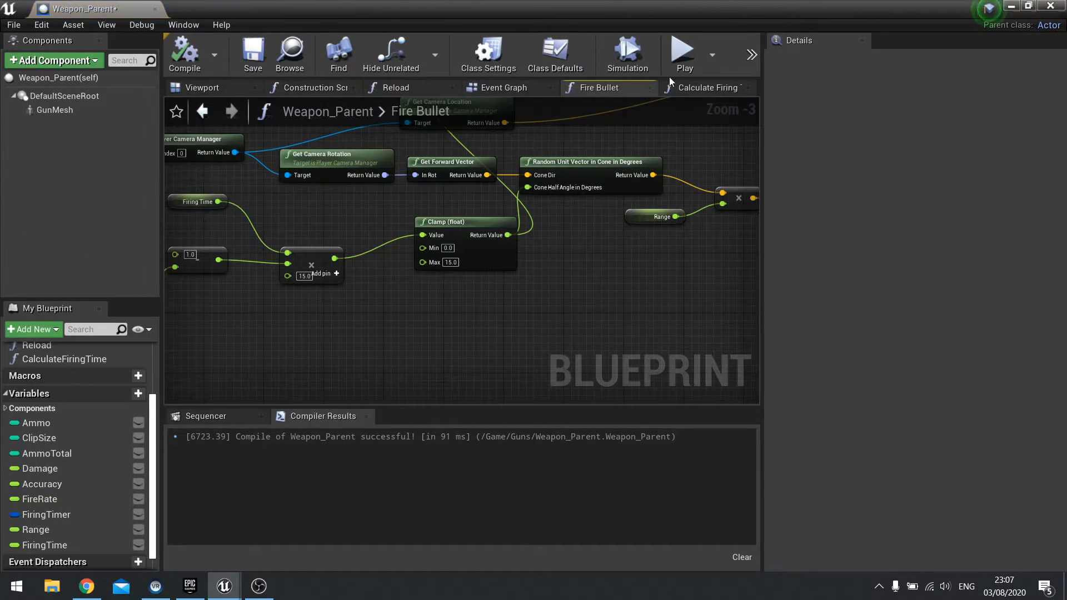
{"action": "left_click", "coordinate": [710, 87]}
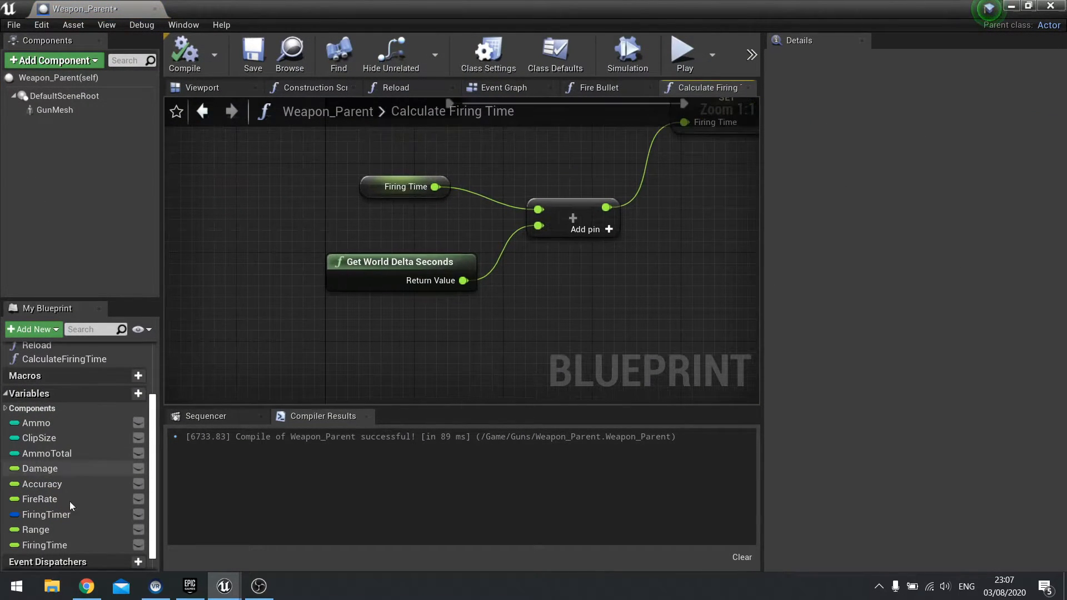
{"action": "left_click", "coordinate": [42, 485]}
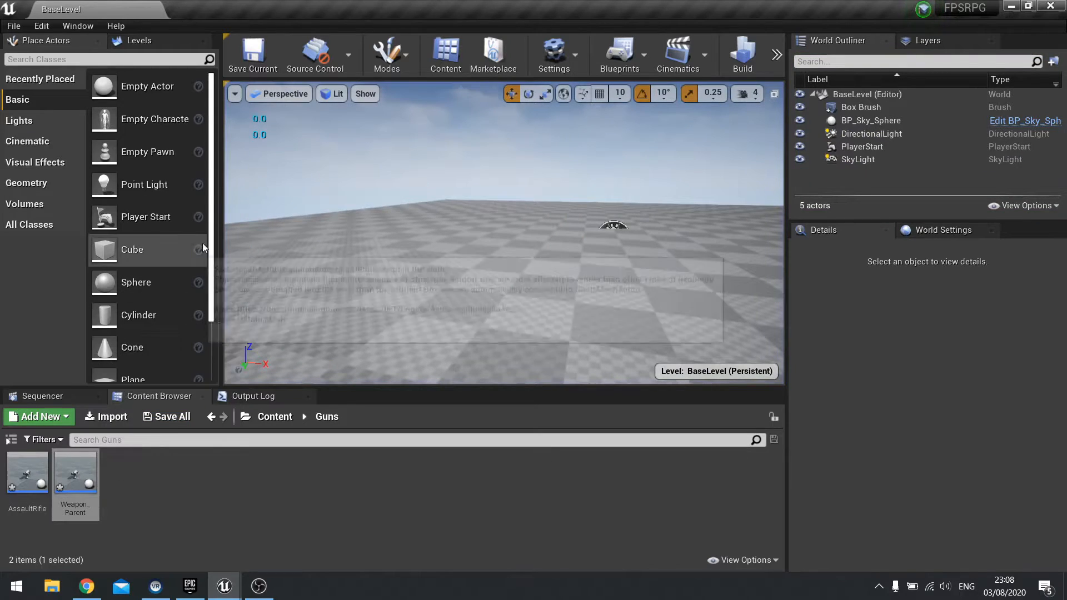
{"action": "mouse_move", "coordinate": [76, 471]}
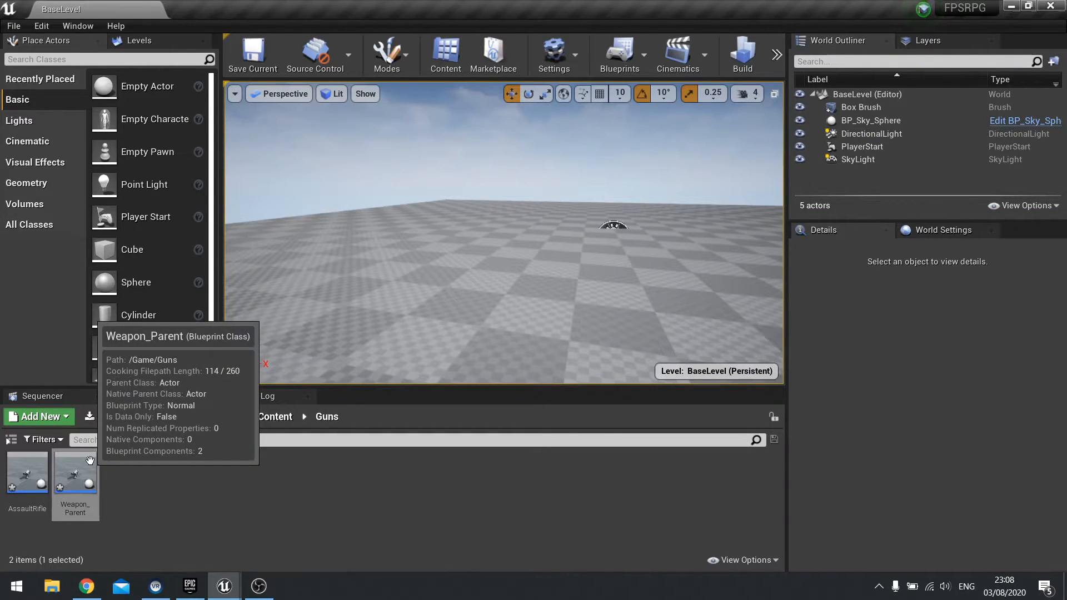
- Clamp 1 − Accuracy to 0.01–1.0 and feed the clamped value into the multiply
{"action": "double_click", "coordinate": [75, 472]}
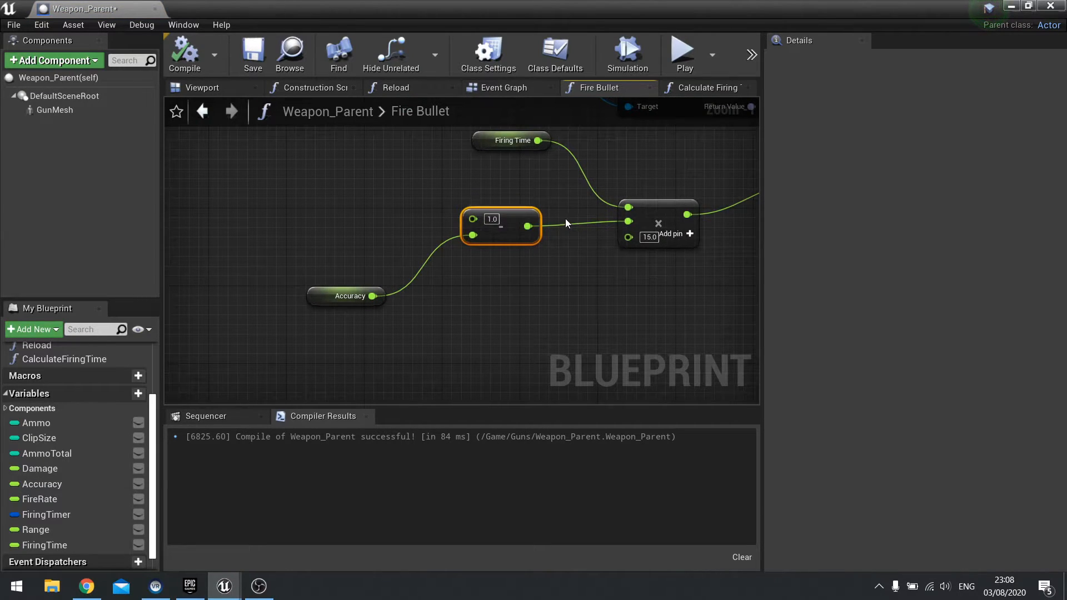
{"action": "left_click_drag", "start_coordinate": [500, 226], "coordinate": [374, 236]}
{"action": "type", "text": "clamp"}
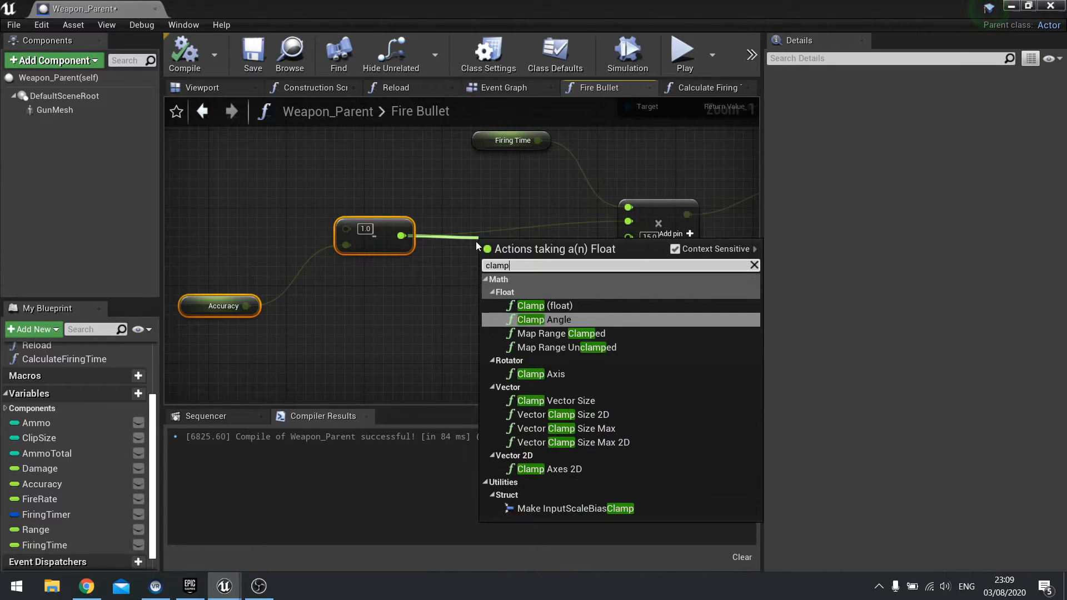
{"action": "mouse_move", "coordinate": [541, 305]}
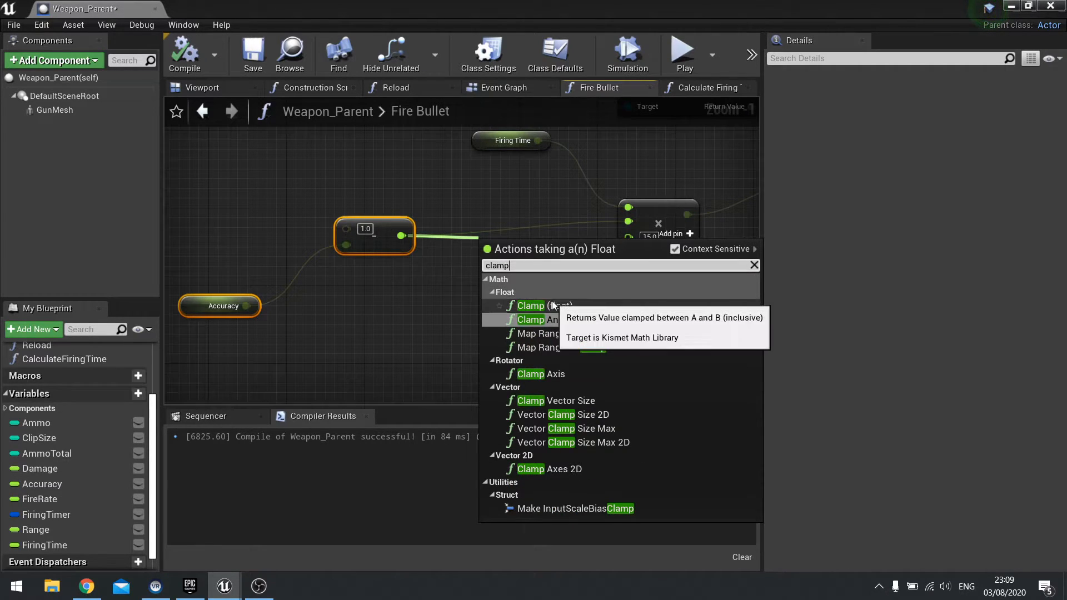
{"action": "left_click", "coordinate": [530, 306]}
{"action": "type", "text": "0.01"}
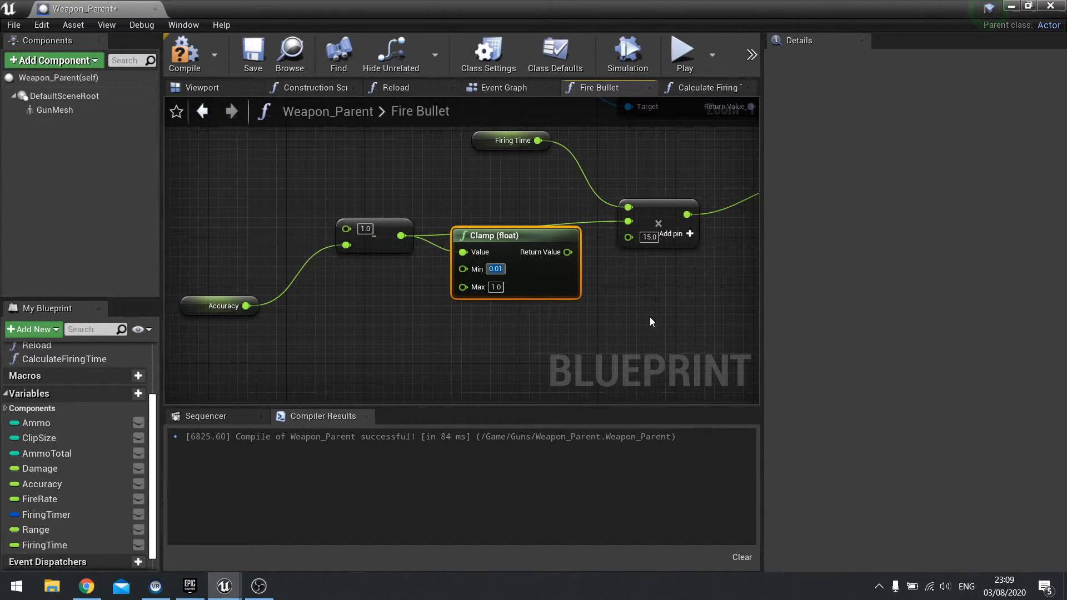
{"action": "left_click_drag", "start_coordinate": [568, 252], "coordinate": [626, 228]}
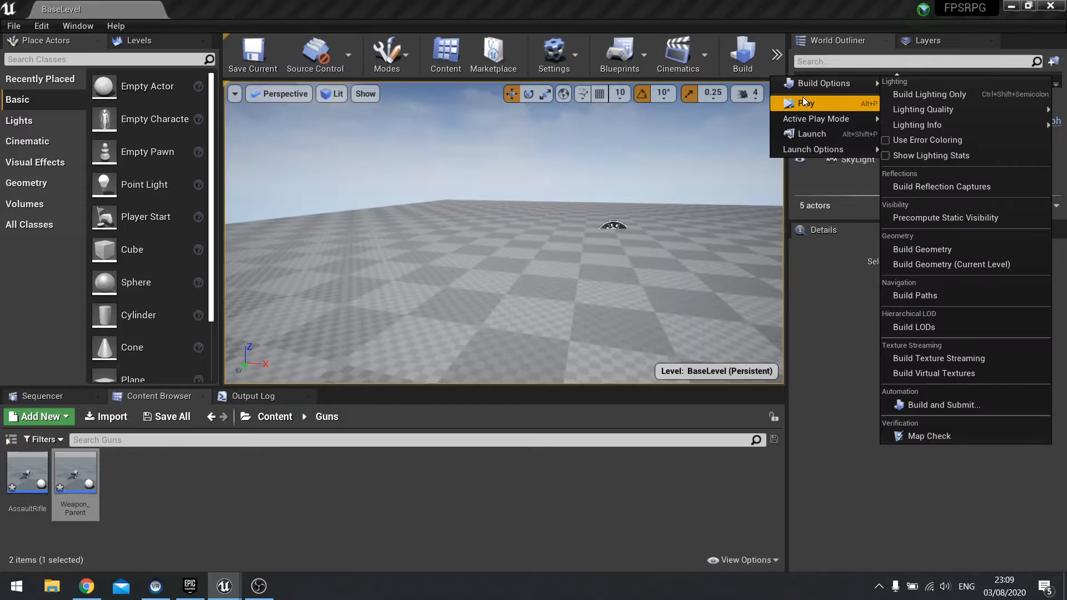
- Test the spread in Play, then give Accuracy a default value of 0.5
{"action": "left_click", "coordinate": [807, 103]}
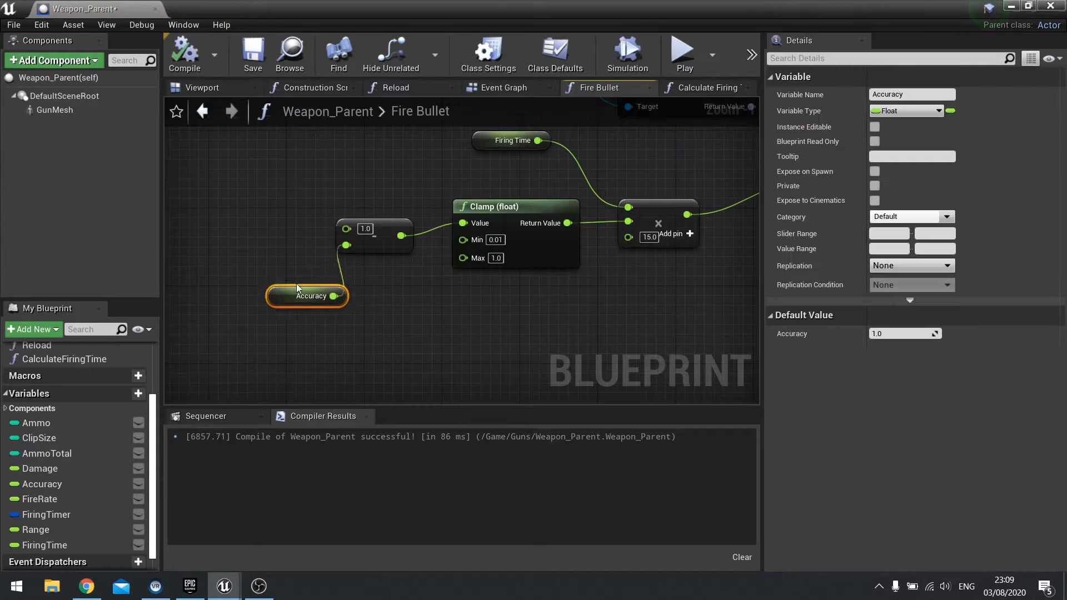
{"action": "left_click_drag", "start_coordinate": [307, 296], "coordinate": [268, 267]}
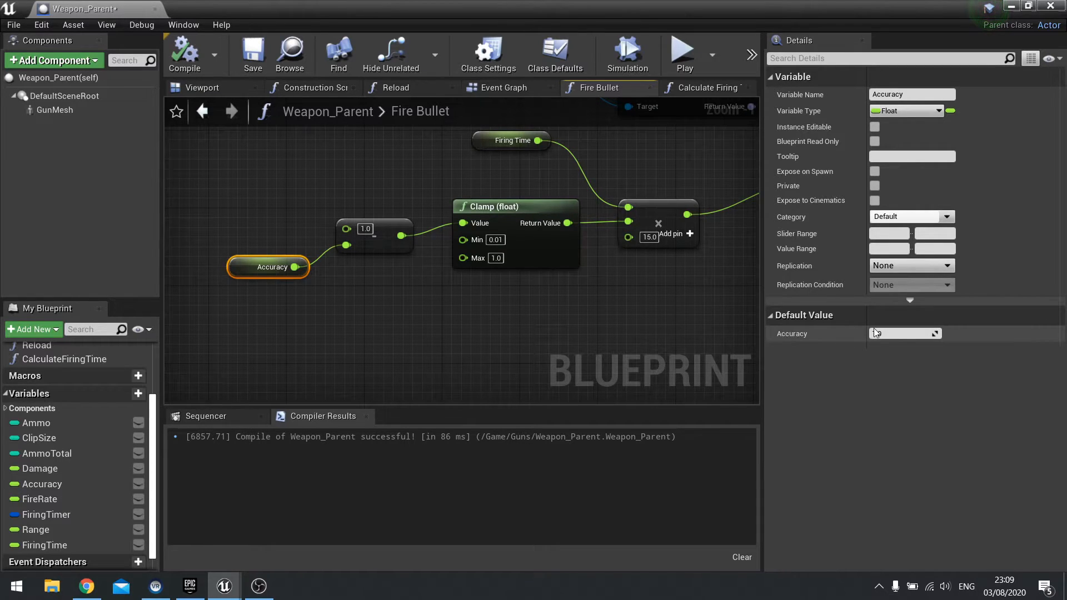
{"action": "left_click", "coordinate": [901, 333]}
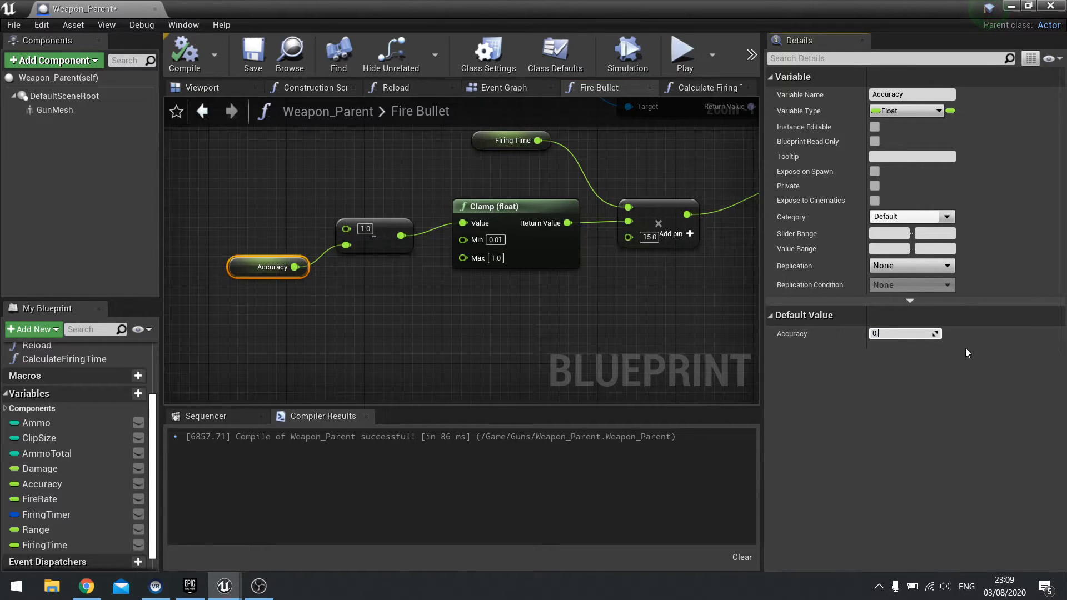
{"action": "type", "text": "0.5"}
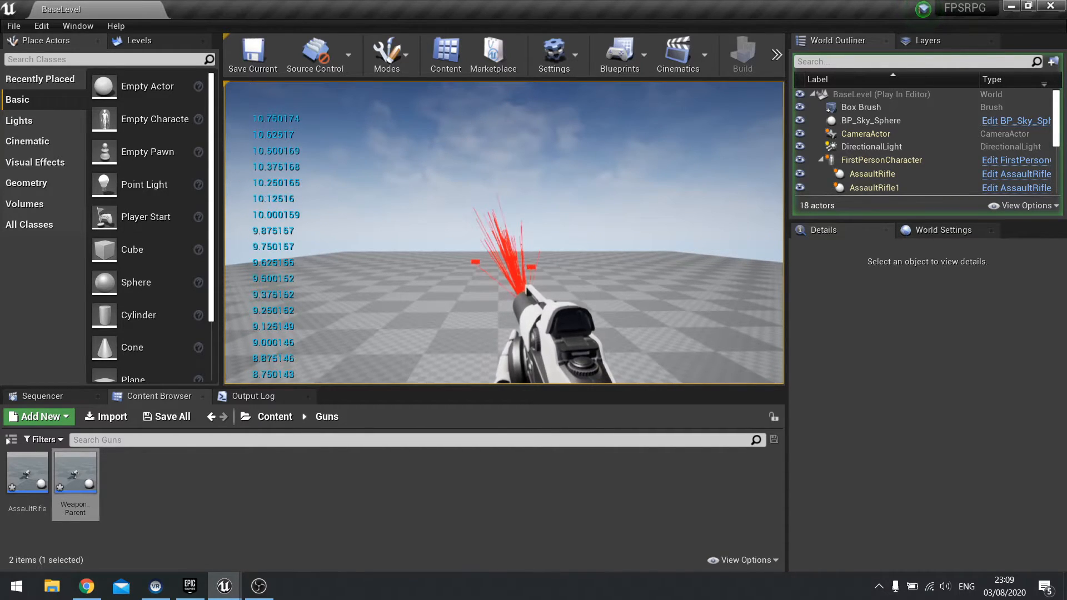
- Add an InputAction Crouch event to the FirstPersonCharacter blueprint graph
{"action": "key", "text": "Escape"}
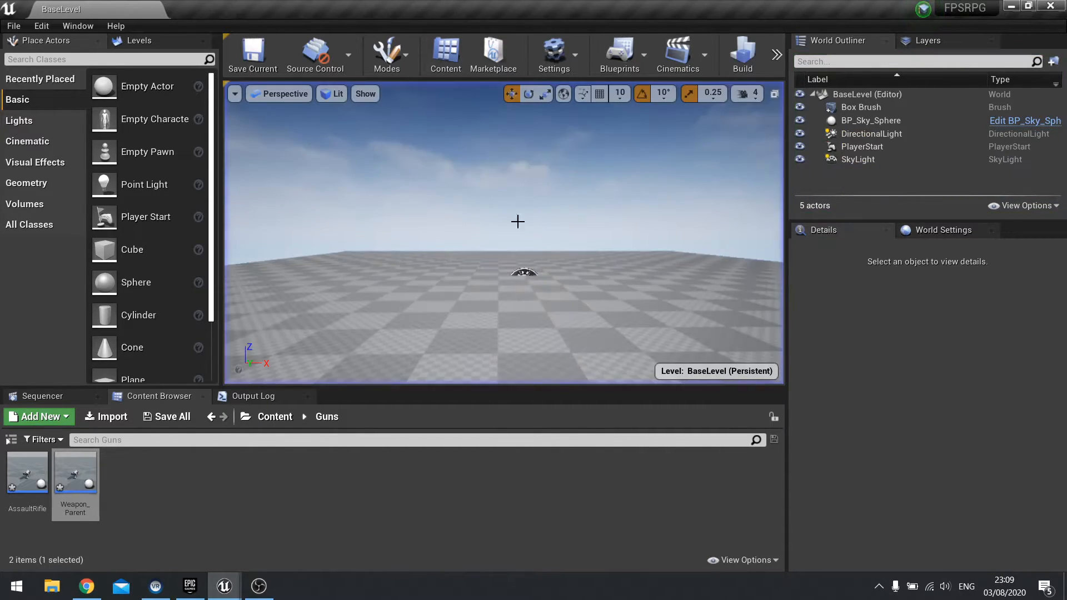
{"action": "double_click", "coordinate": [76, 471]}
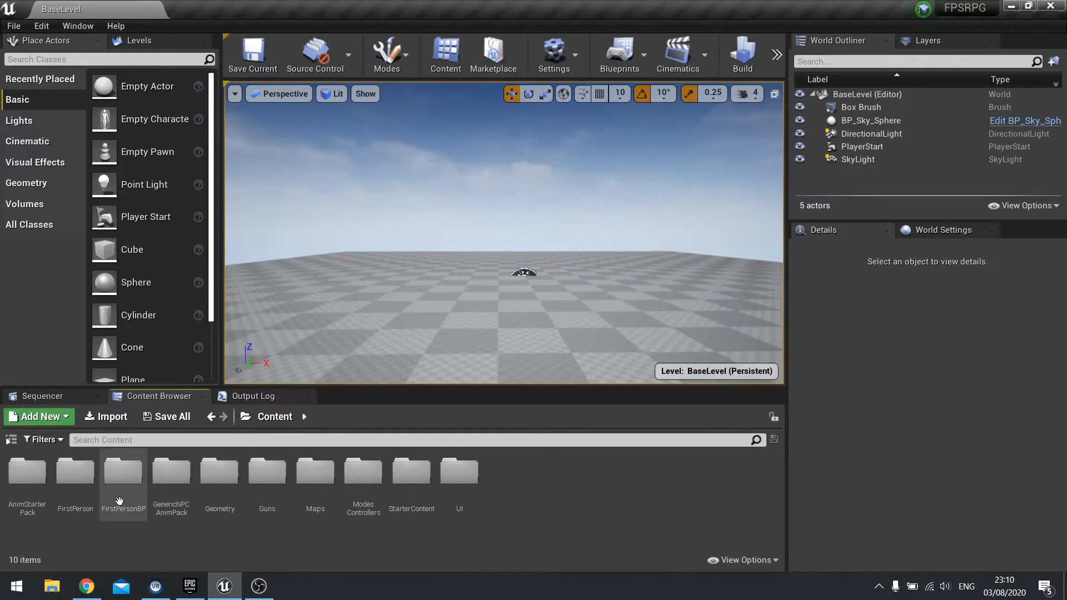
{"action": "double_click", "coordinate": [122, 472]}
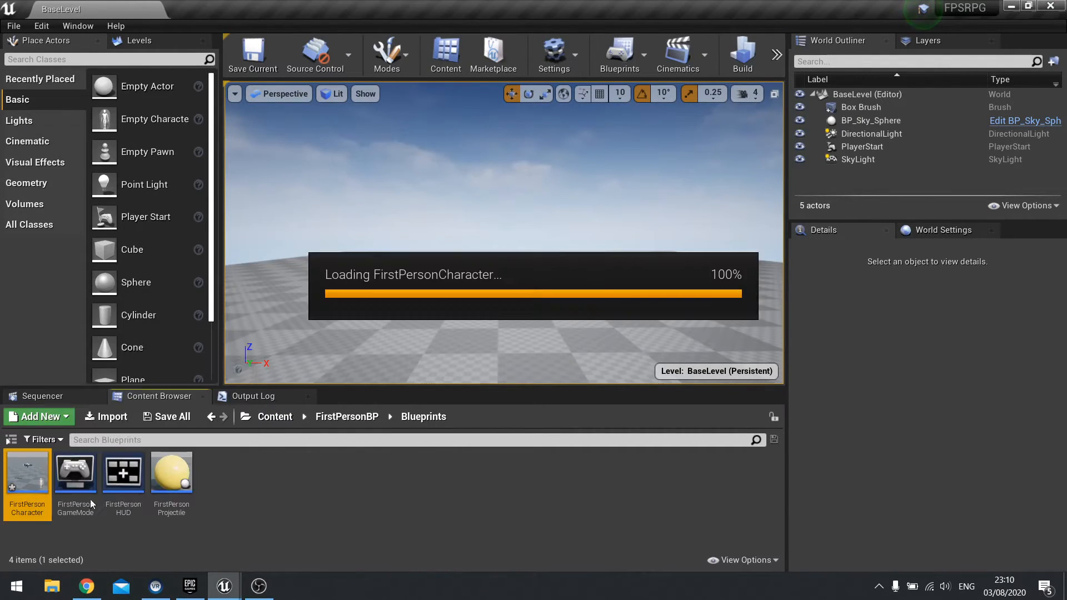
{"action": "double_click", "coordinate": [26, 472]}
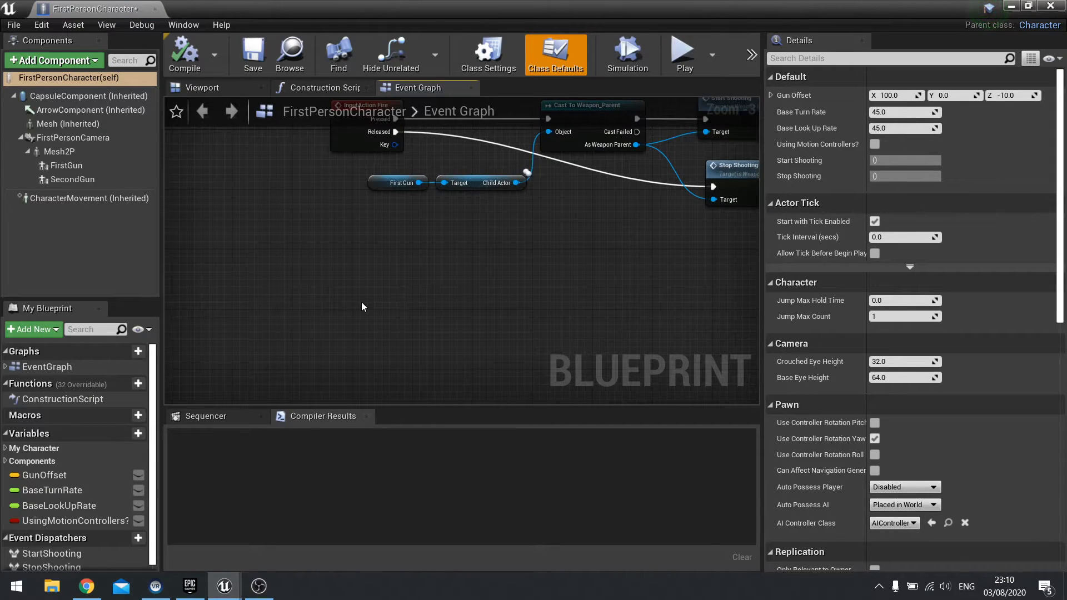
{"action": "type", "text": "crouc"}
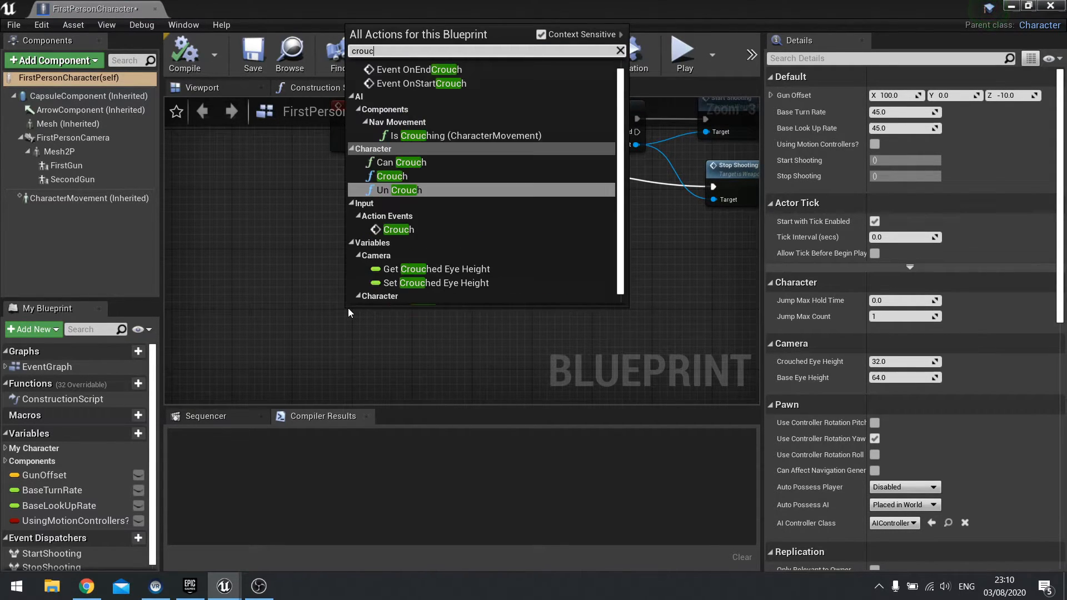
{"action": "left_click", "coordinate": [398, 229]}
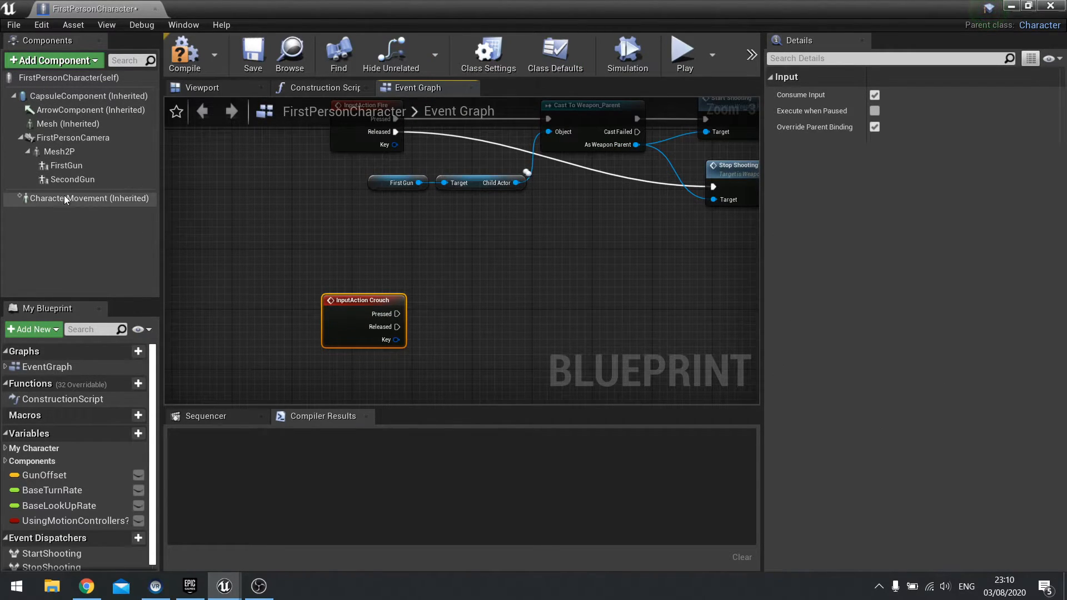
- Enable Can Crouch on the CharacterMovement component's Nav Movement settings
{"action": "left_click", "coordinate": [77, 197]}
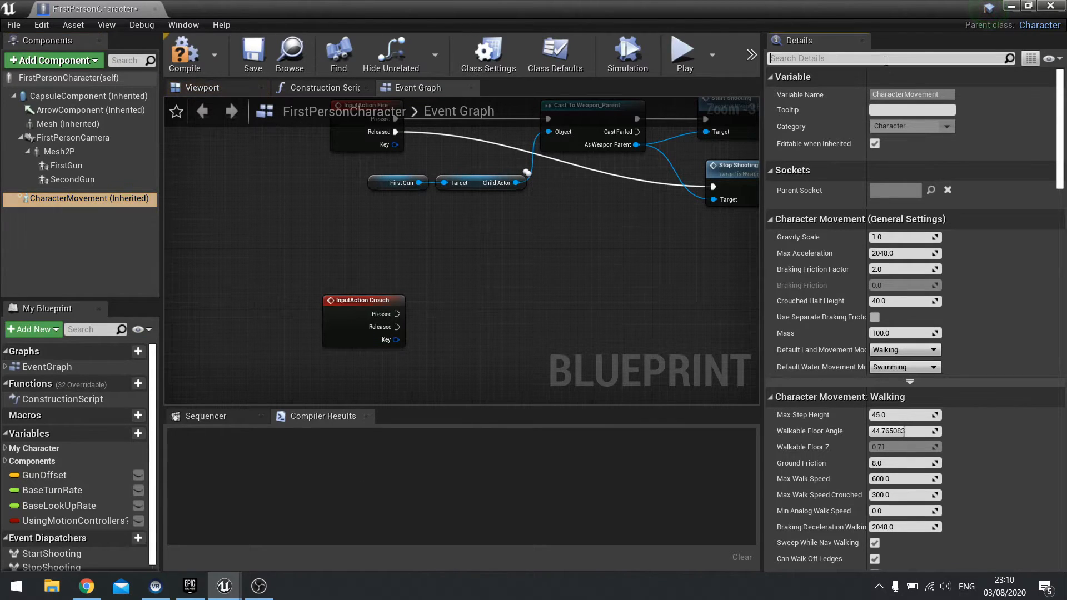
{"action": "type", "text": "crou"}
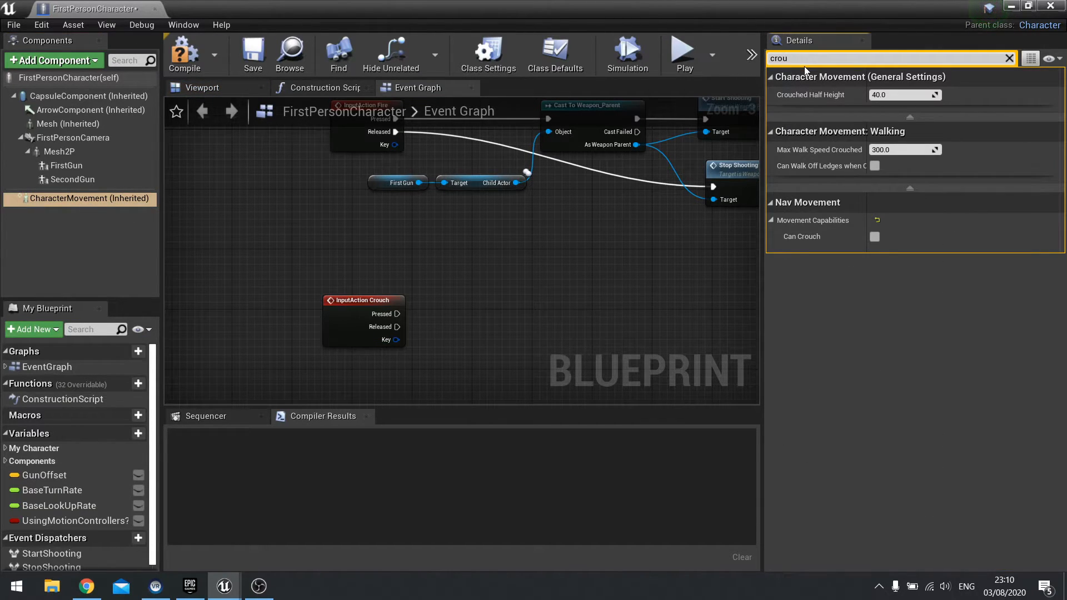
{"action": "mouse_move", "coordinate": [802, 236]}
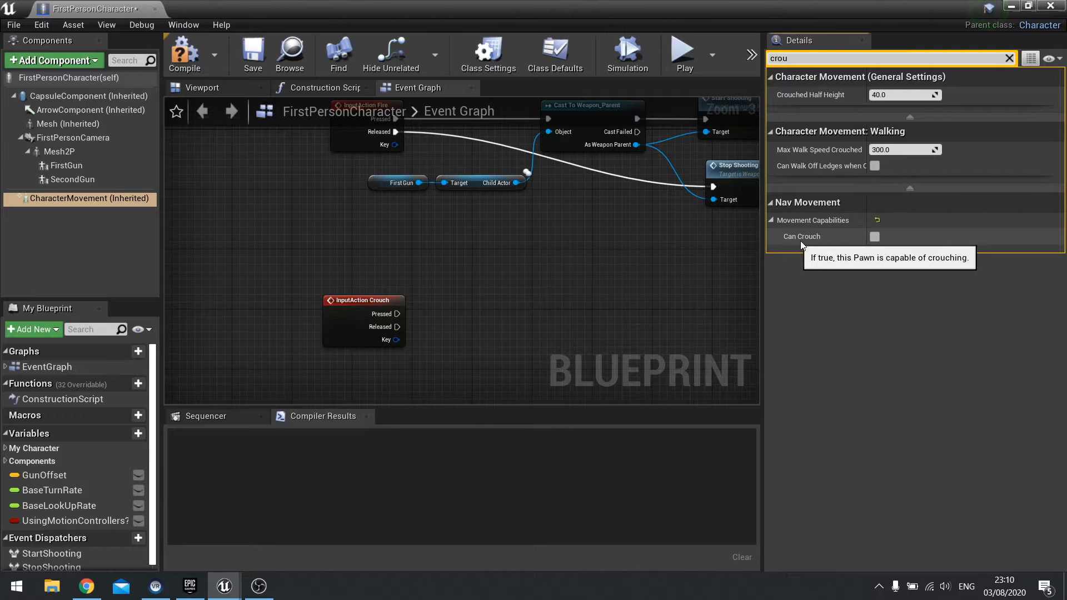
{"action": "left_click", "coordinate": [874, 236]}
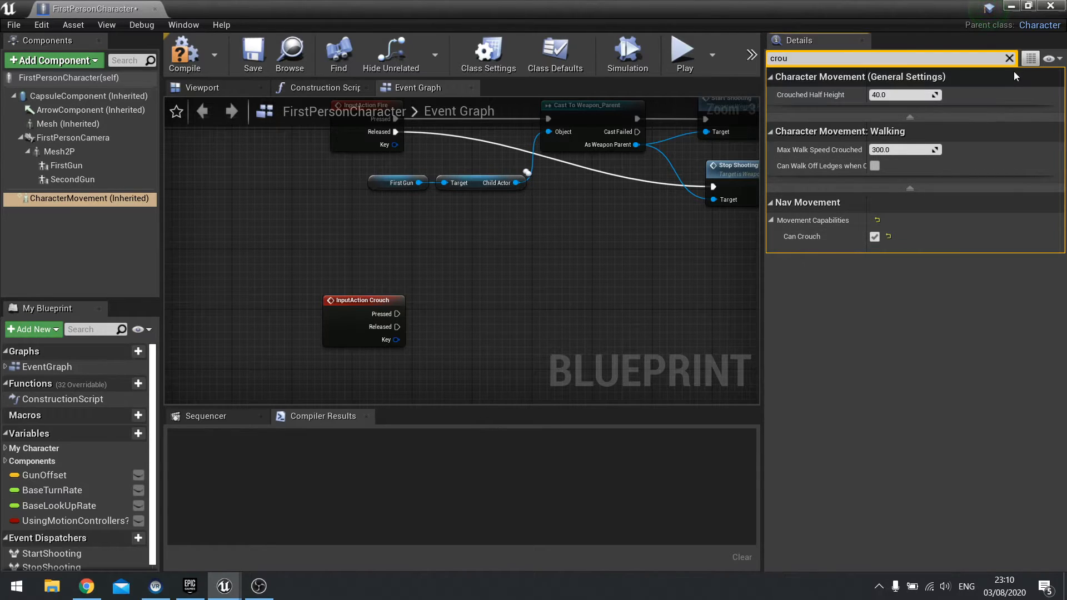
{"action": "left_click", "coordinate": [1010, 58]}
{"action": "type", "text": "crouch"}
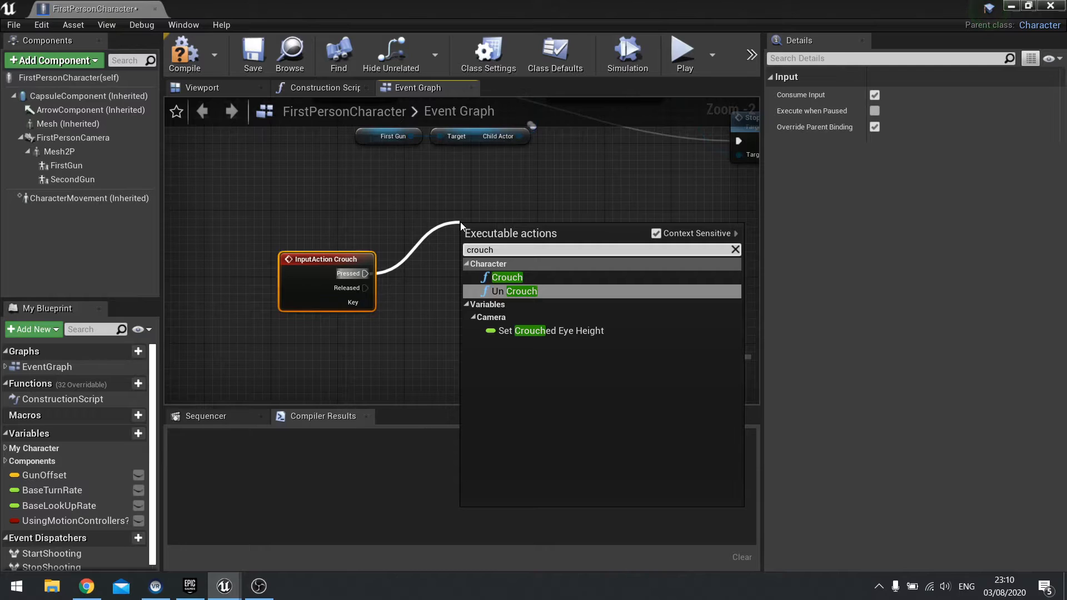
- Call Crouch on press and Un Crouch on release, compile, and return to the level editor
{"action": "left_click", "coordinate": [507, 278]}
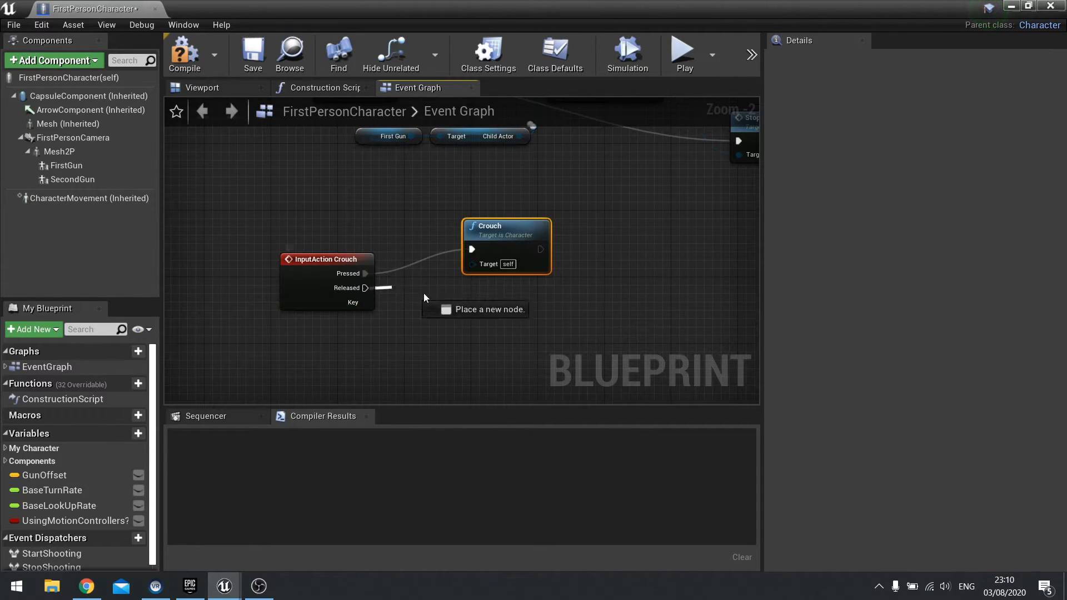
{"action": "left_click_drag", "start_coordinate": [364, 288], "coordinate": [501, 328]}
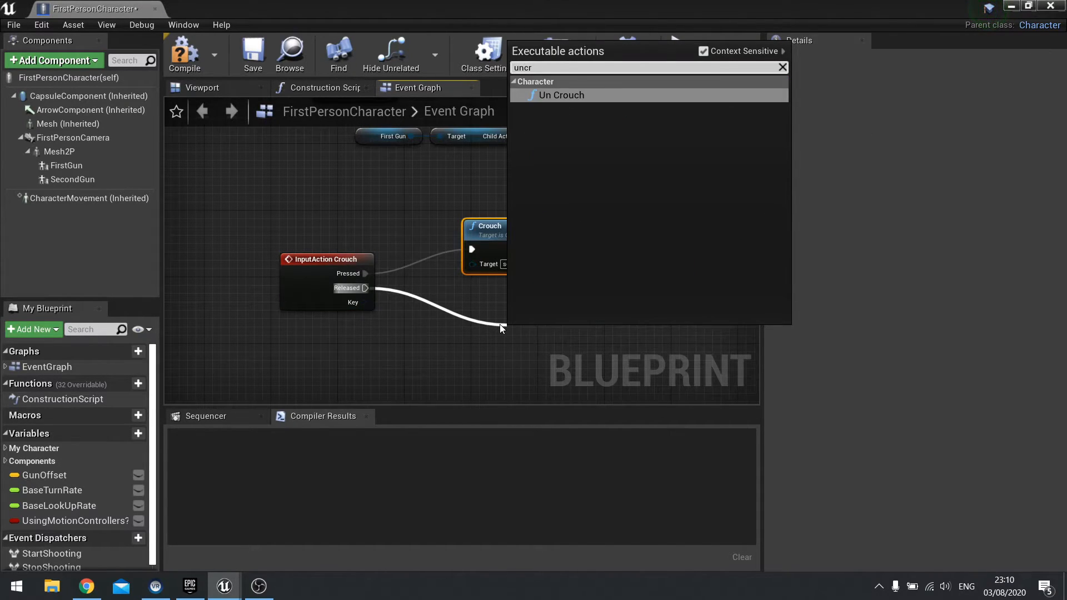
{"action": "left_click", "coordinate": [562, 96]}
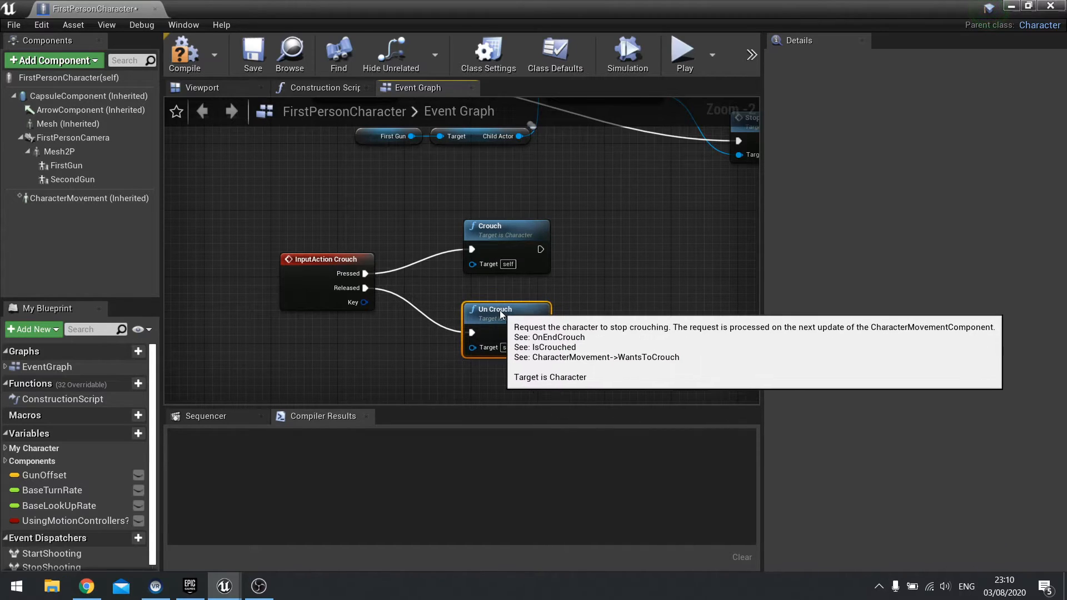
{"action": "left_click", "coordinate": [184, 52]}
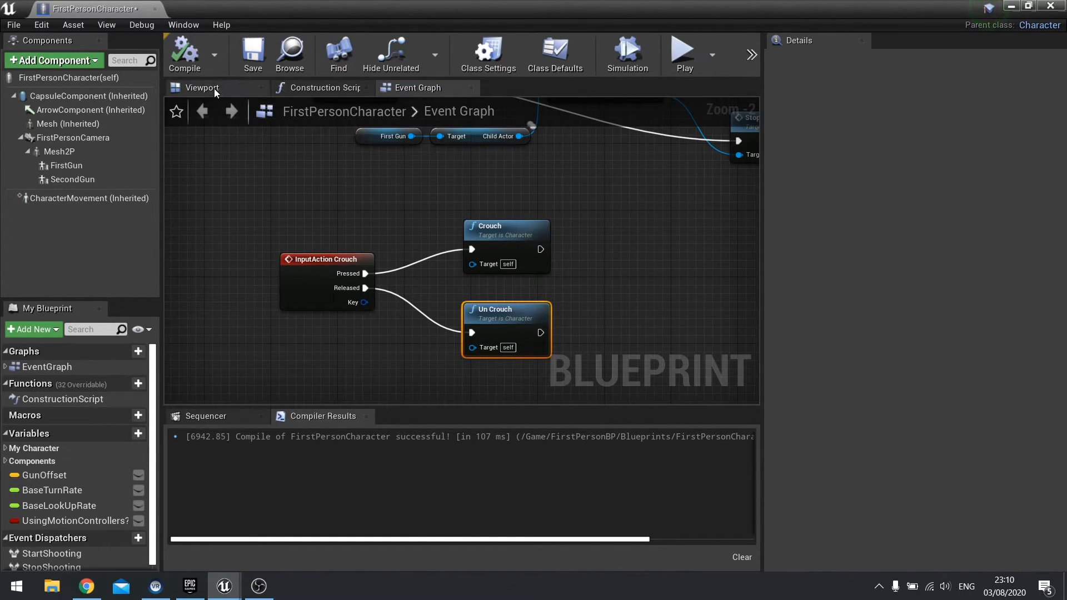
{"action": "left_click", "coordinate": [202, 87]}
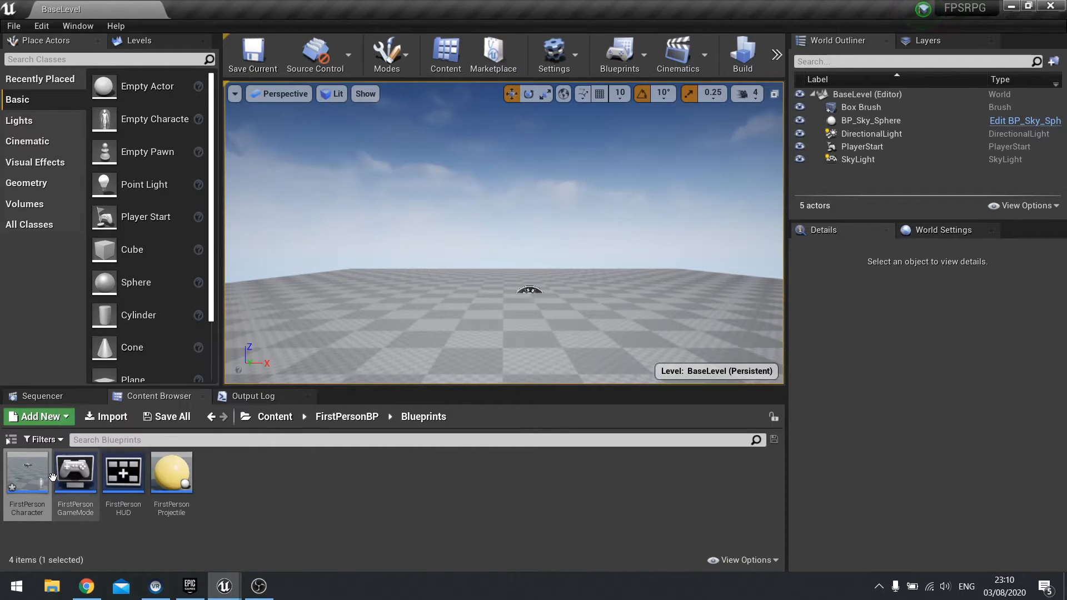
- Read Accuracy from the cast Weapon_Parent into float multiply and float divide nodes
{"action": "double_click", "coordinate": [27, 472]}
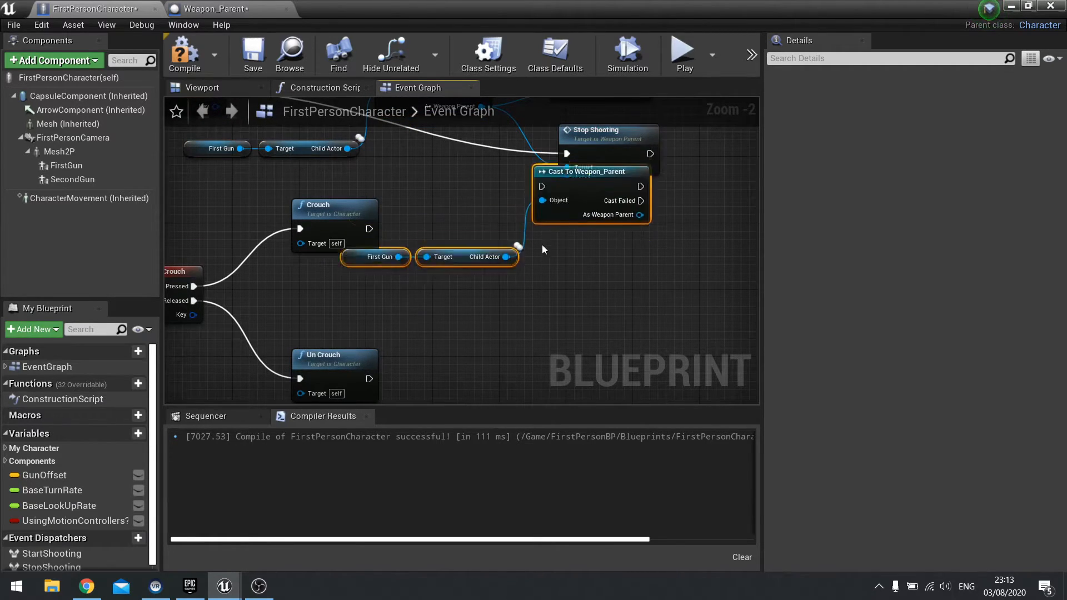
{"action": "left_click_drag", "start_coordinate": [590, 171], "coordinate": [515, 229]}
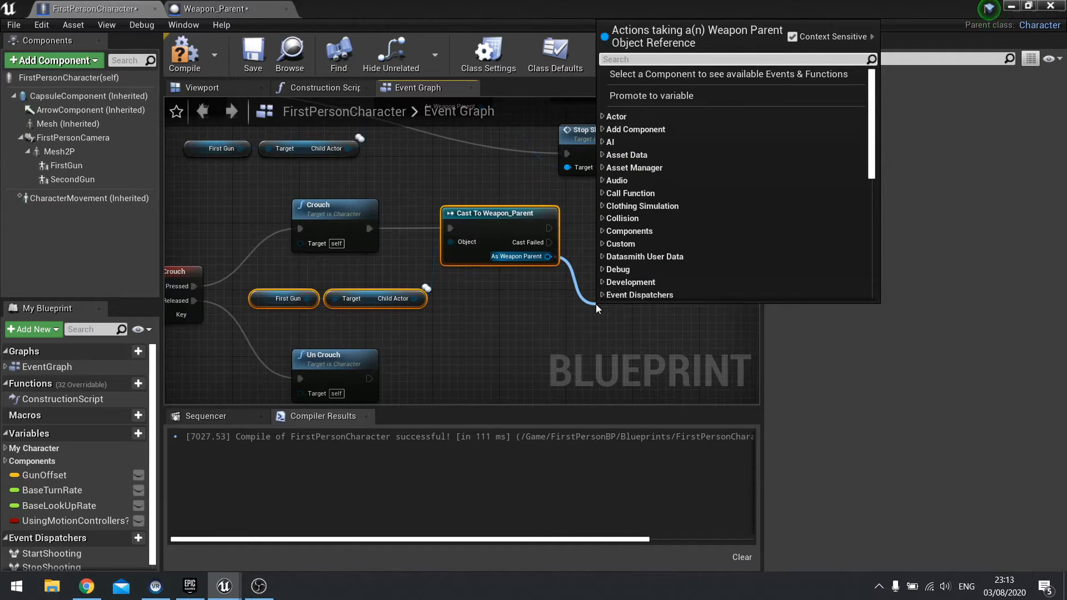
{"action": "type", "text": "get ac"}
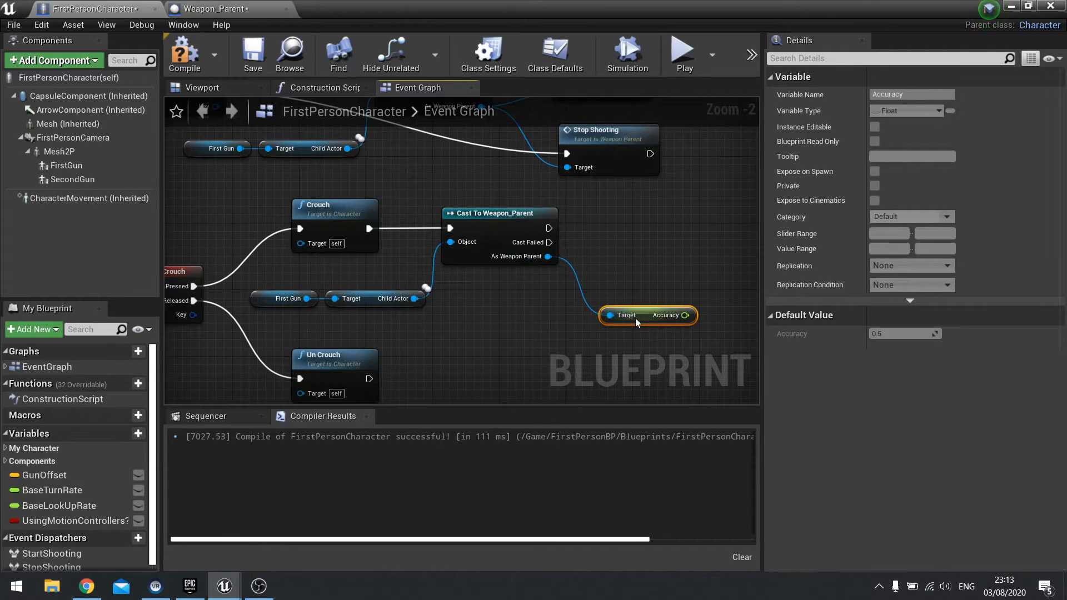
{"action": "left_click_drag", "start_coordinate": [684, 314], "coordinate": [620, 357]}
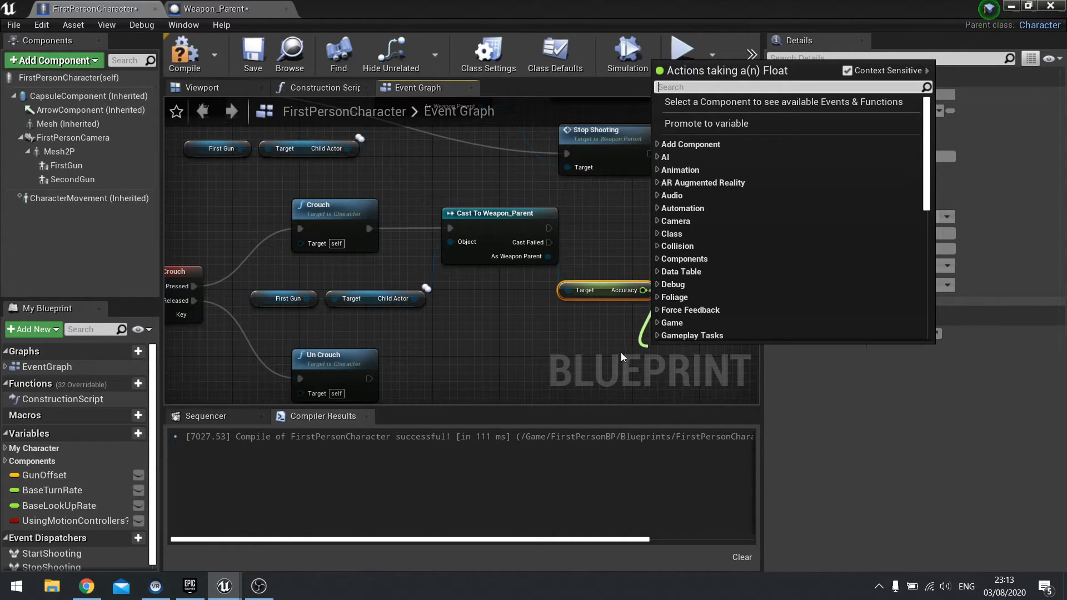
{"action": "type", "text": "*"}
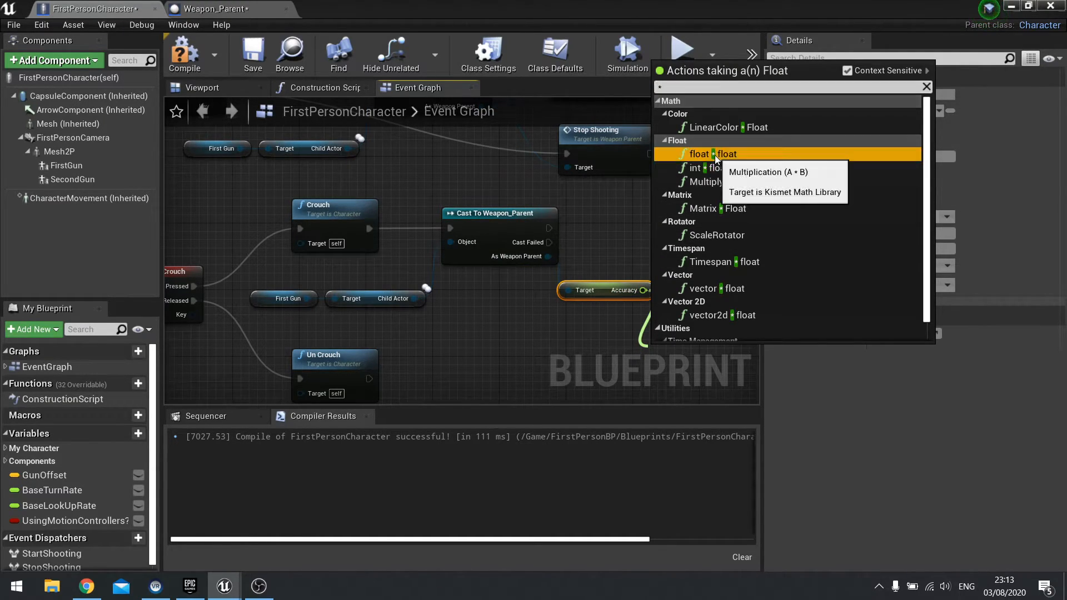
{"action": "left_click", "coordinate": [712, 153]}
{"action": "type", "text": "/"}
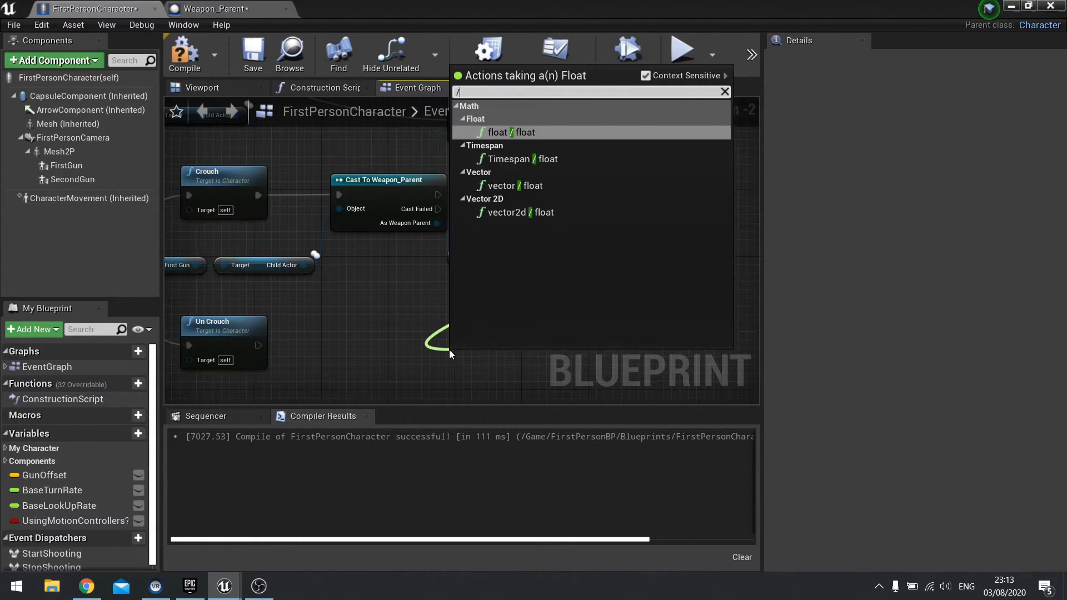
{"action": "left_click", "coordinate": [501, 133]}
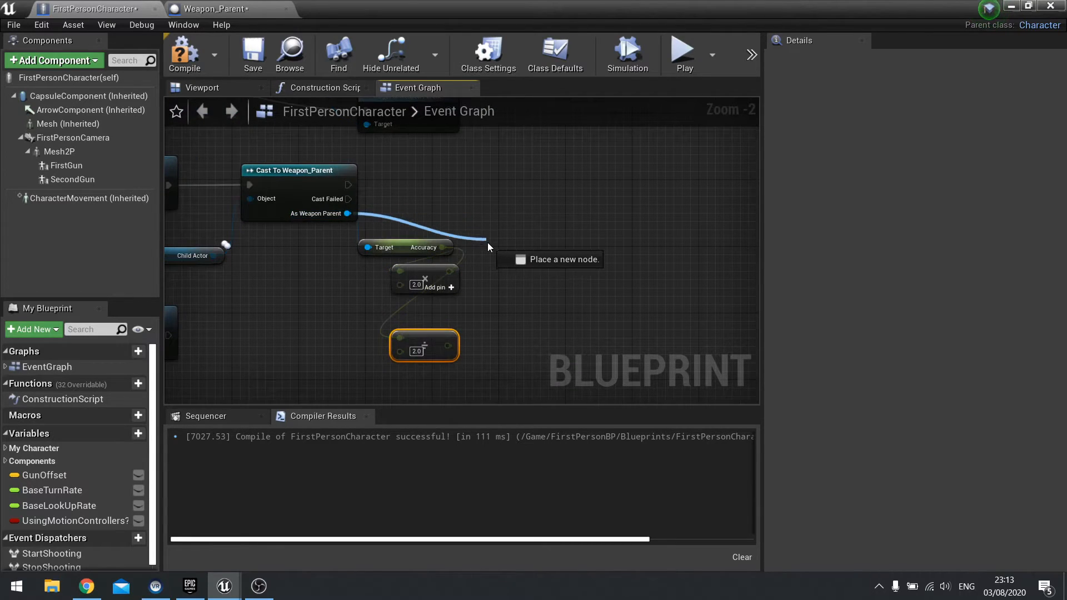
- Add Set Accuracy nodes for crouch and uncrouch, both targeting the cast Weapon_Parent
{"action": "type", "text": "set acc"}
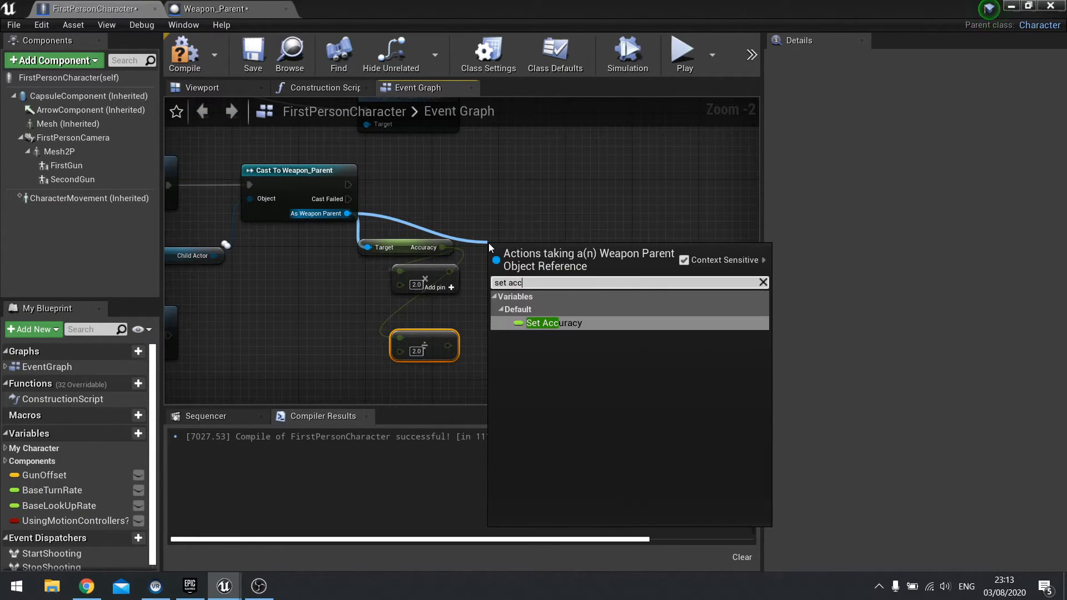
{"action": "left_click", "coordinate": [541, 322]}
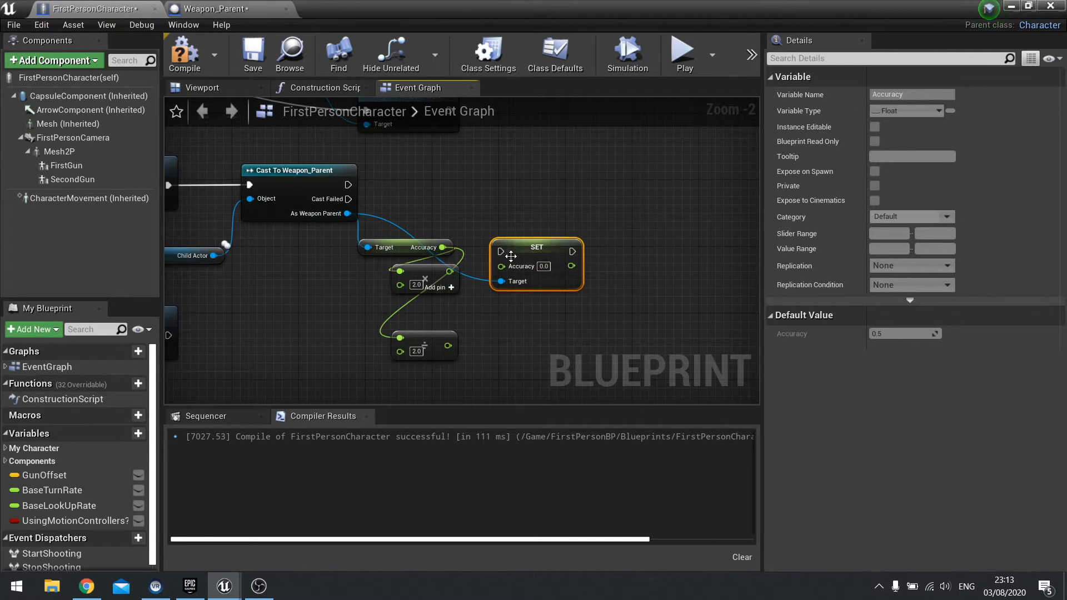
{"action": "left_click_drag", "start_coordinate": [536, 247], "coordinate": [554, 238]}
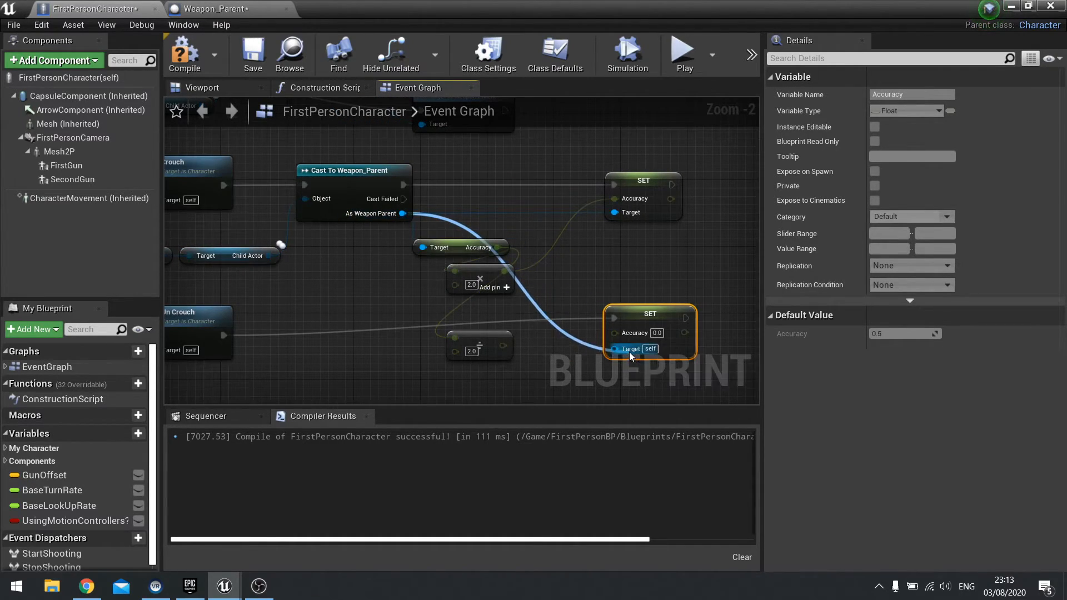
{"action": "left_click_drag", "start_coordinate": [482, 346], "coordinate": [612, 349]}
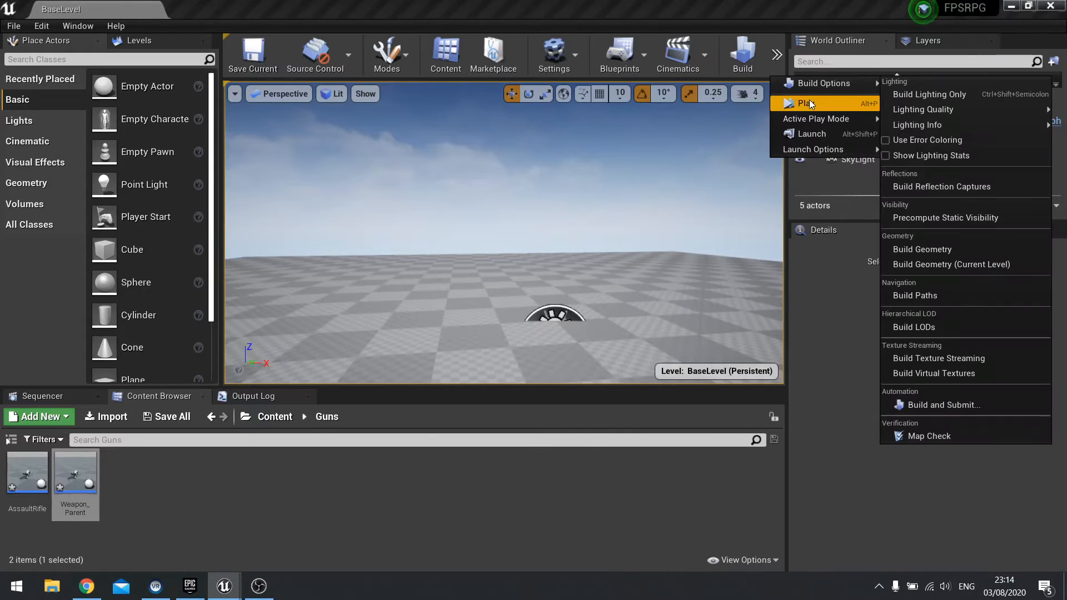
- Test-play the level, then reopen Weapon_Parent from the Guns folder
{"action": "left_click", "coordinate": [807, 104]}
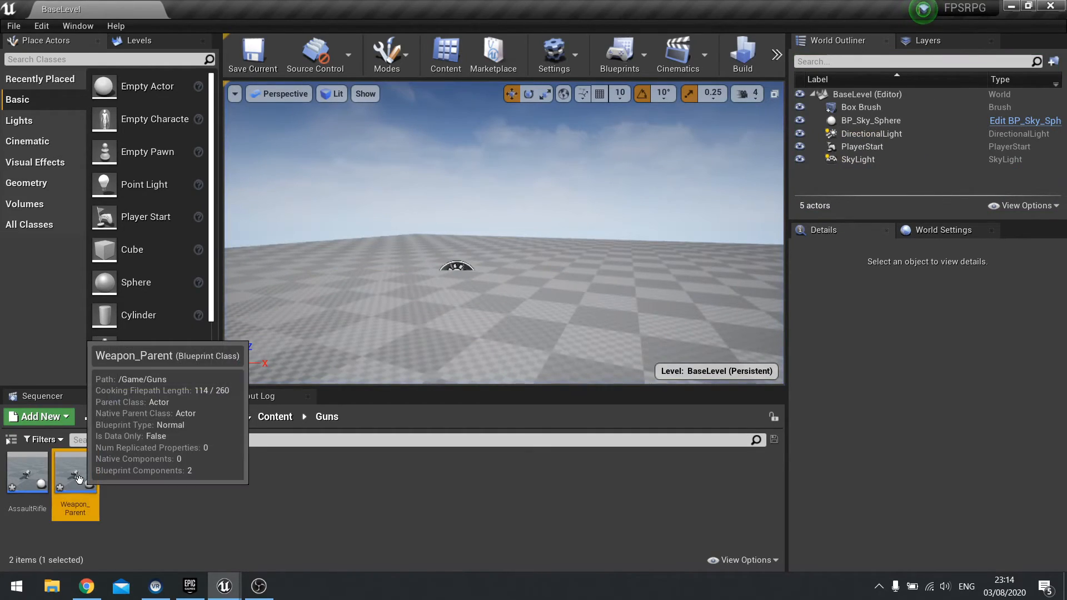
{"action": "double_click", "coordinate": [76, 472]}
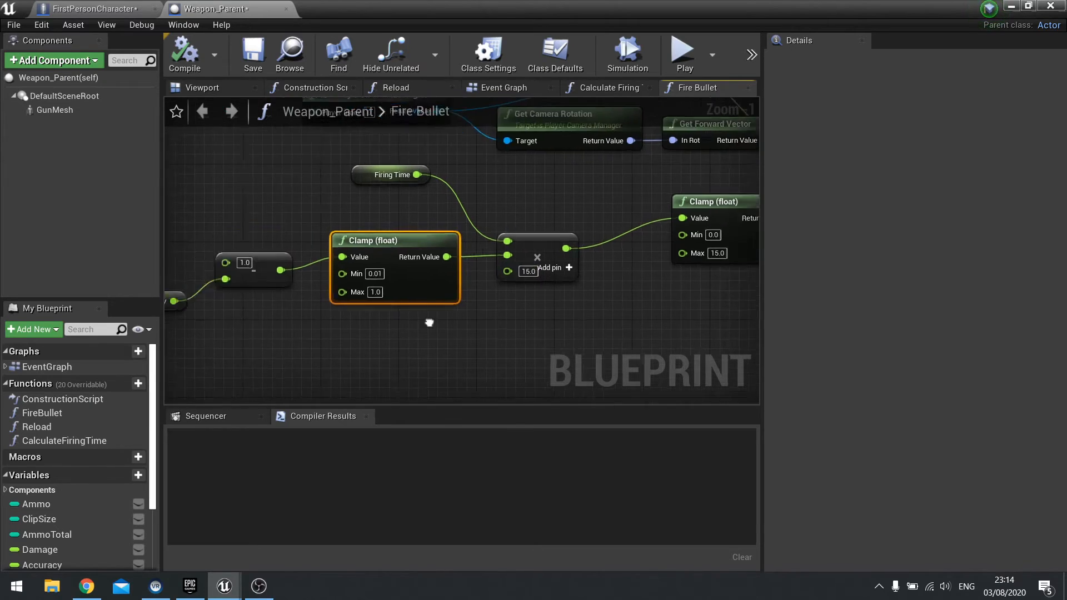
- Remove the Print String from Fire Bullet and wire it straight into Calculate Firing Time
{"action": "left_click", "coordinate": [72, 10]}
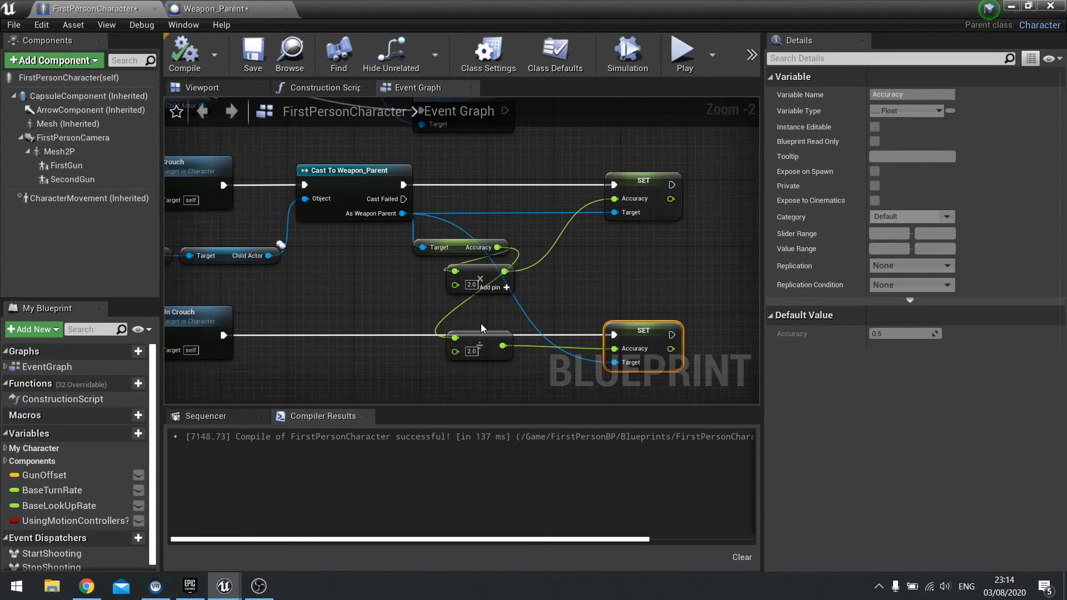
{"action": "mouse_move", "coordinate": [468, 313]}
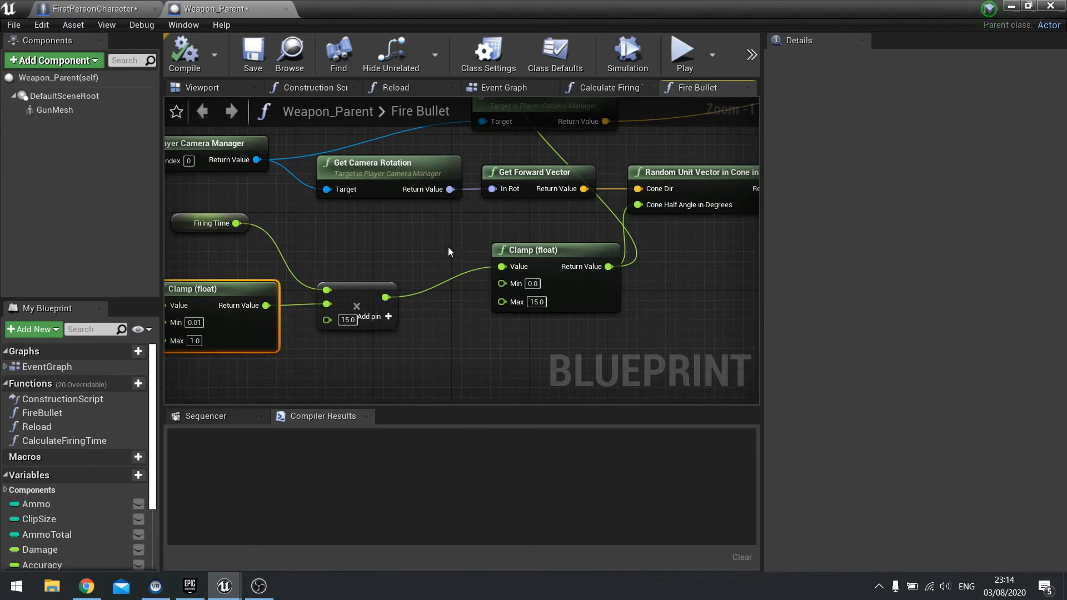
{"action": "scroll", "scroll_direction": "down", "scroll_amount": 3}
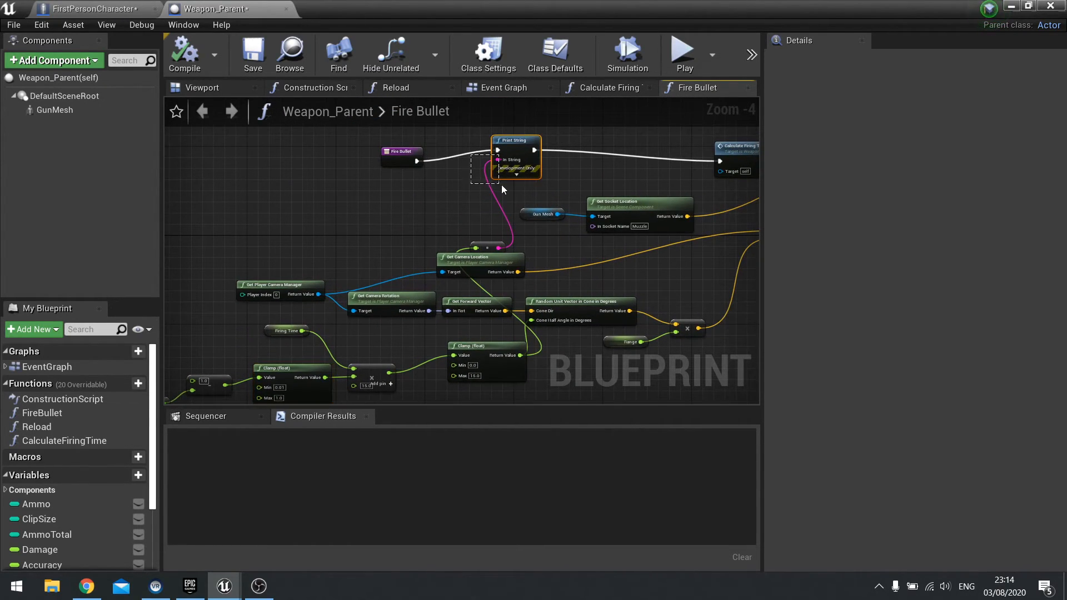
{"action": "key", "text": "Delete"}
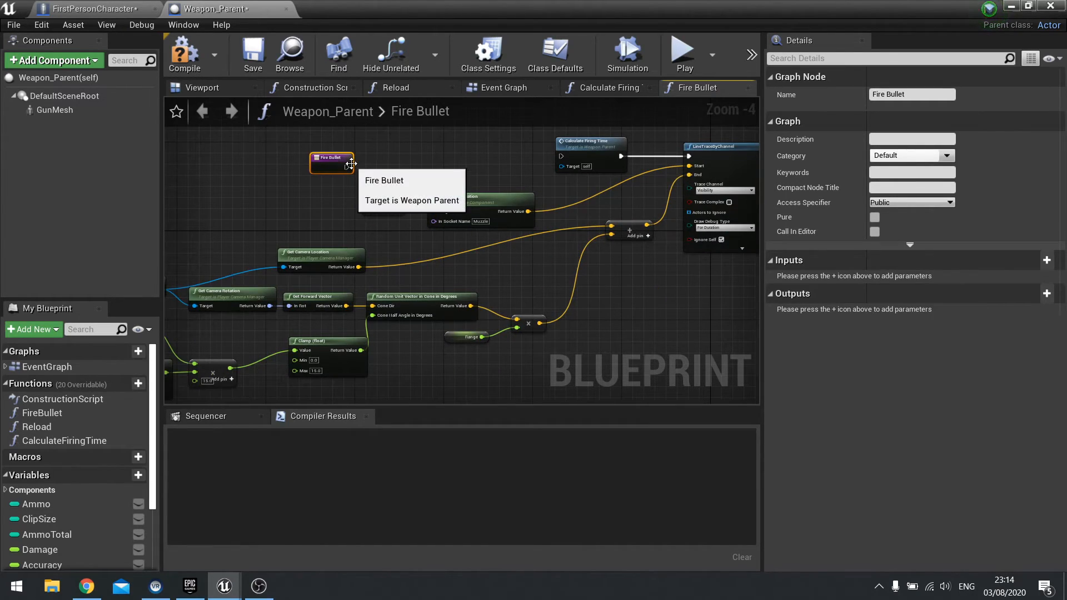
{"action": "left_click_drag", "start_coordinate": [331, 161], "coordinate": [415, 151]}
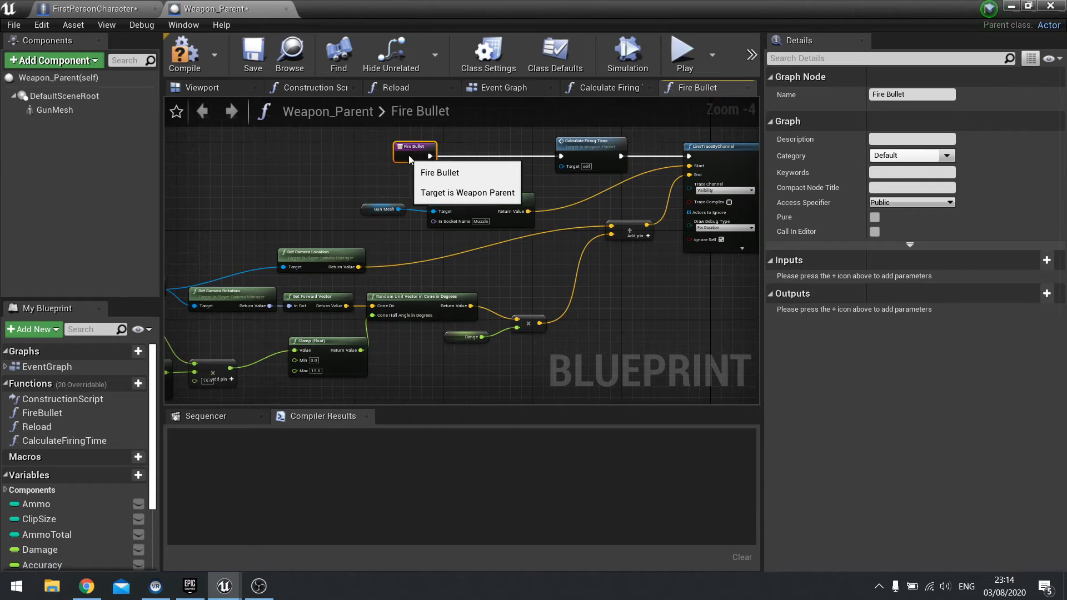
{"action": "left_click", "coordinate": [185, 50]}
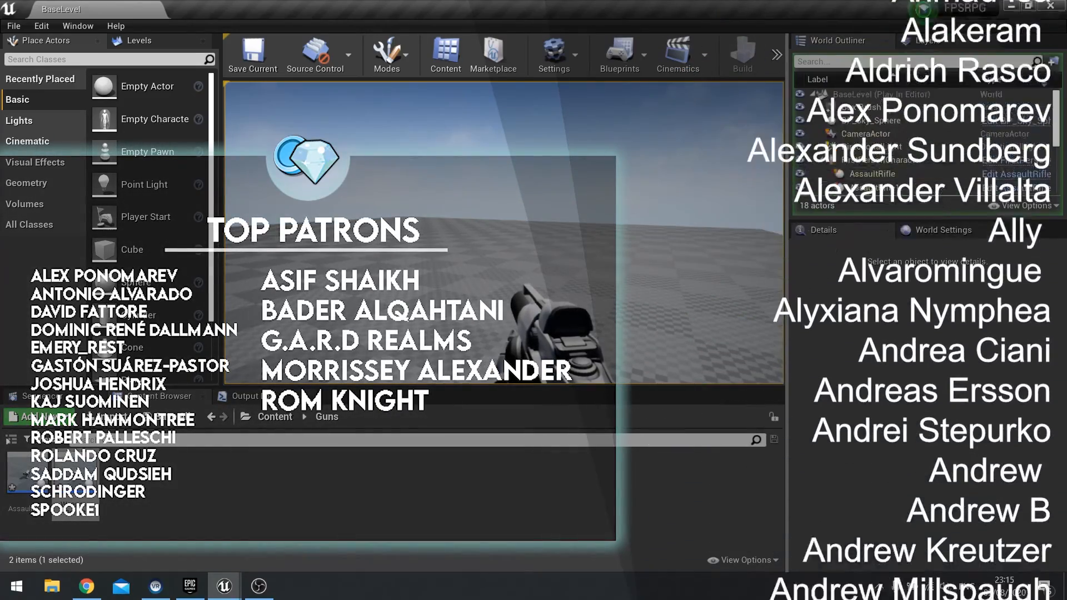
- Run the level in a play session with the assault rifle to verify crouch accuracy
{"action": "scroll", "scroll_direction": "down", "scroll_amount": 3}
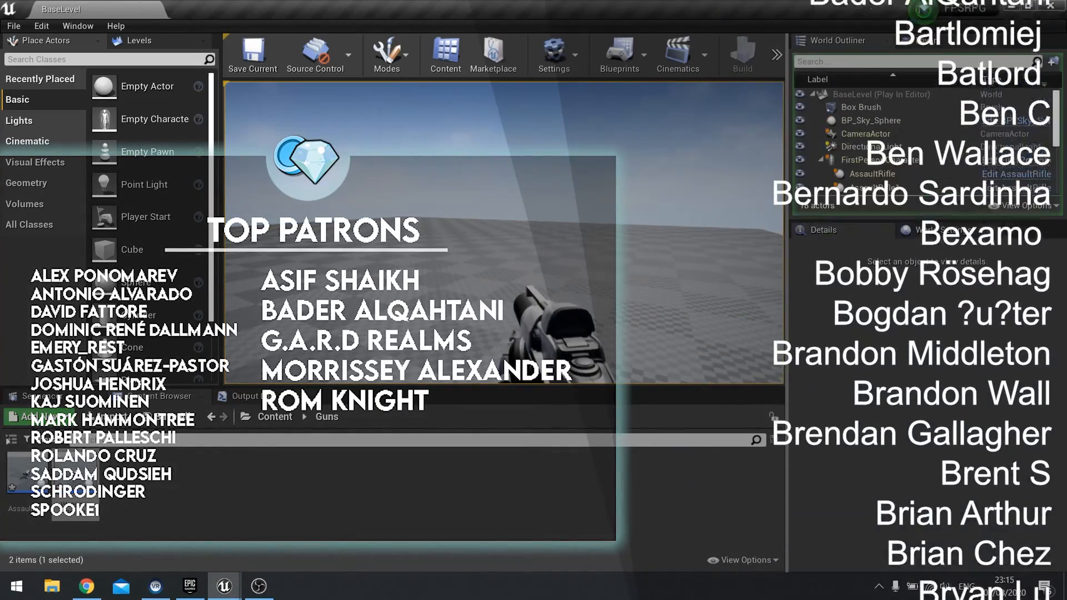